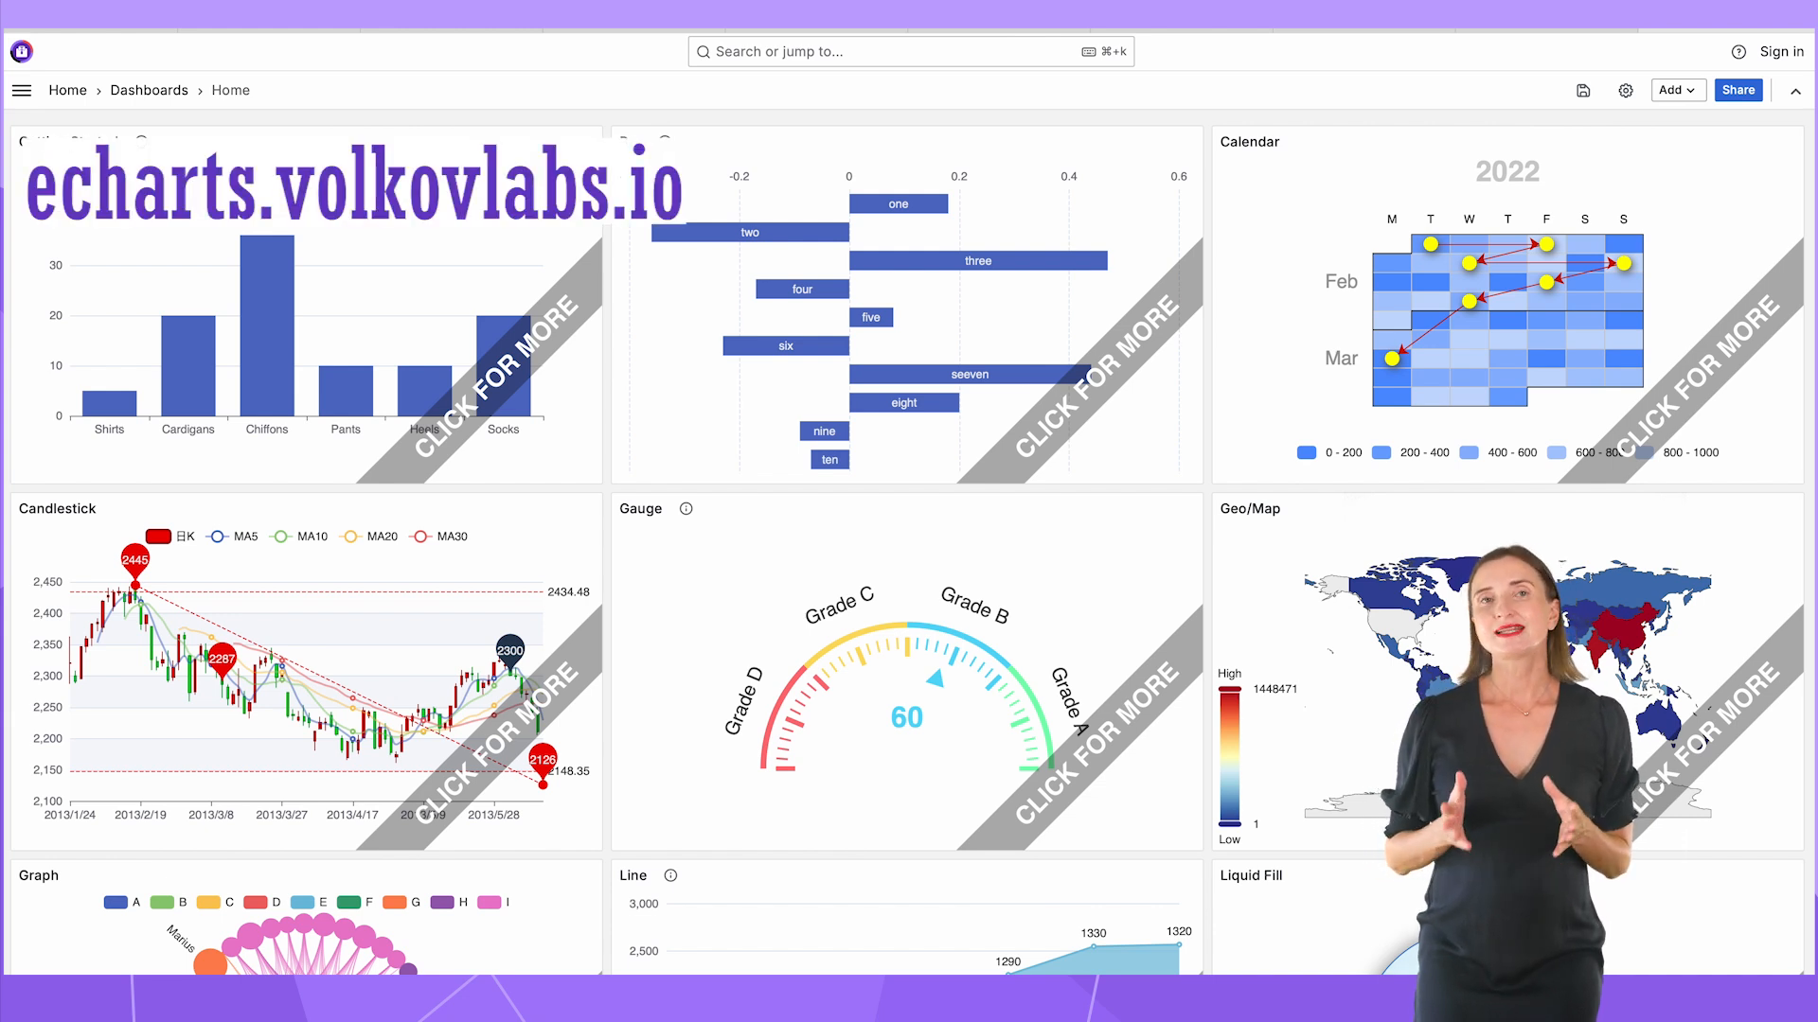
- Scroll down the Home dashboard to reach the line, pie, radar and Sankey example panels
{"action": "scroll", "scroll_direction": "down", "scroll_amount": 3}
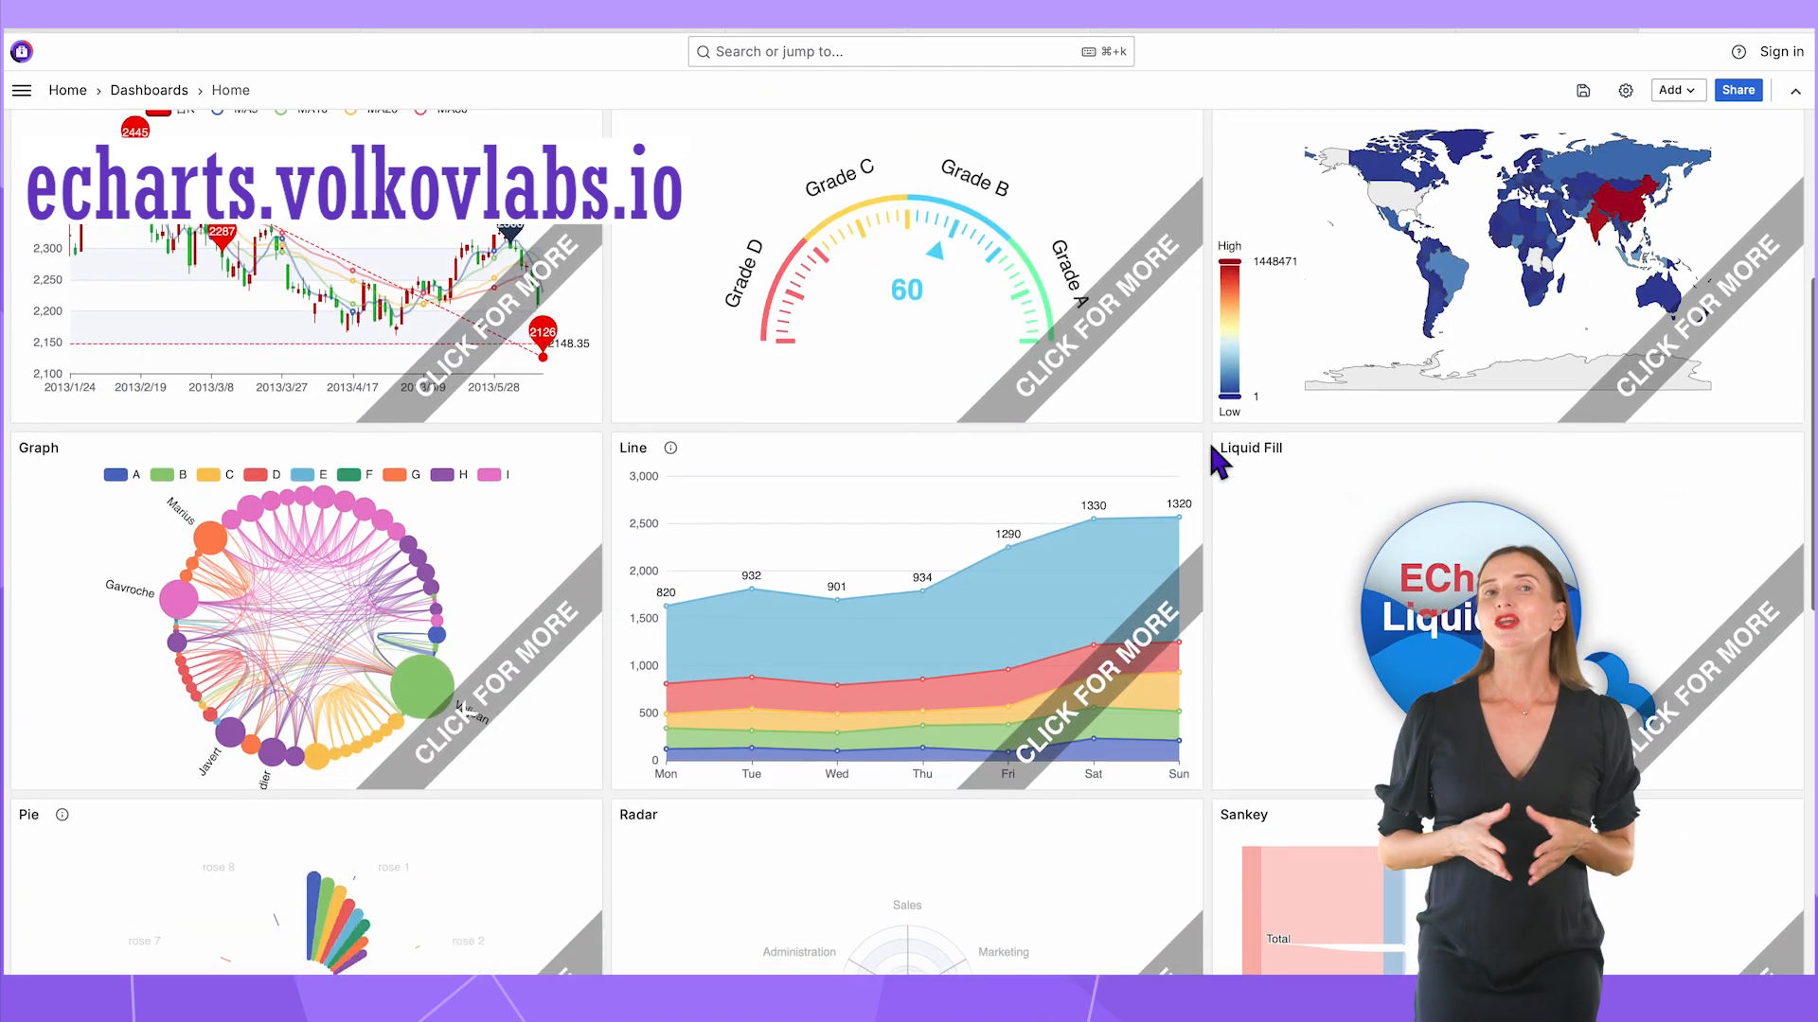
{"action": "scroll", "scroll_direction": "down", "scroll_amount": 3}
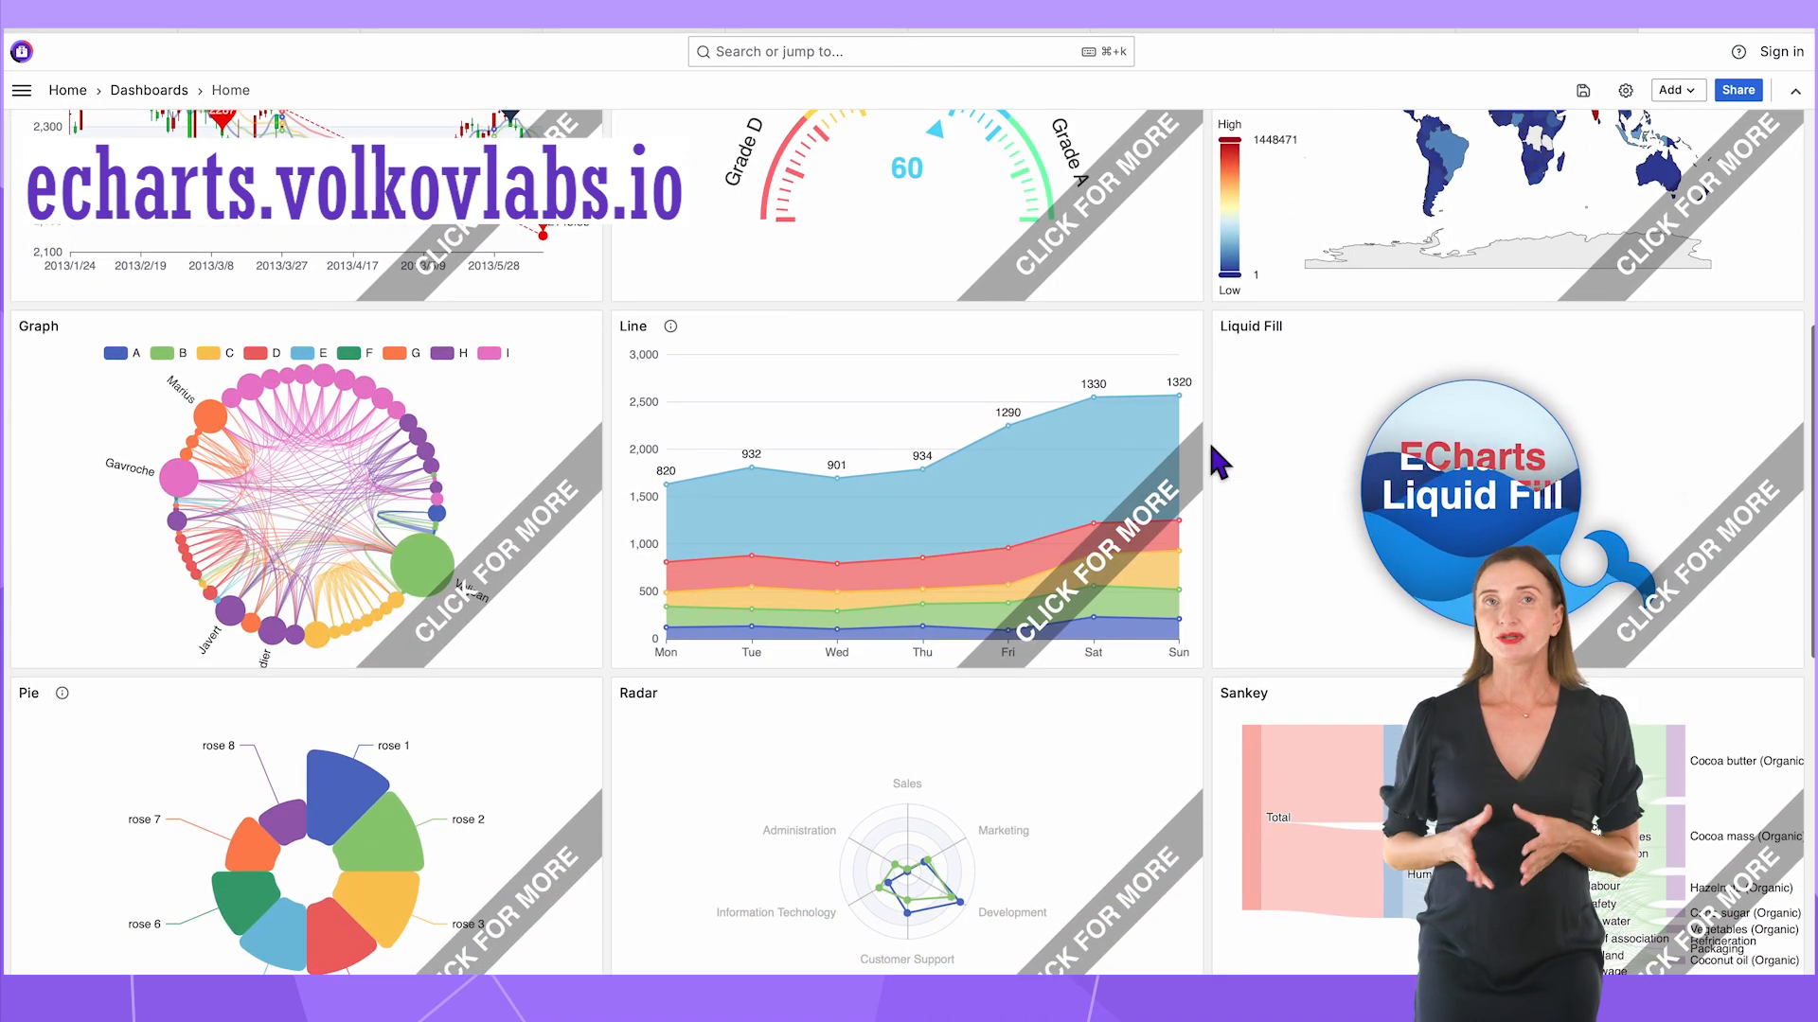
{"action": "mouse_move", "coordinate": [1083, 595]}
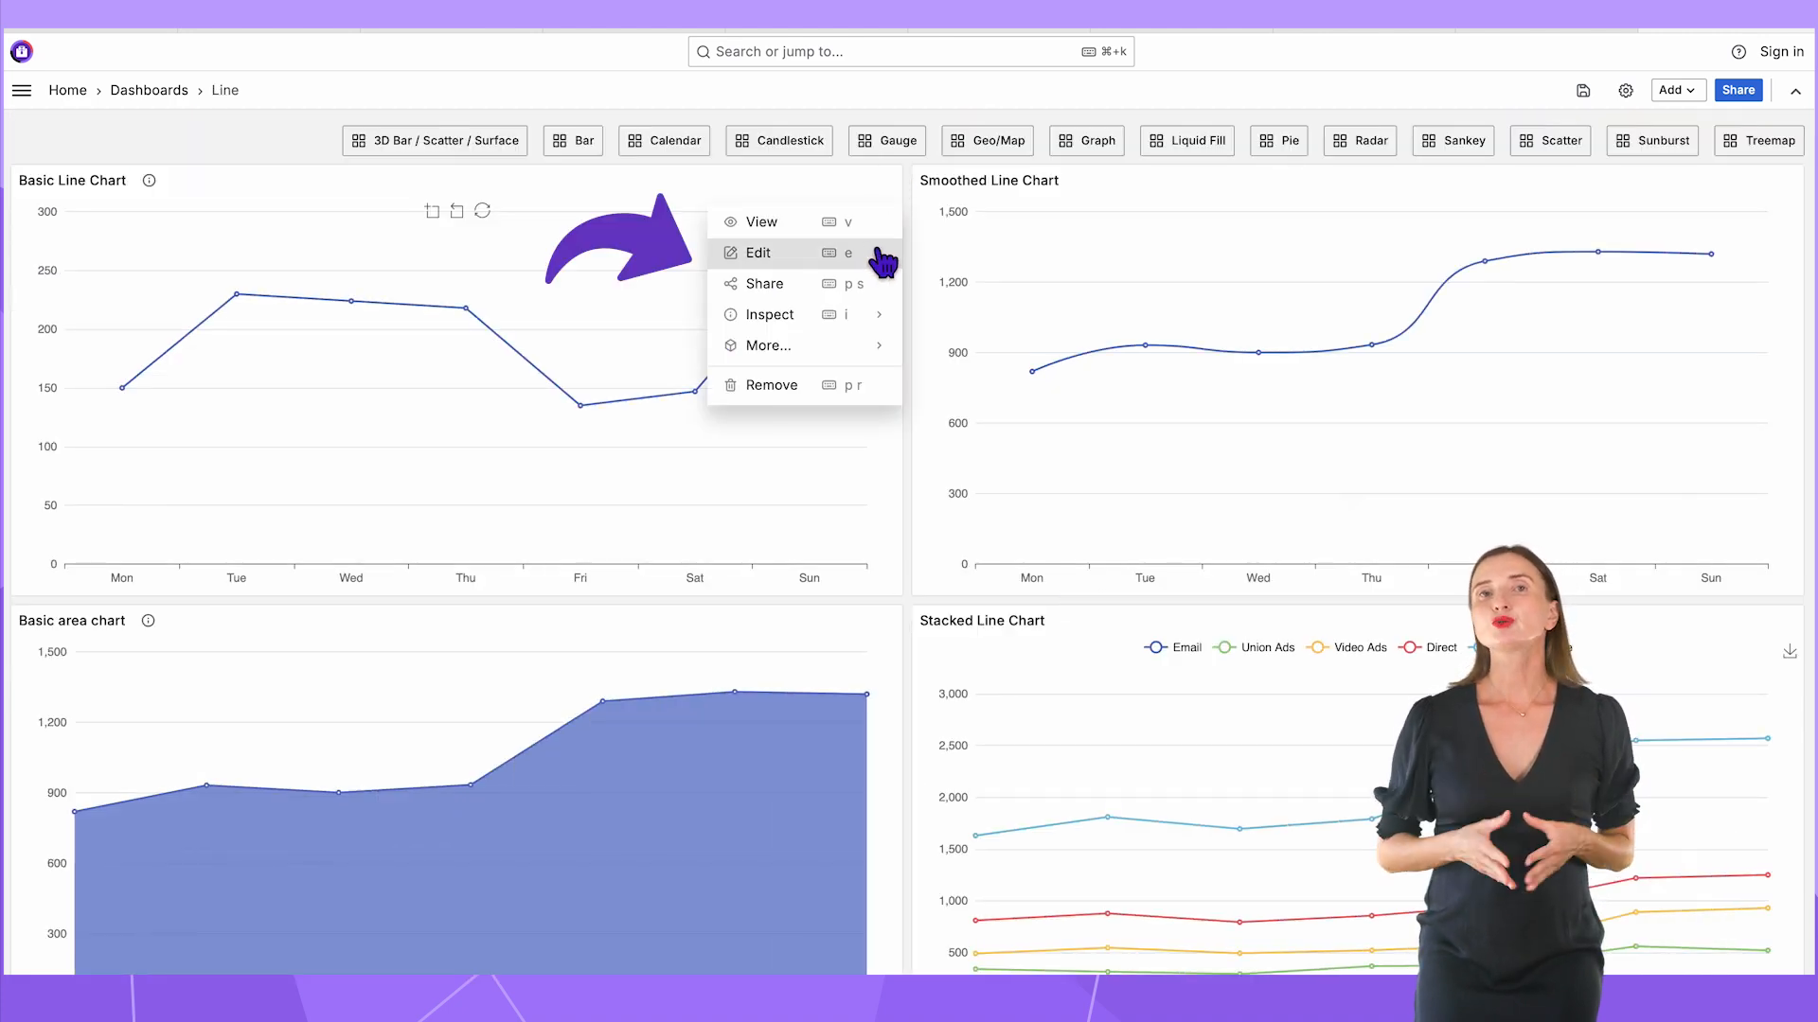
- Edit the Basic Line Chart panel and switch its Editor Mode from Visual to Code, selecting all the code
{"action": "left_click", "coordinate": [760, 252]}
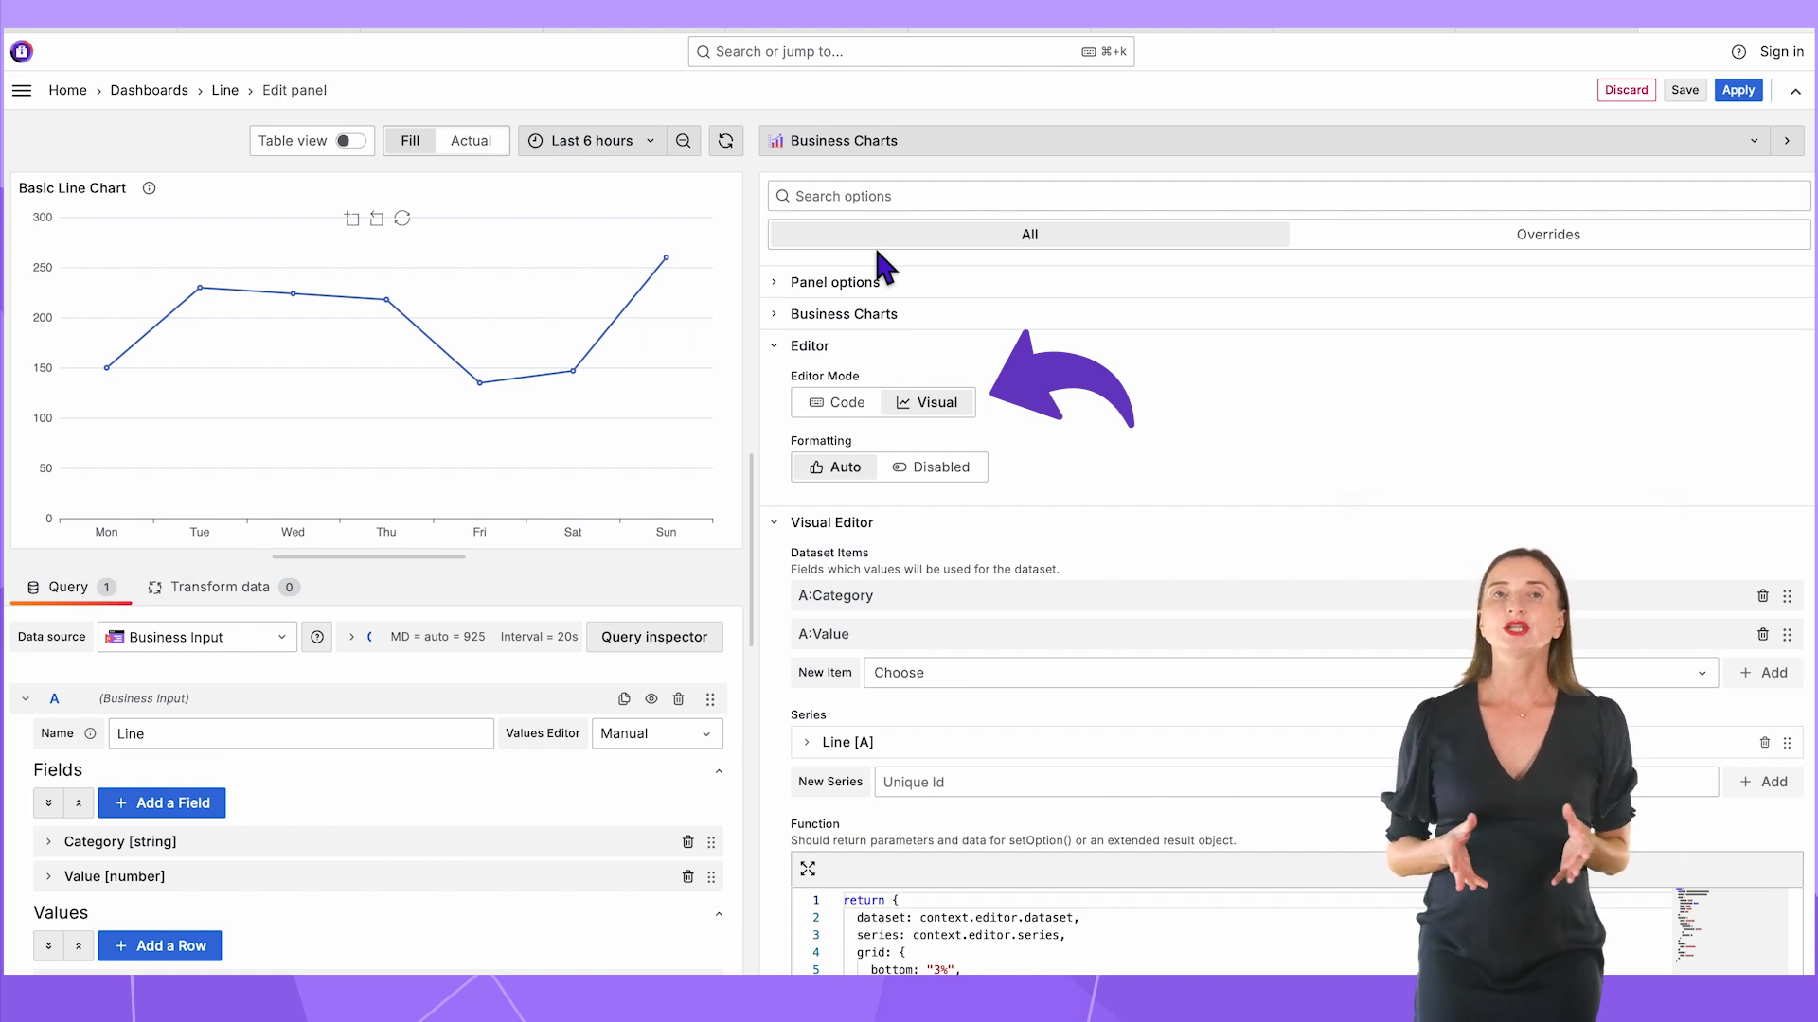
{"action": "key", "text": "ctrl+a"}
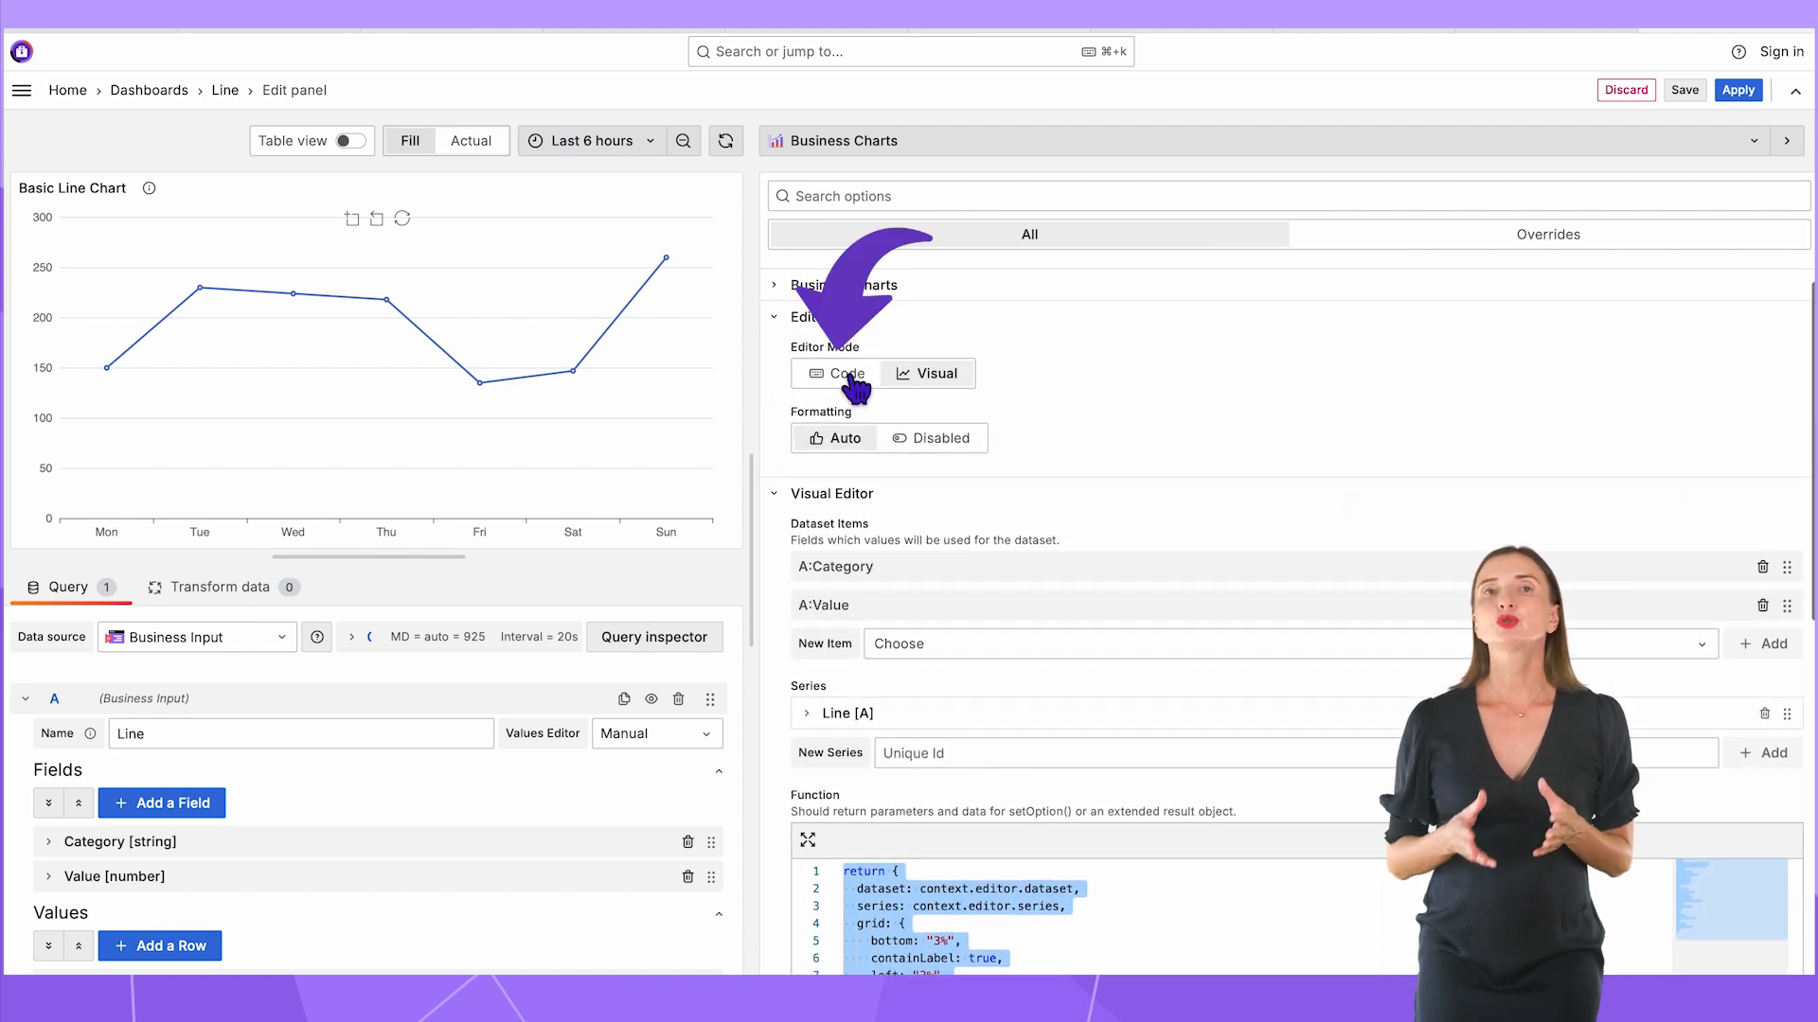
{"action": "left_click", "coordinate": [839, 373]}
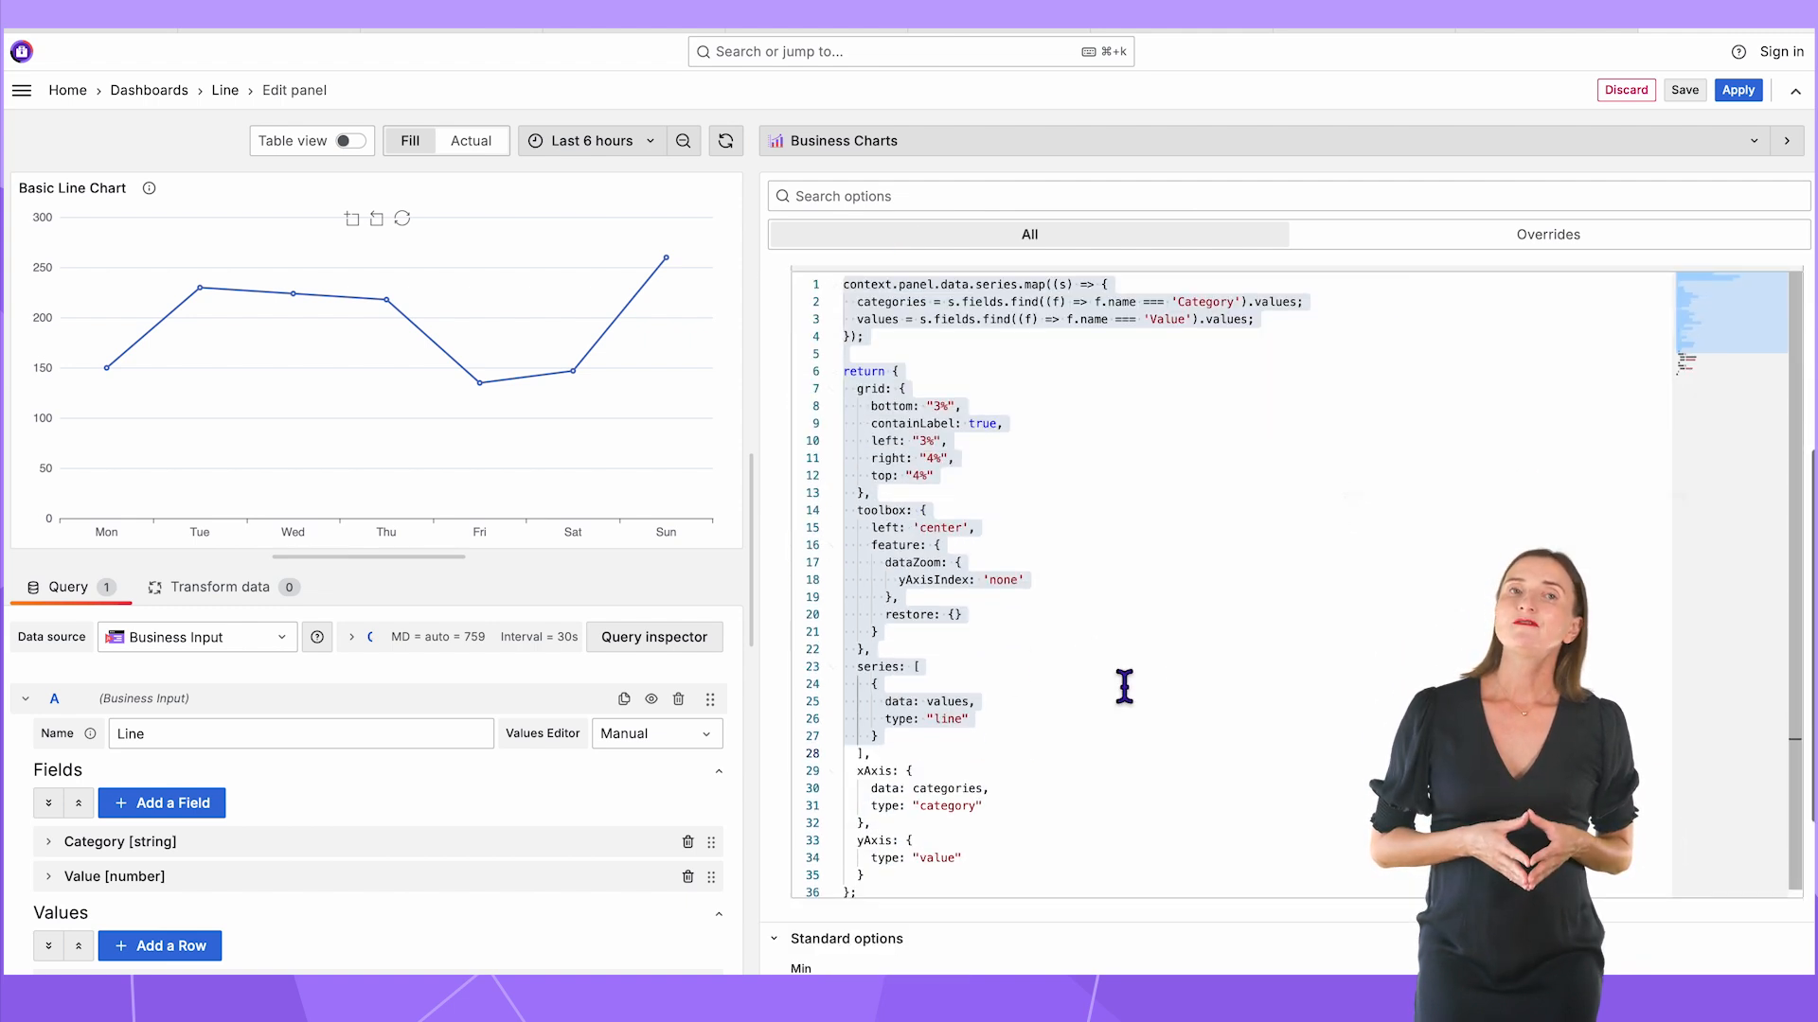
{"action": "key", "text": "ctrl+a"}
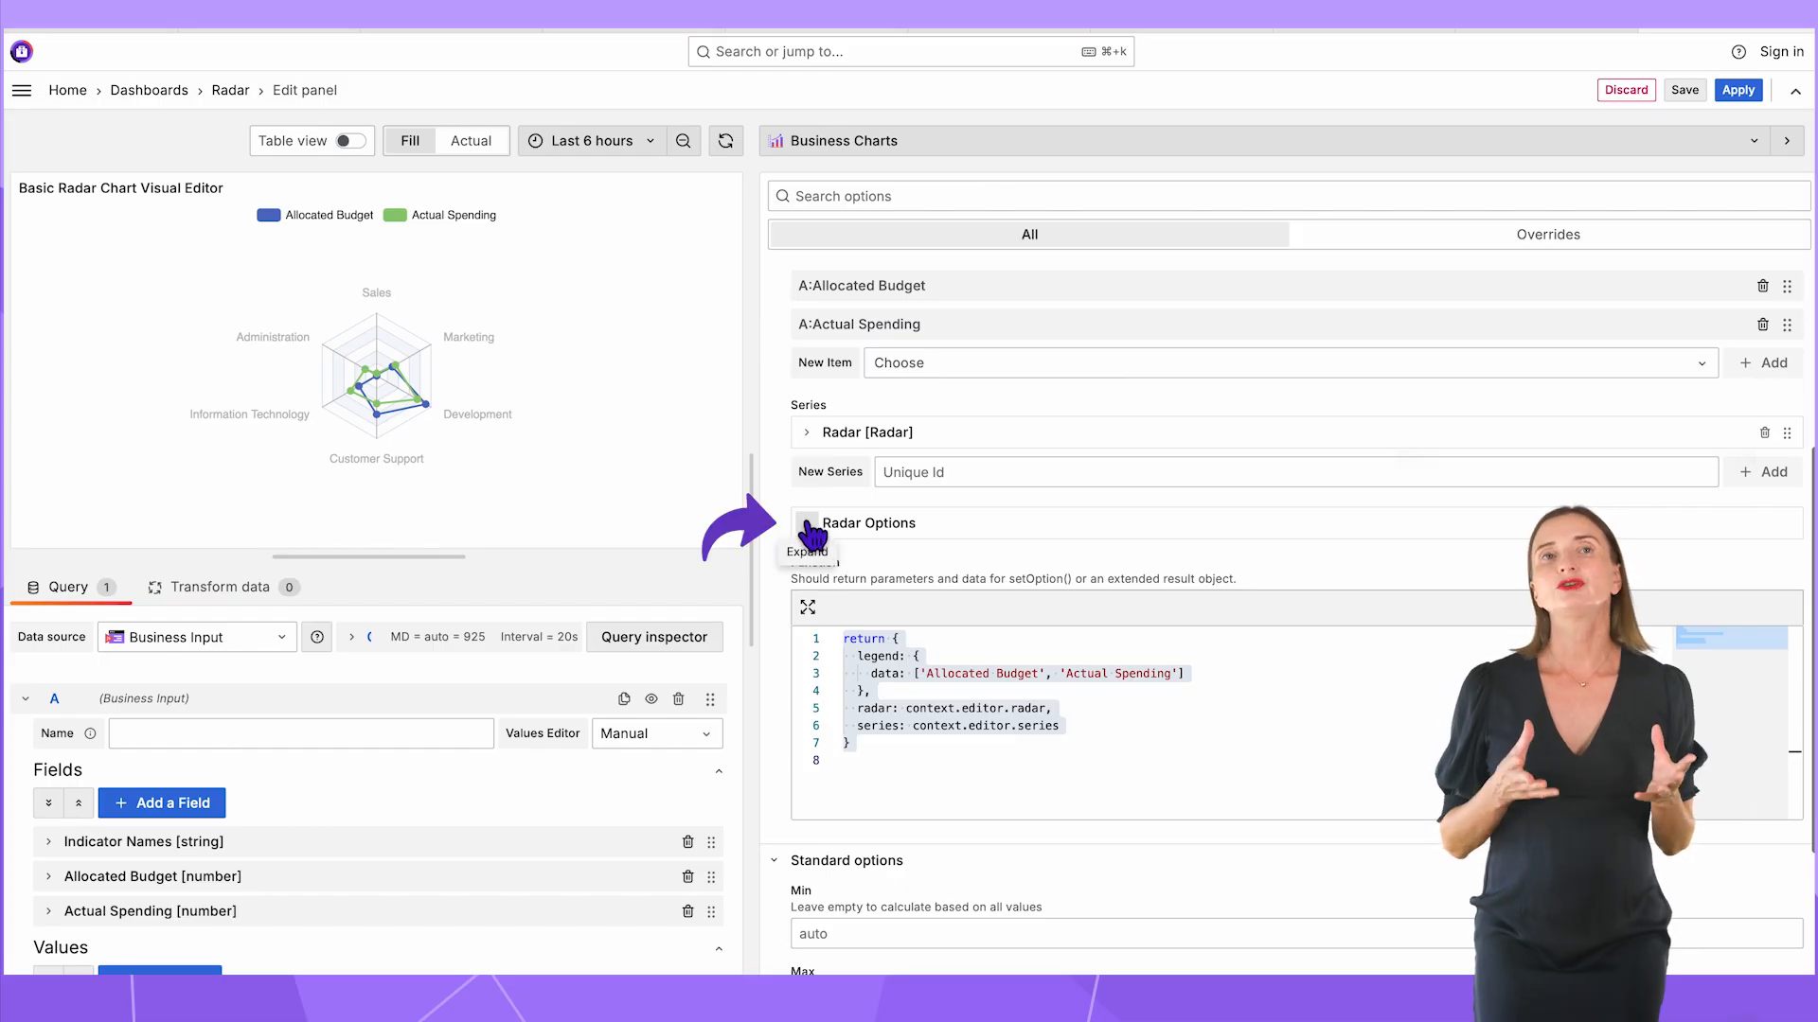
- Expand Radar Options and set radar to { ...context.editor.radar, radius: 100 } in the Function
{"action": "left_click", "coordinate": [807, 522]}
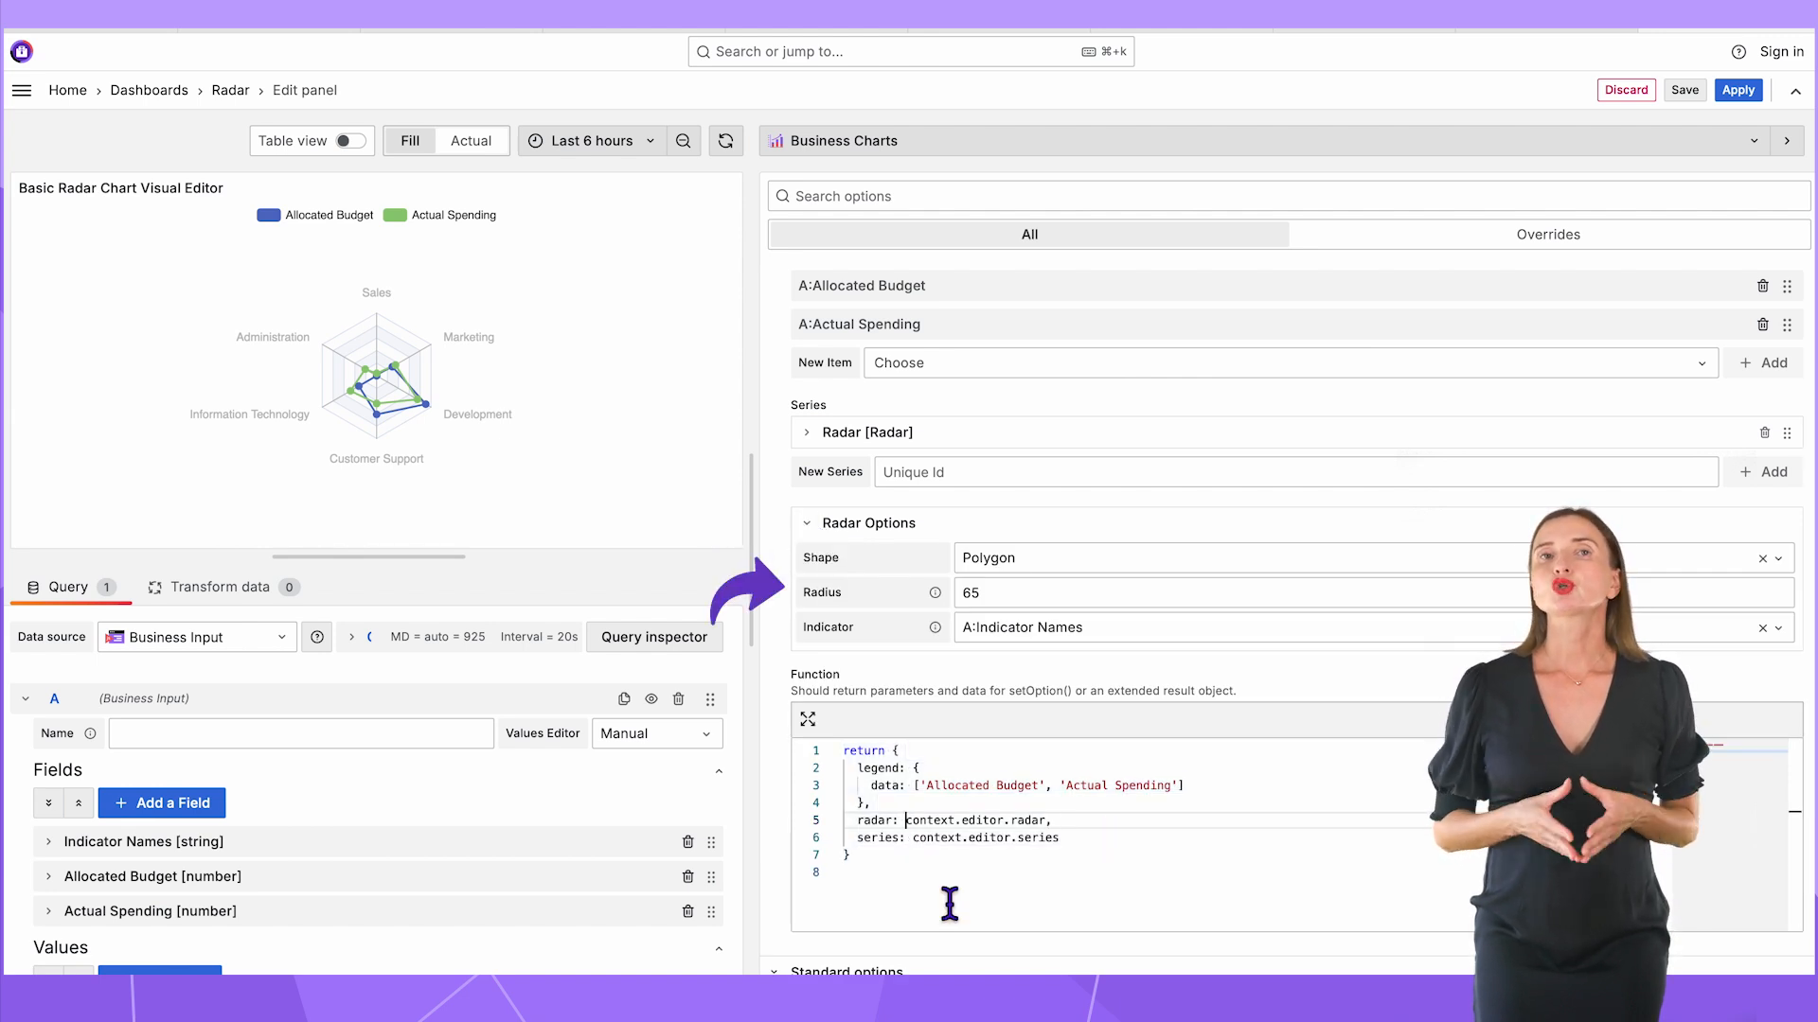
{"action": "type", "text": "{...context.editor.radar, radius: 100 },"}
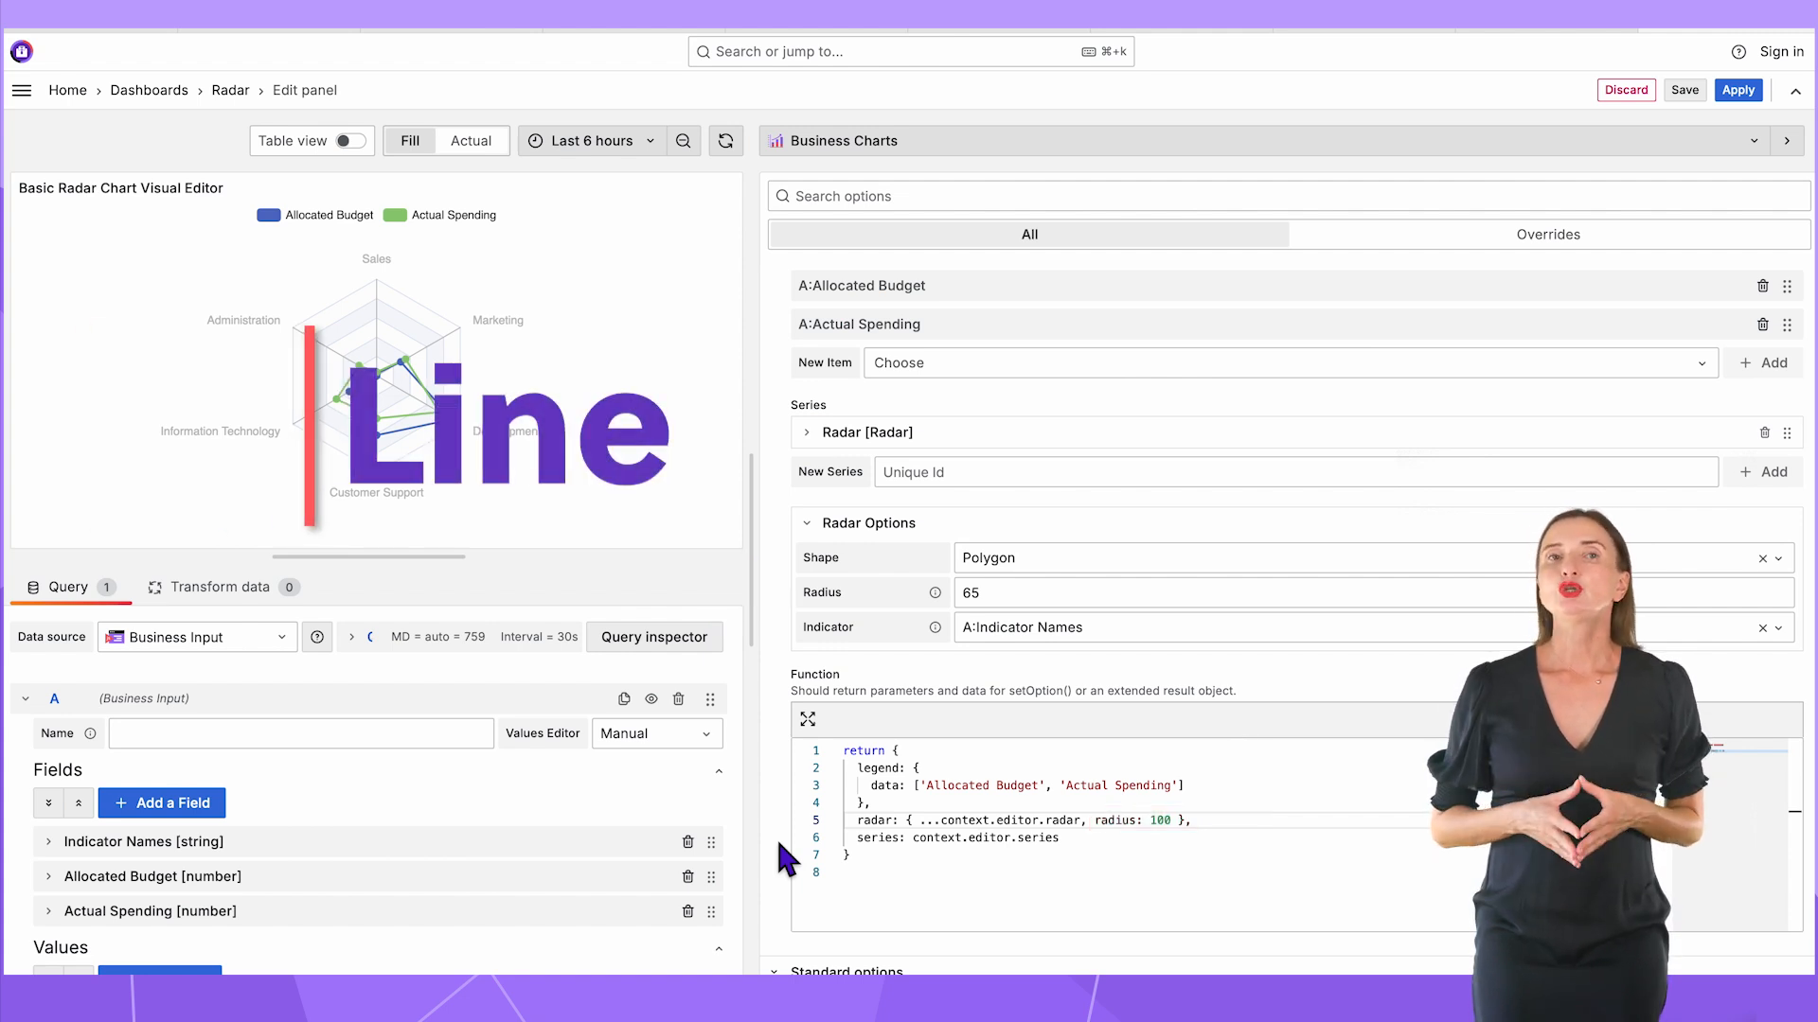
{"action": "left_click", "coordinate": [835, 140]}
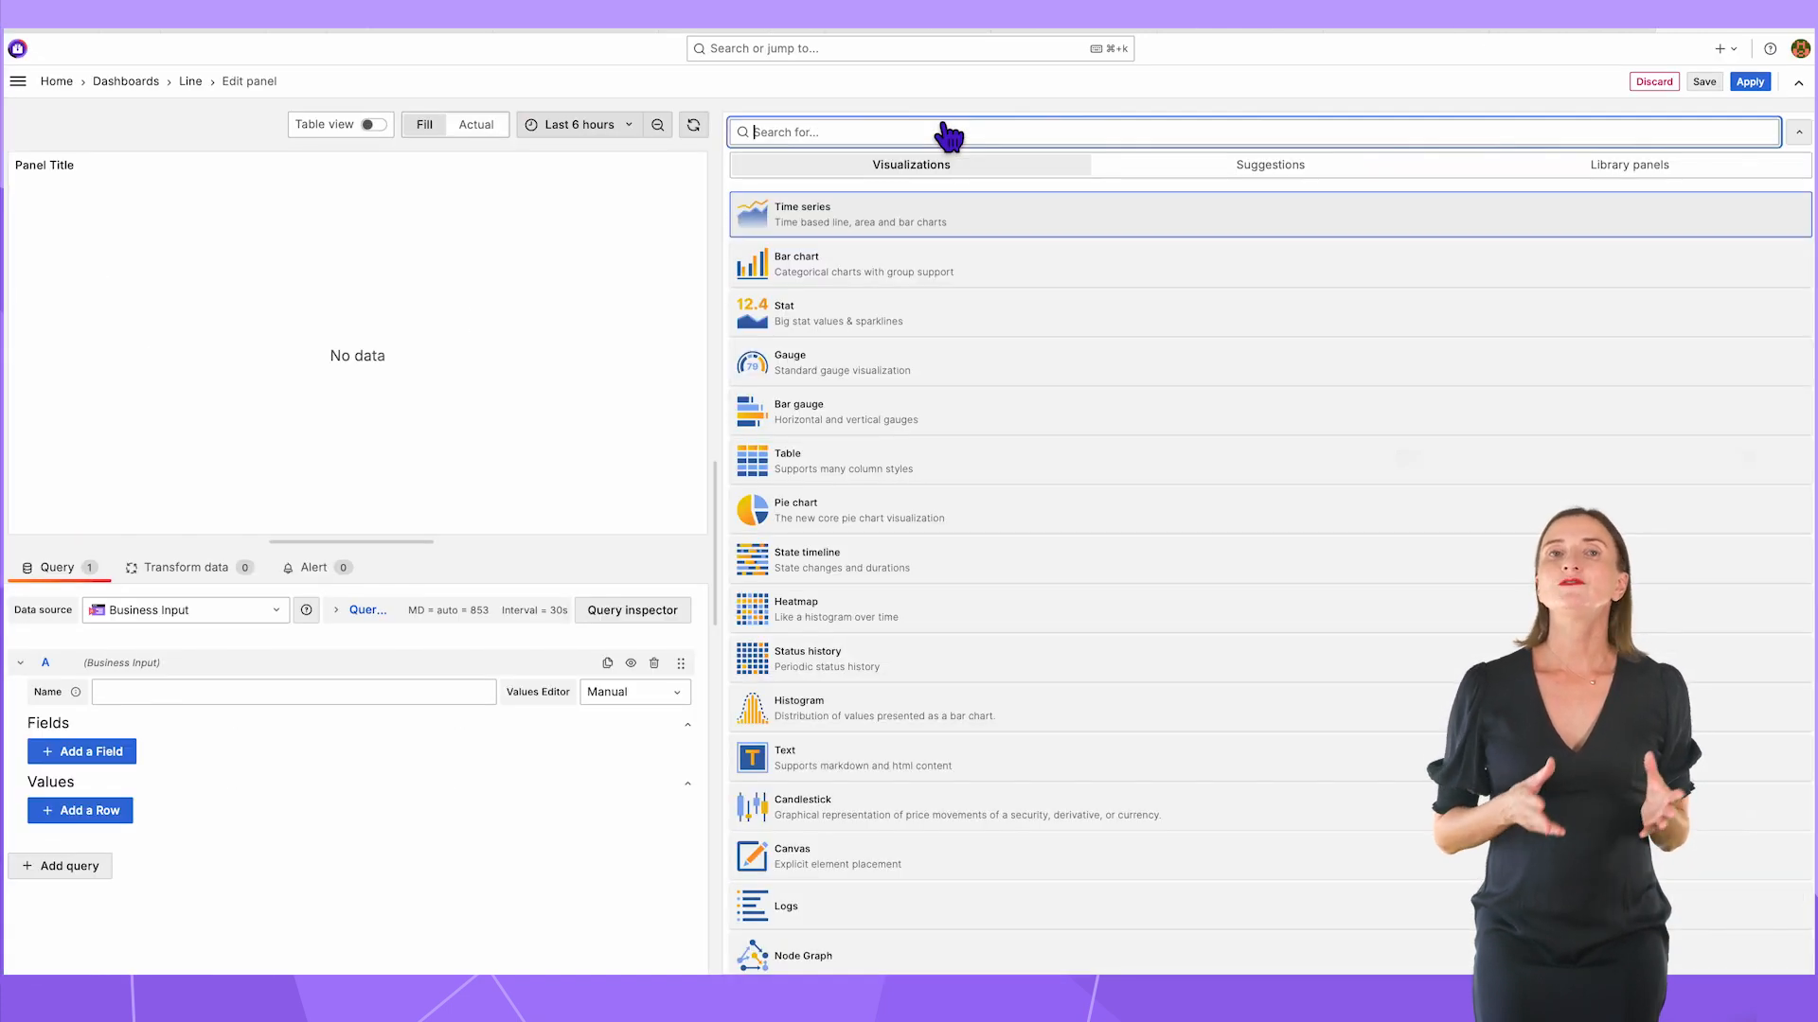
- Choose Business Charts for the new panel and start a Day/Value query shown in Table view
{"action": "type", "text": "bu"}
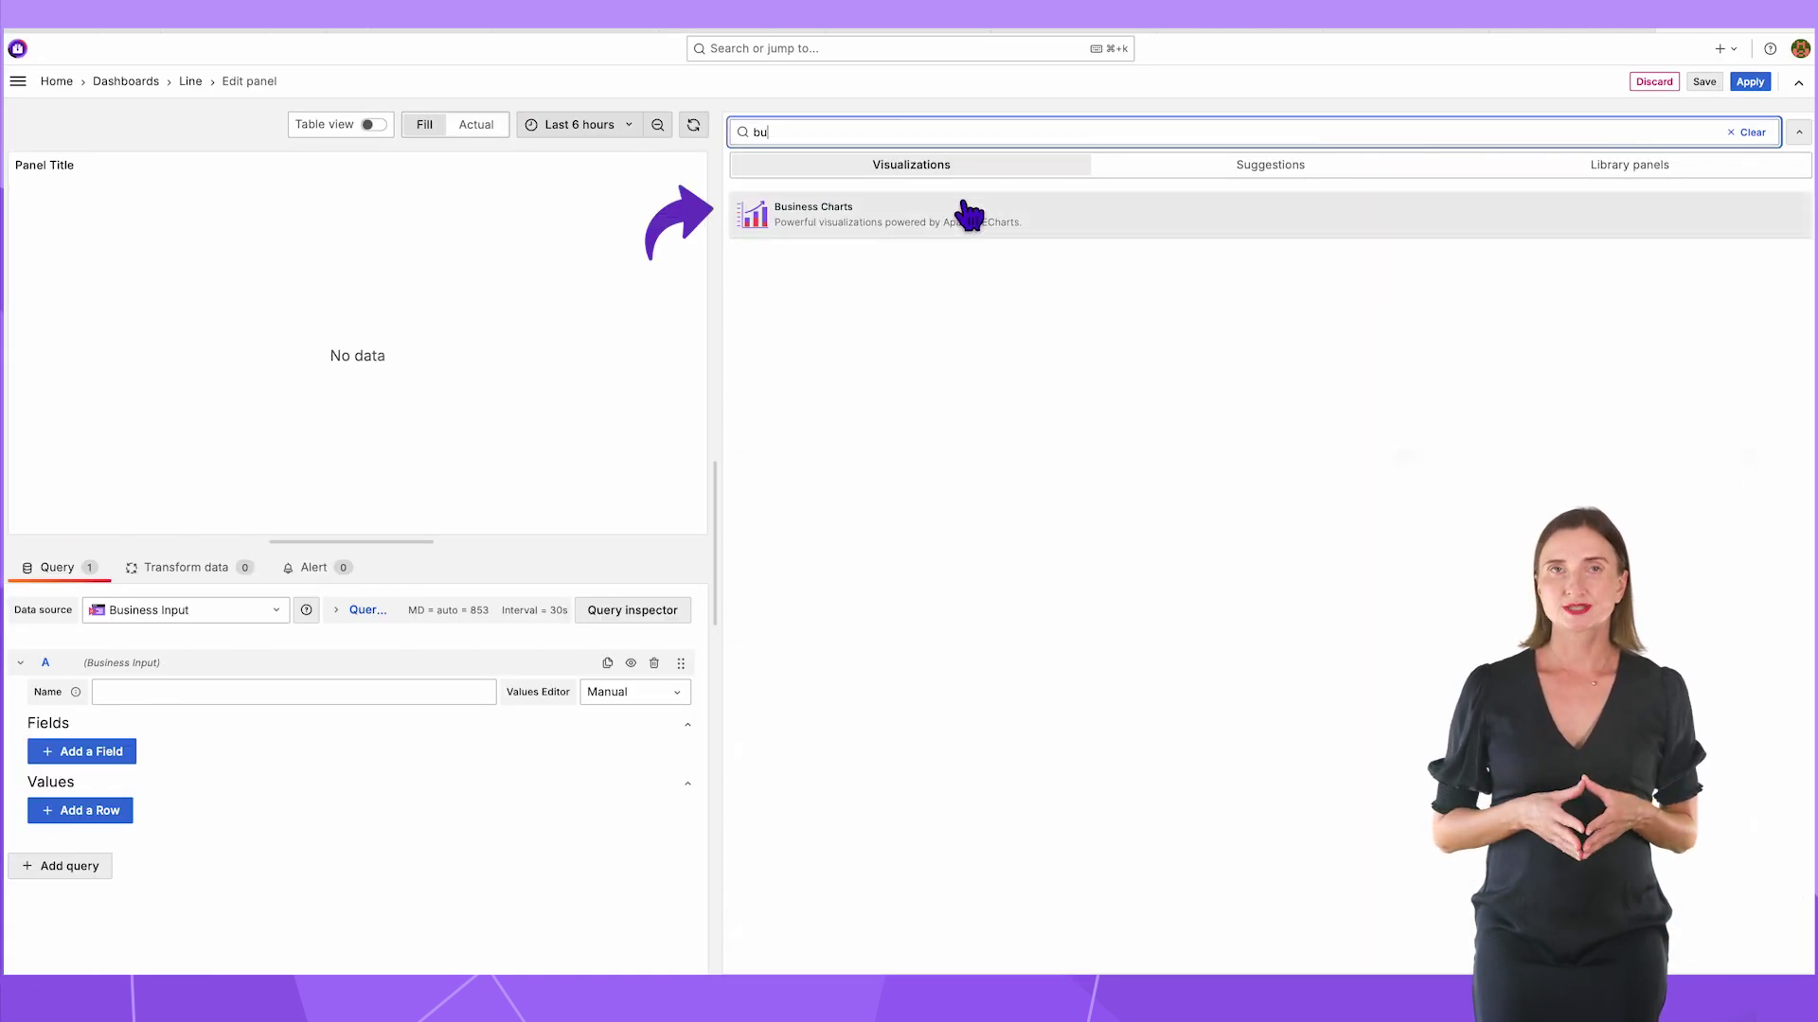
{"action": "left_click", "coordinate": [812, 214]}
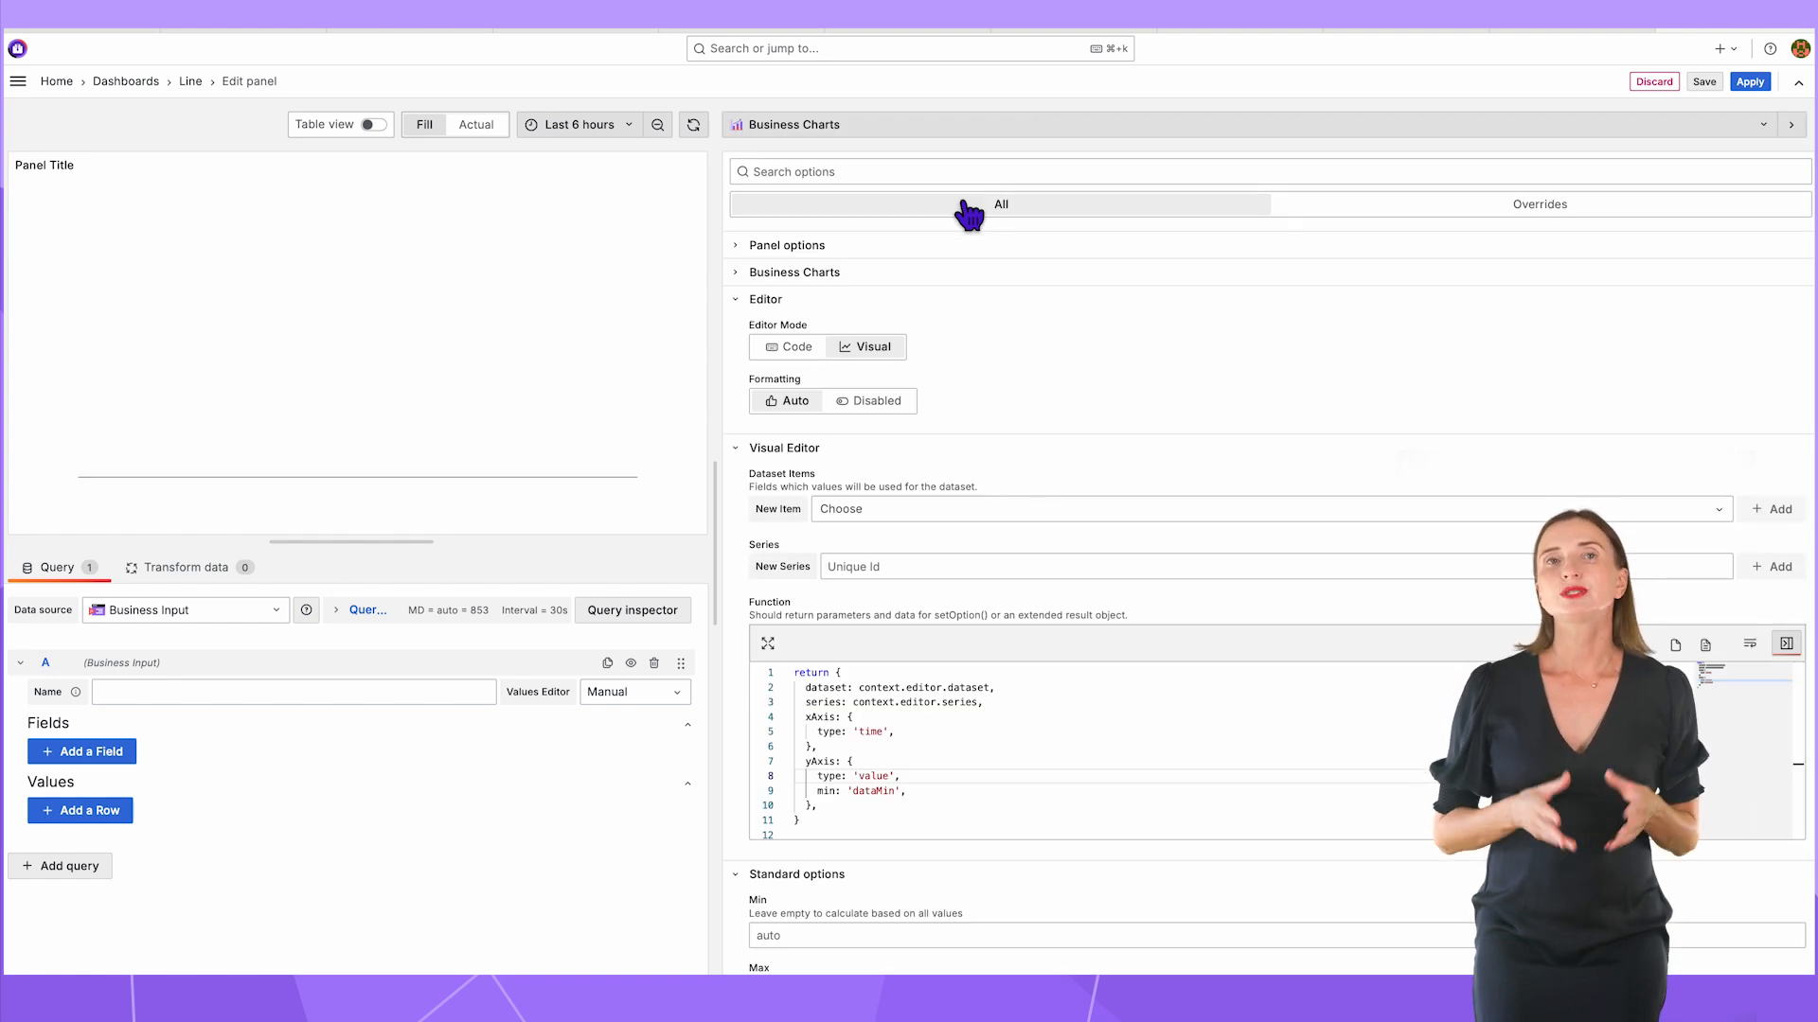
{"action": "mouse_move", "coordinate": [389, 742]}
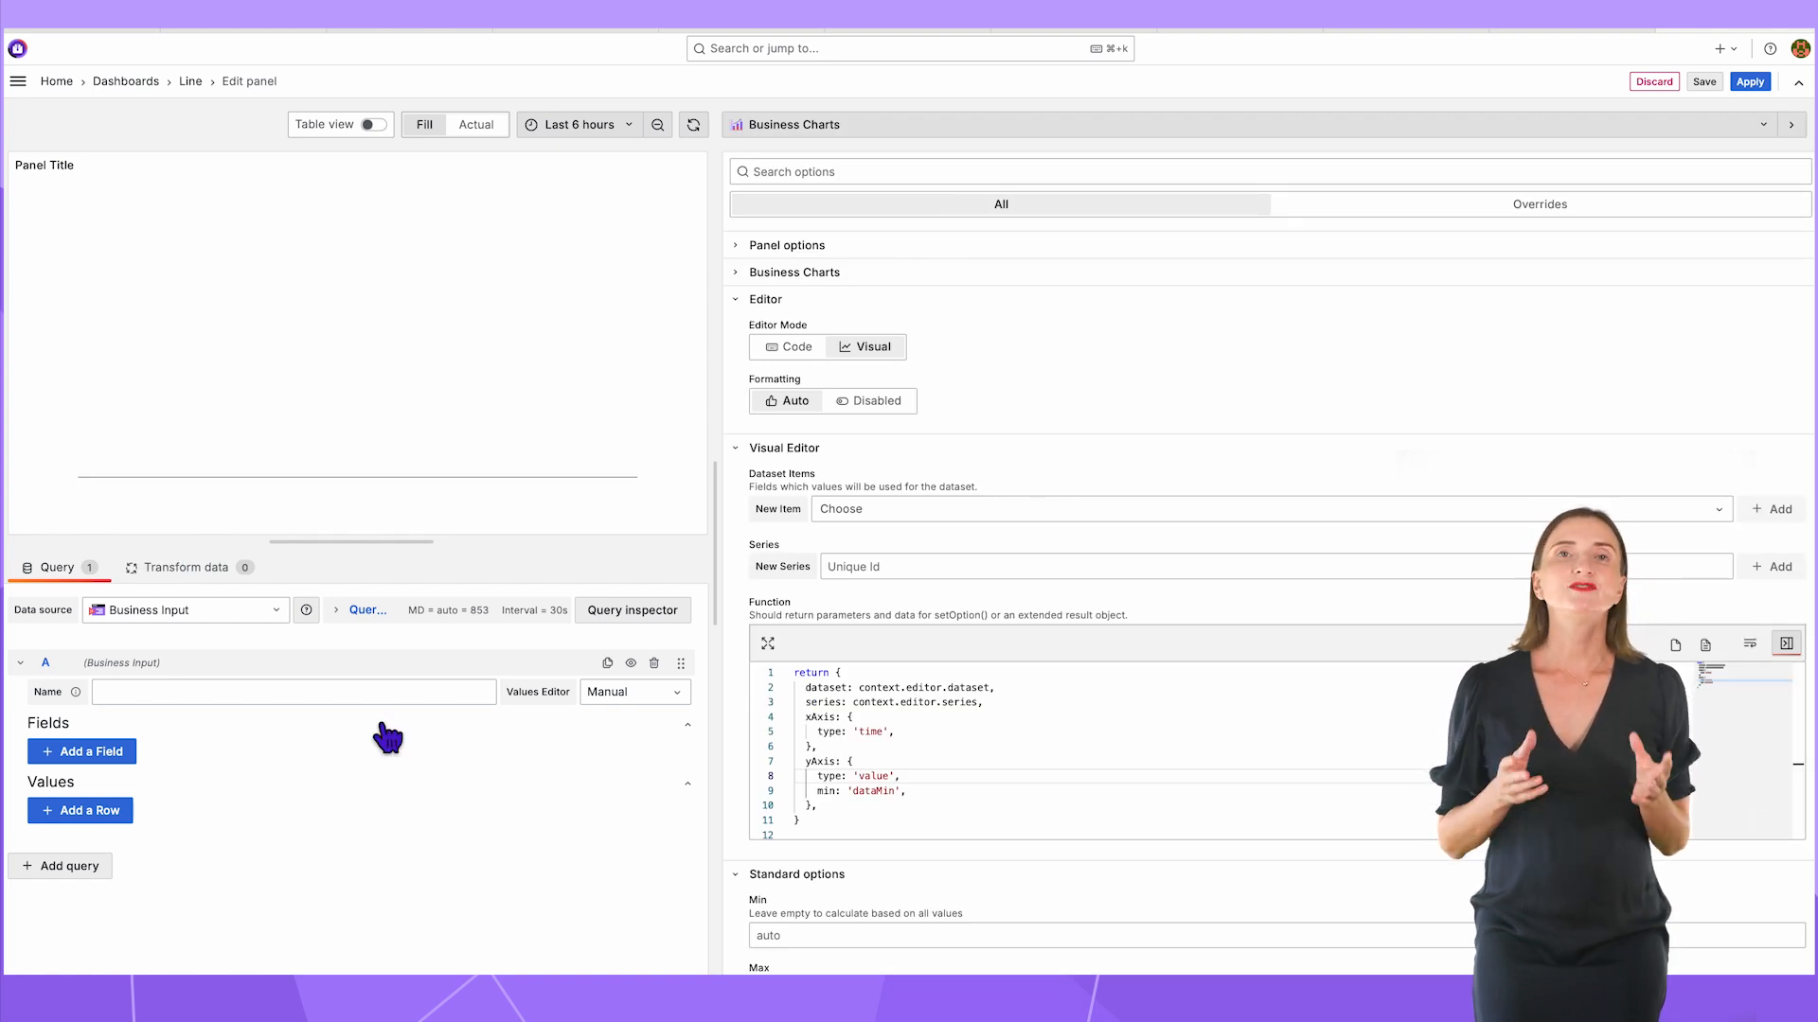
{"action": "left_click", "coordinate": [82, 751]}
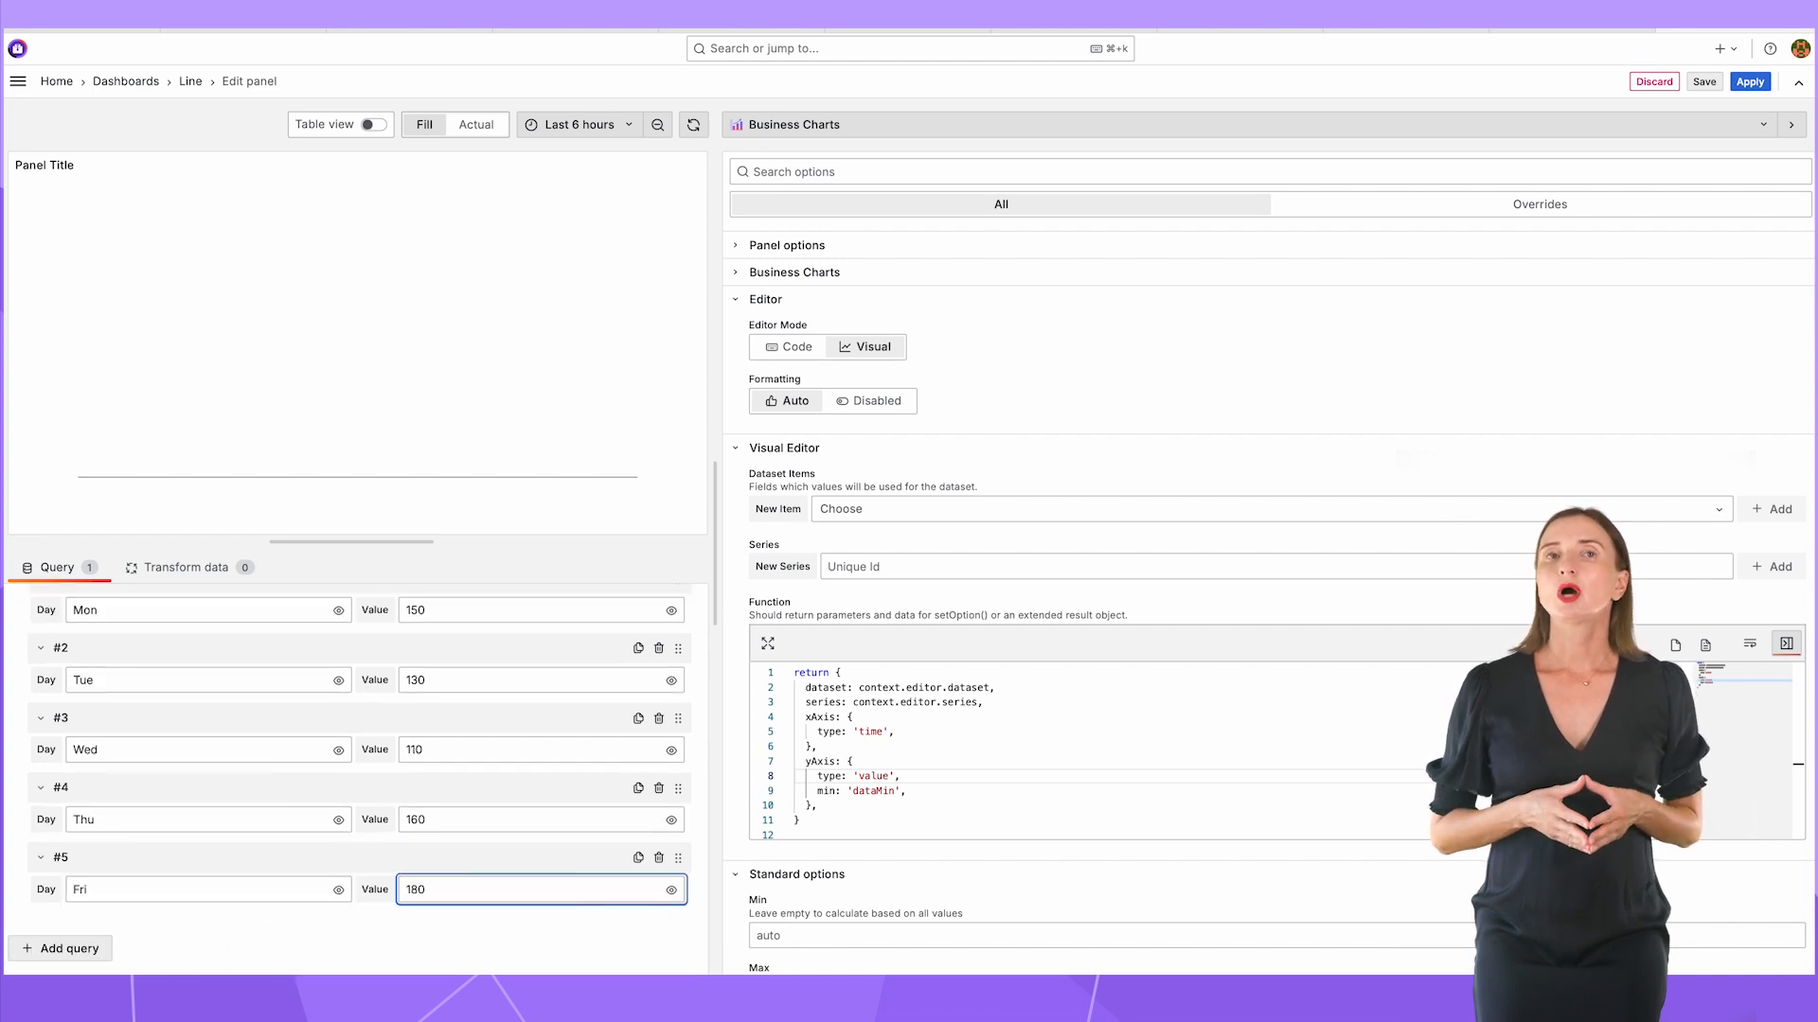
{"action": "left_click", "coordinate": [373, 125]}
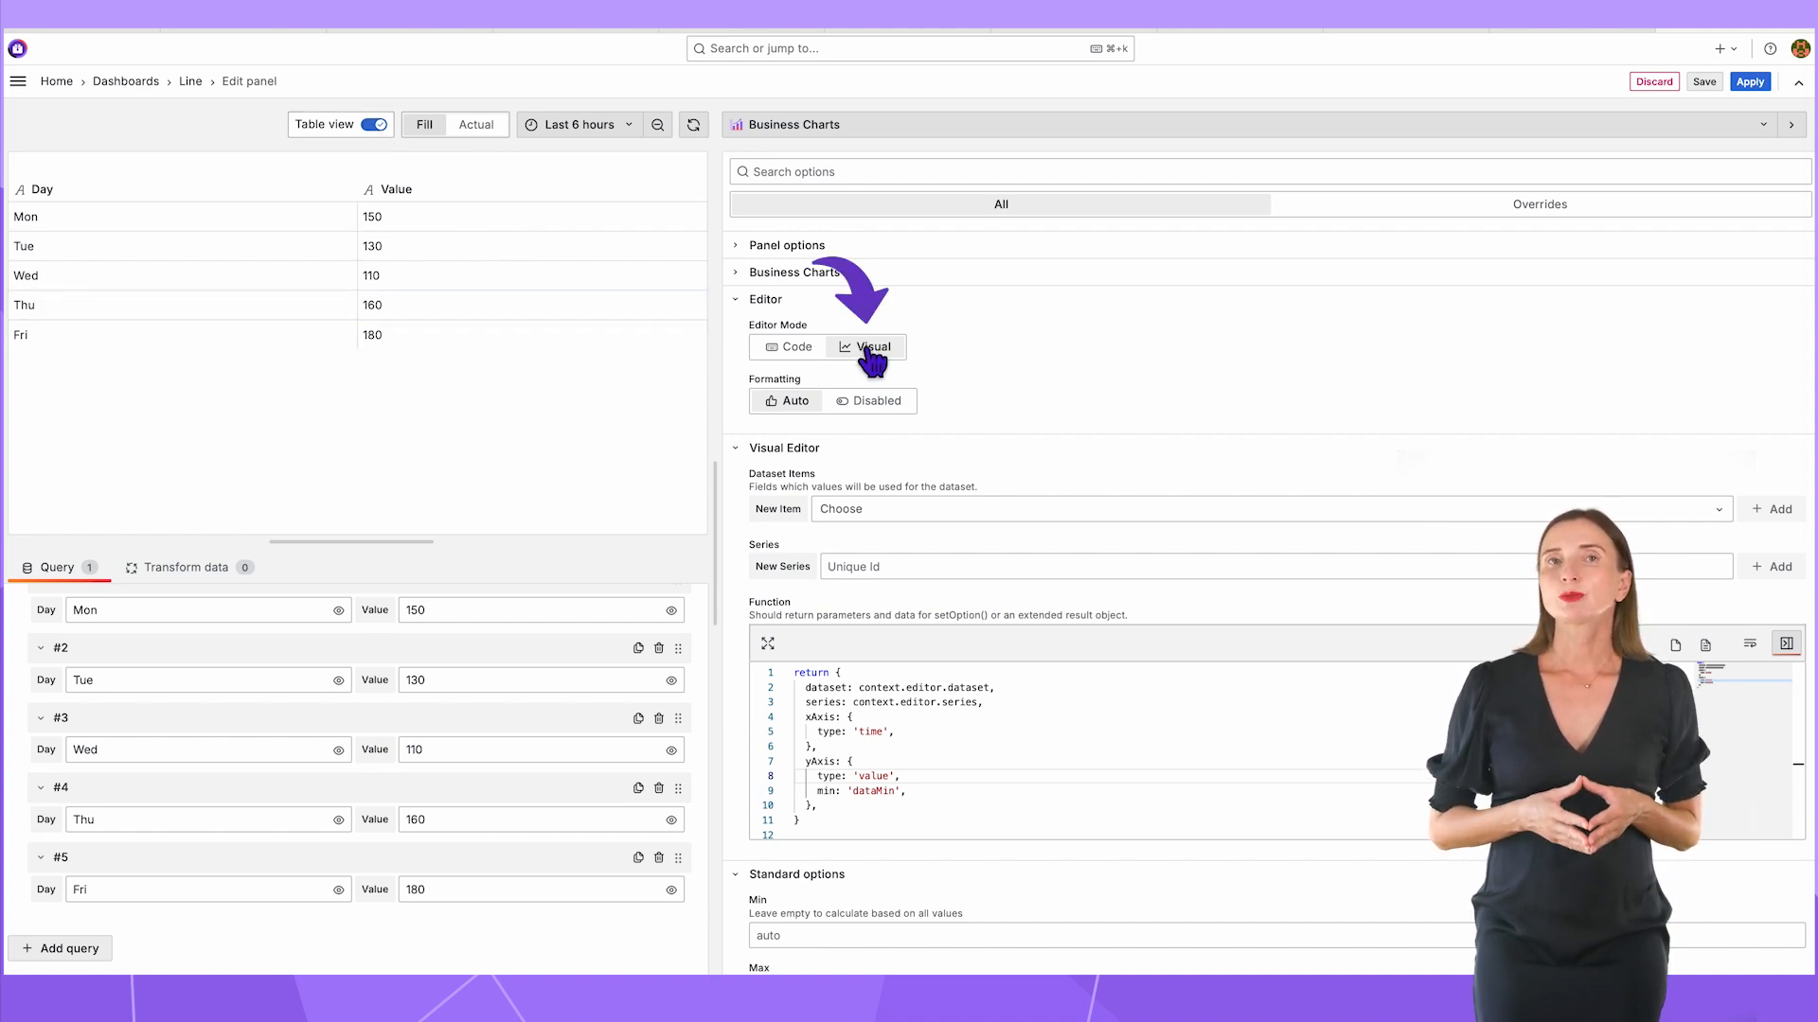
{"action": "mouse_move", "coordinate": [939, 515]}
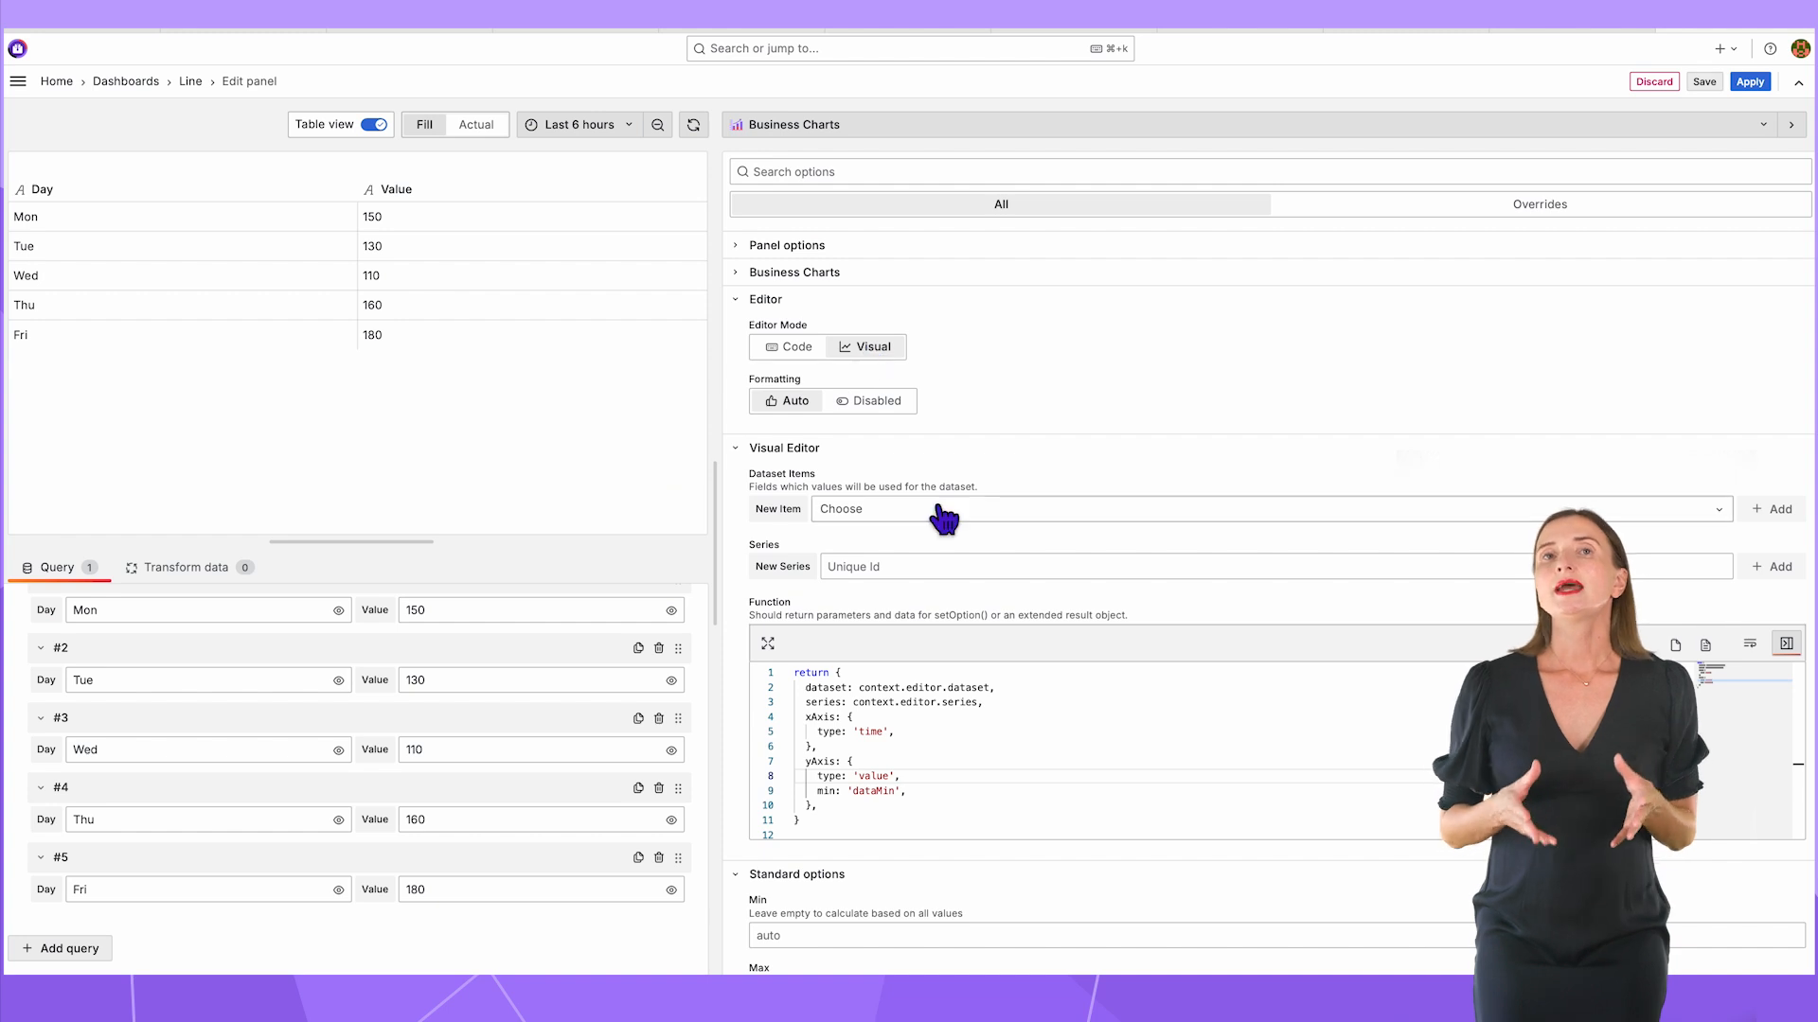
- Add A:Day and A:Value as Dataset Items and add a new series
{"action": "left_click", "coordinate": [1772, 507]}
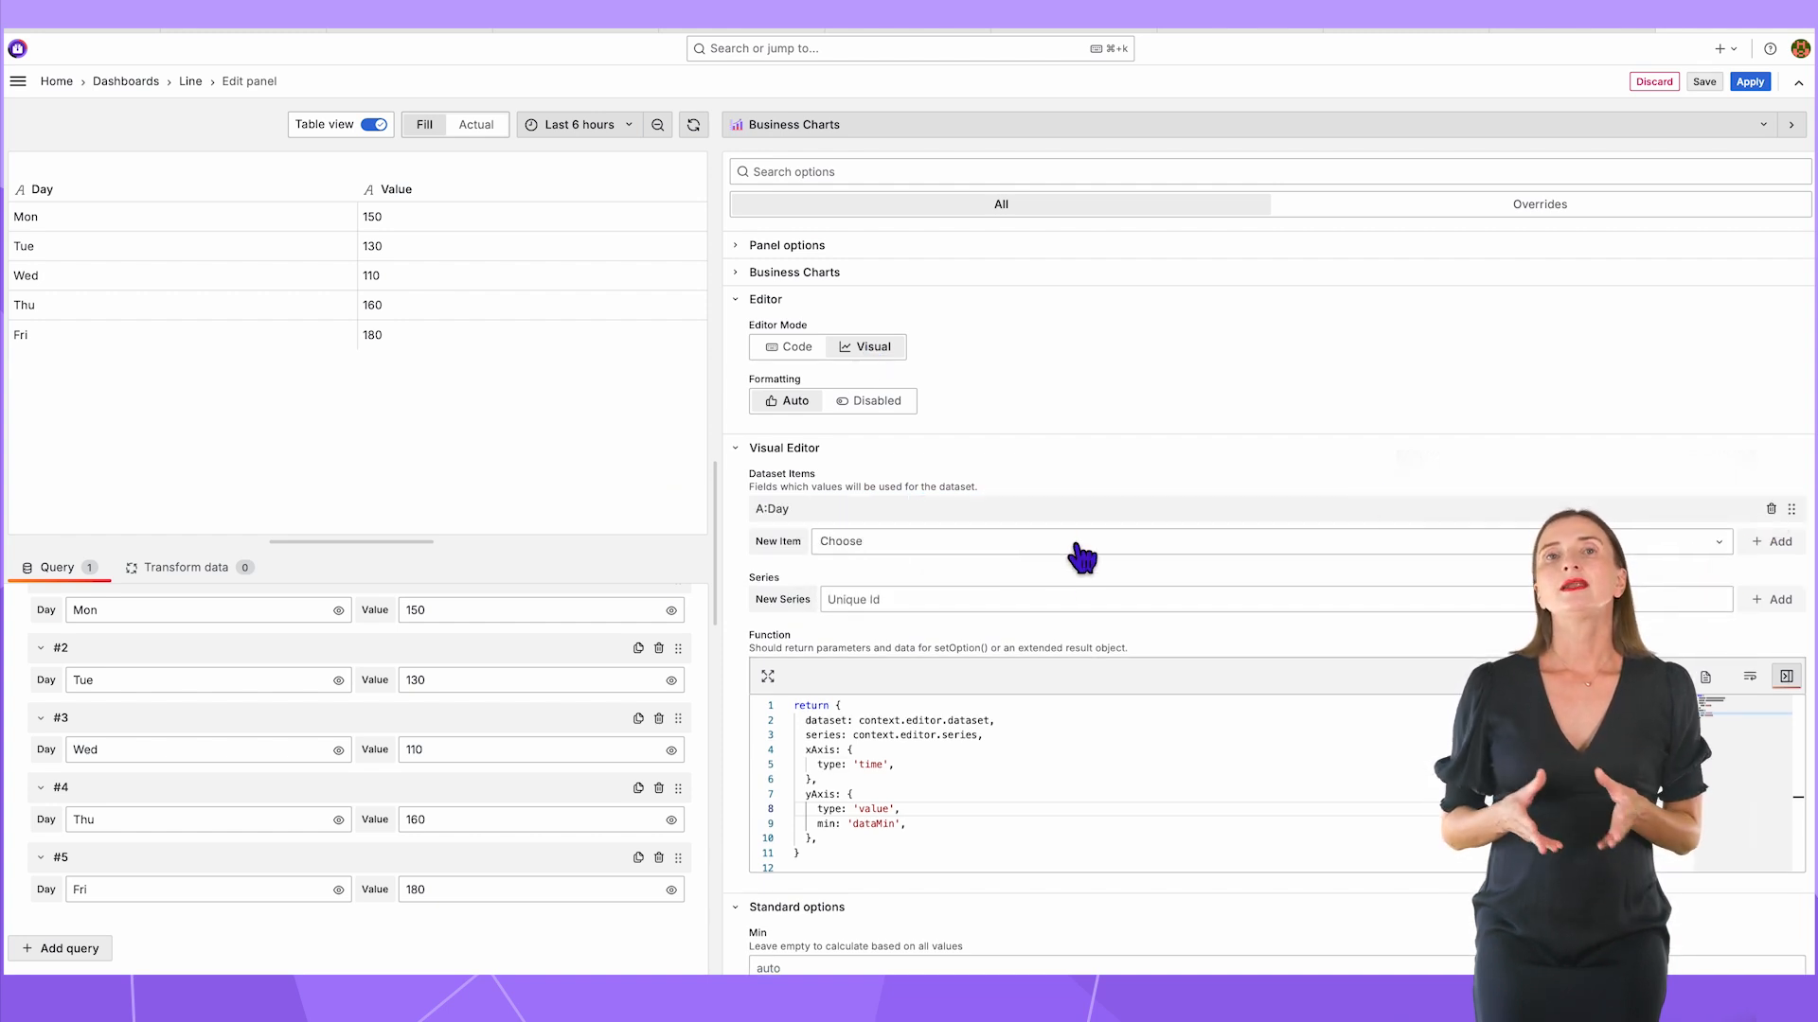
{"action": "left_click", "coordinate": [1772, 542]}
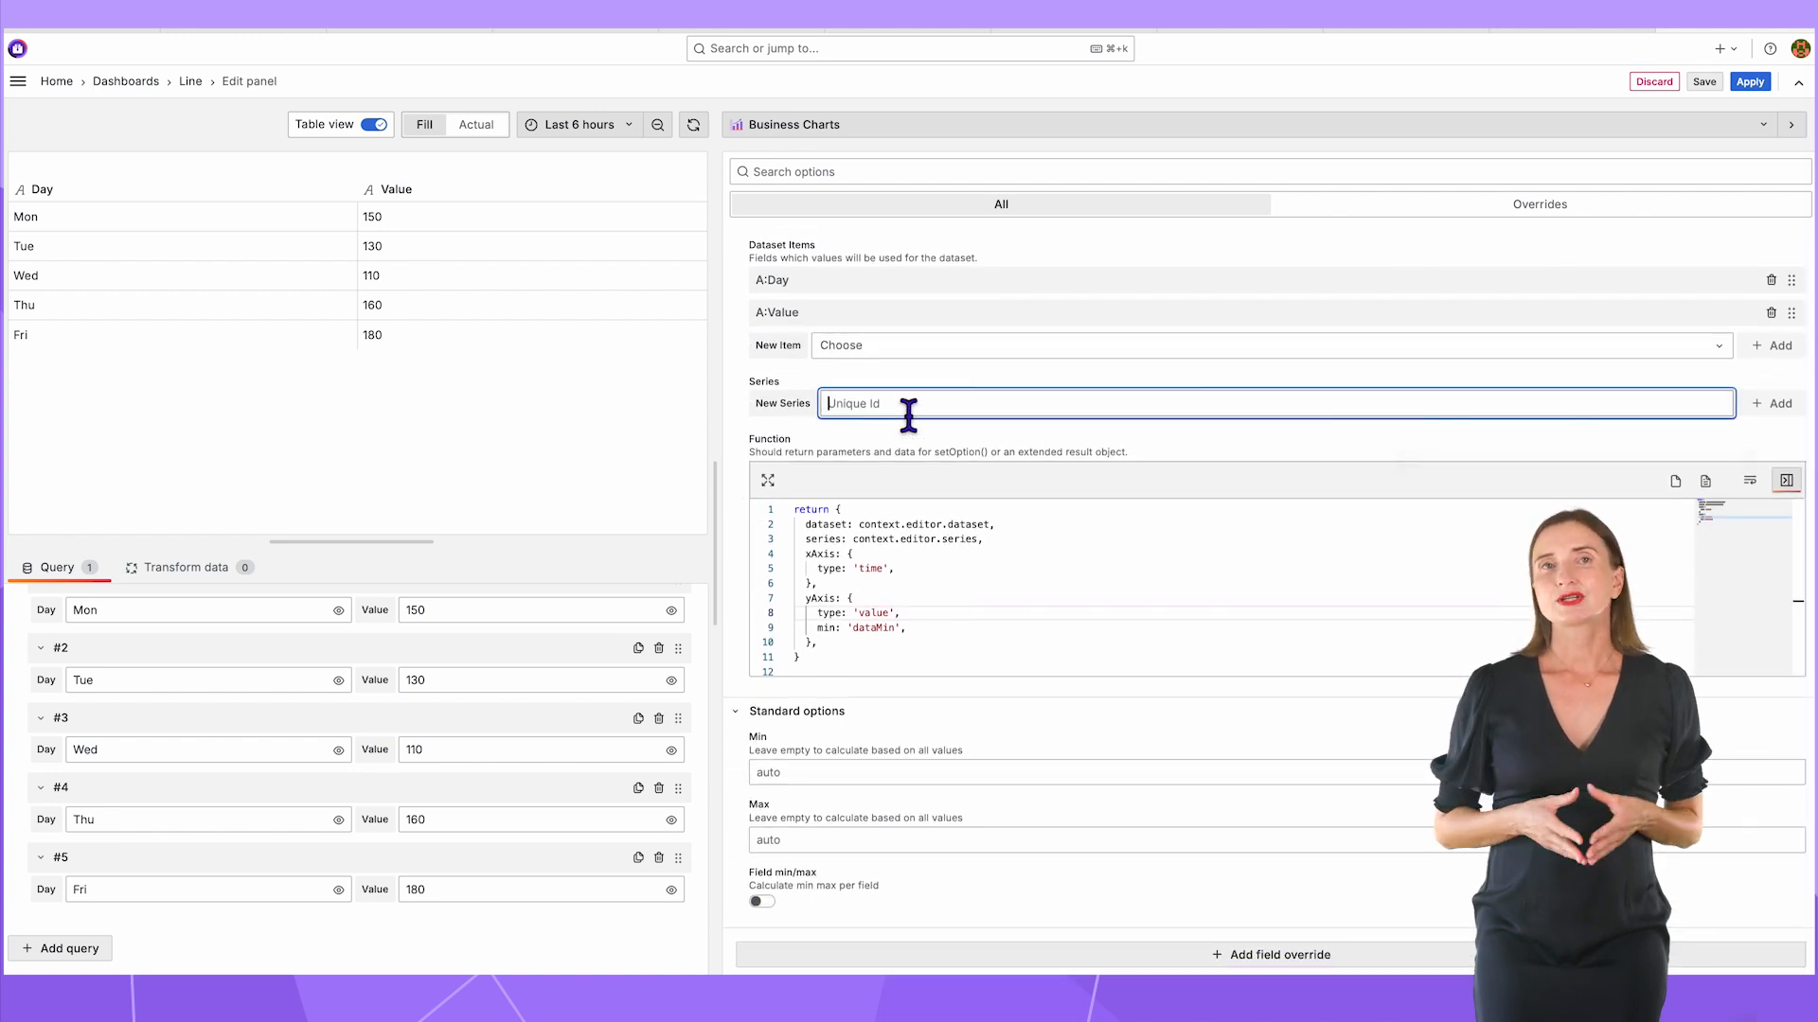
{"action": "left_click", "coordinate": [1770, 402]}
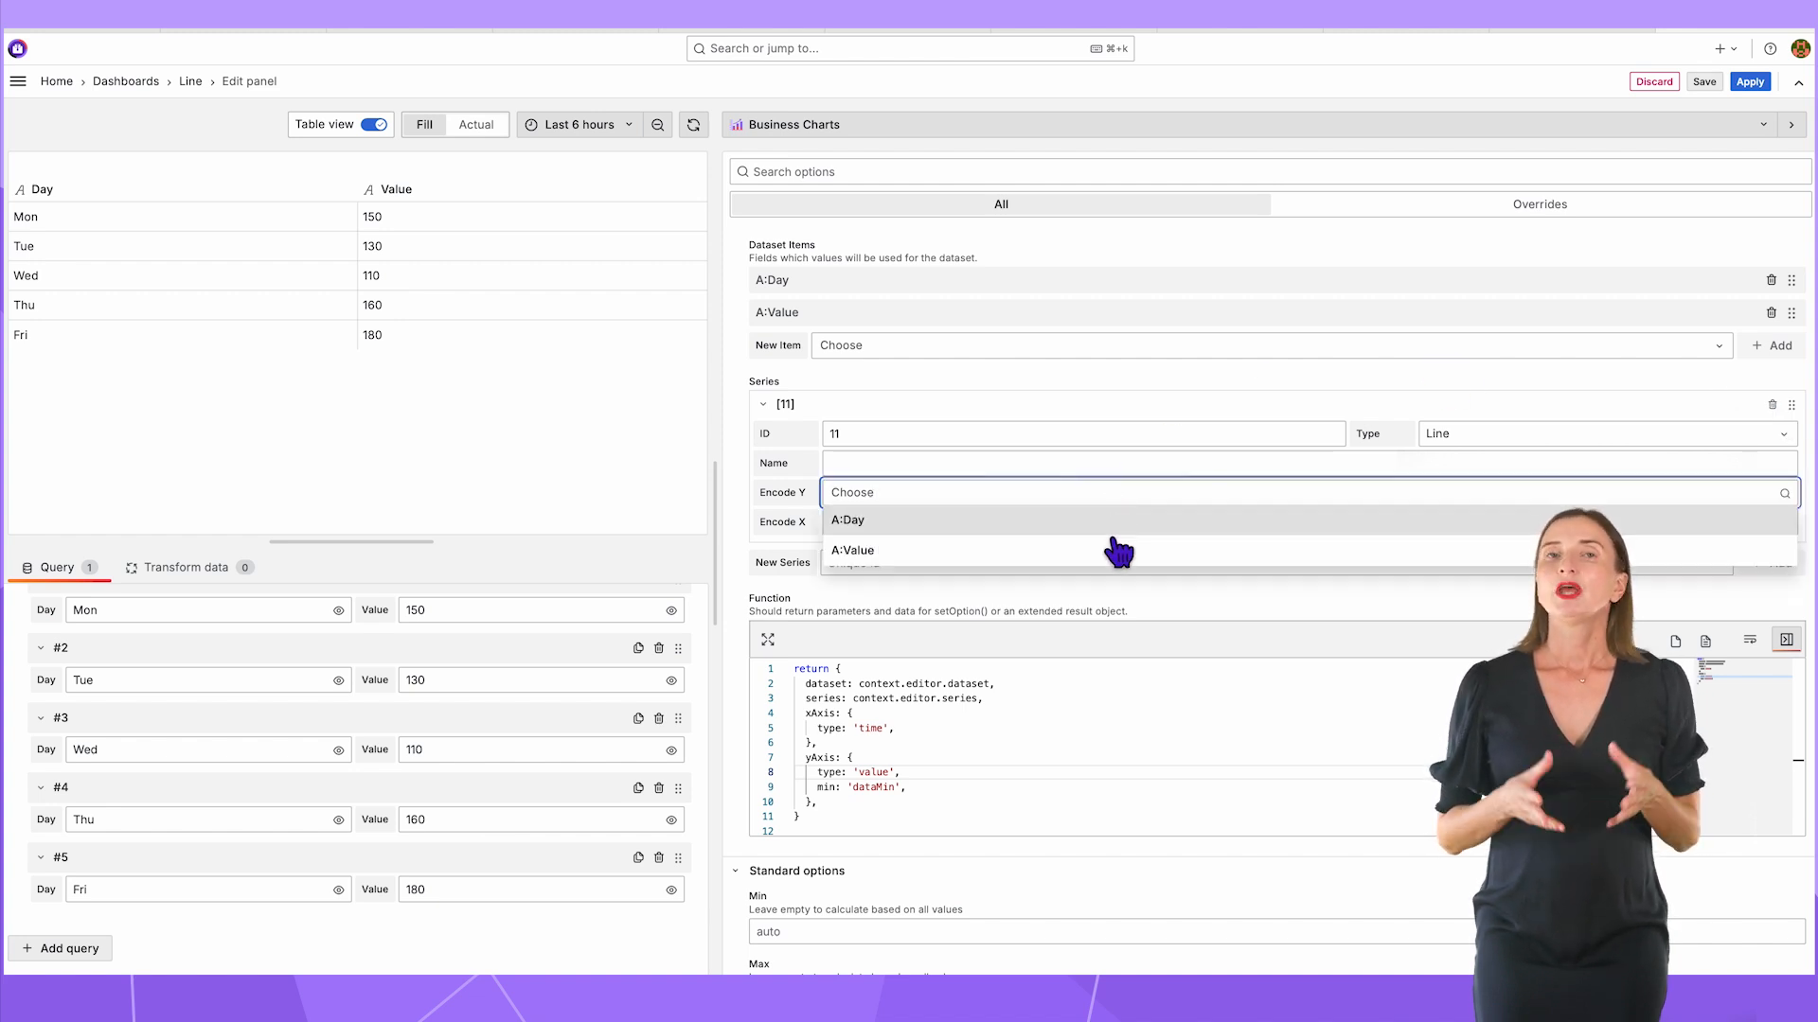
- Encode Y as A:Value and X as A:Day, then edit the xAxis type to category in code
{"action": "left_click", "coordinate": [854, 549]}
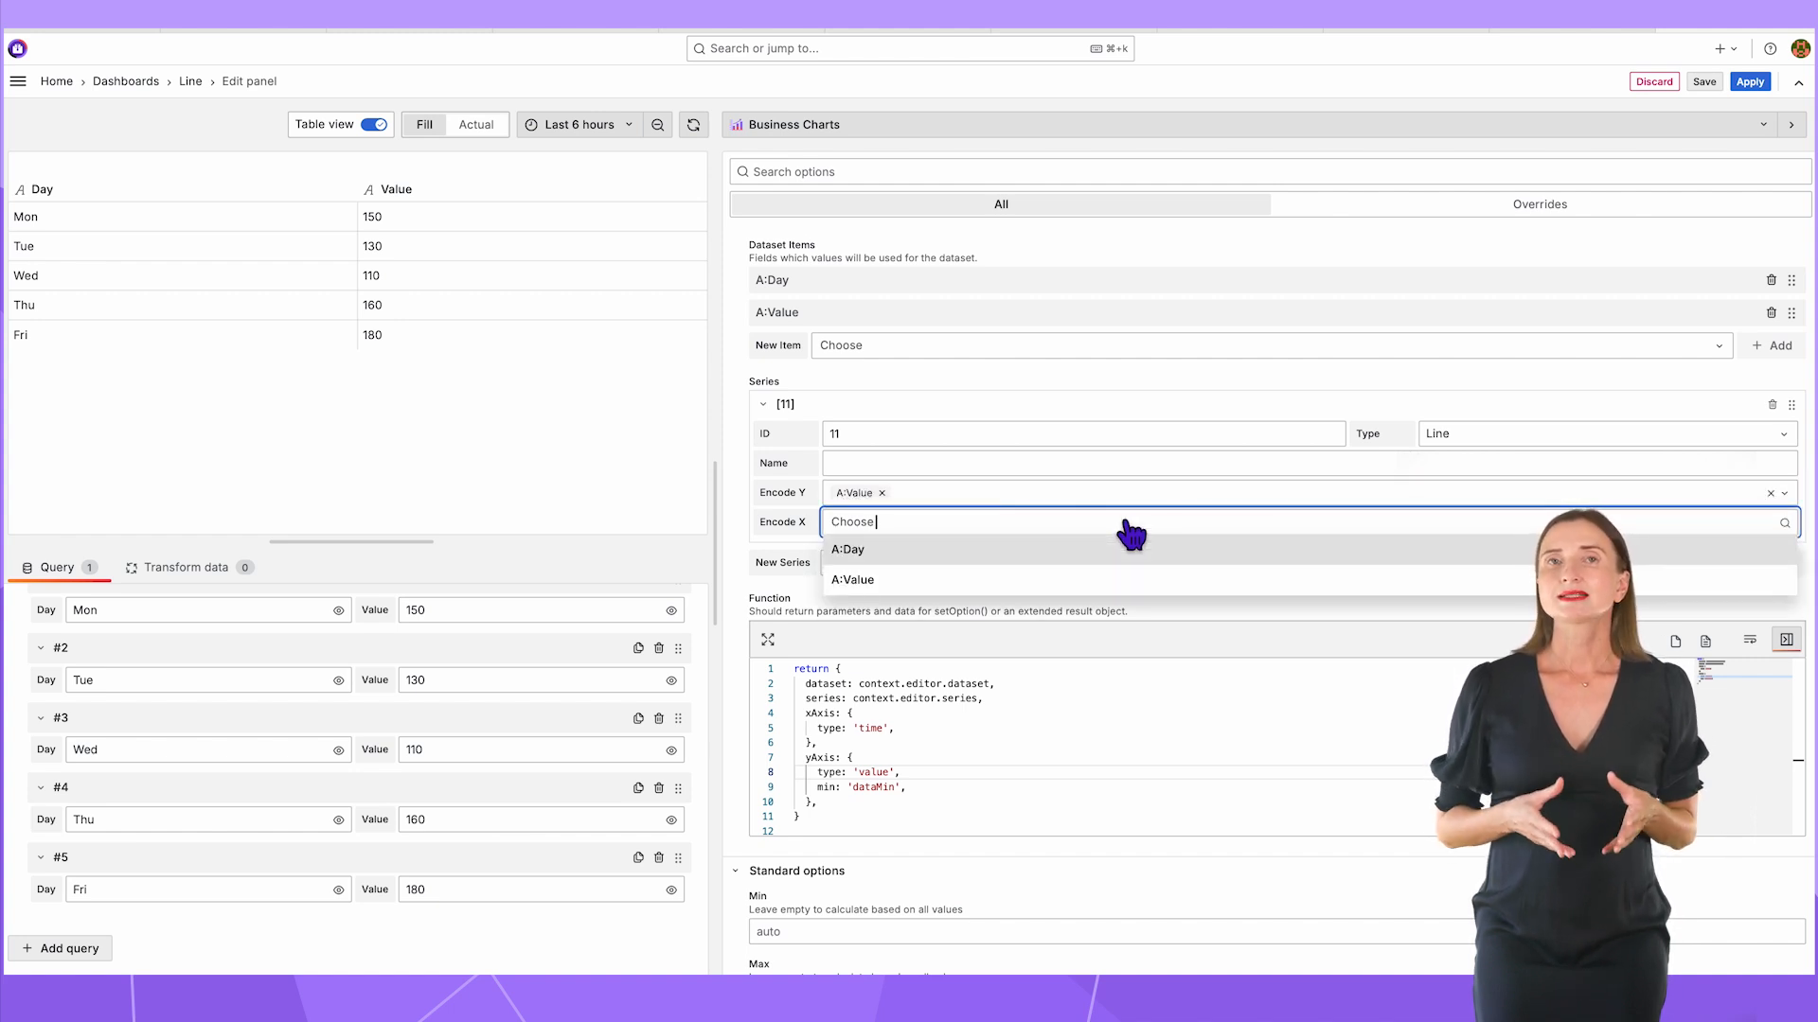
{"action": "left_click", "coordinate": [849, 549]}
{"action": "type", "text": "category"}
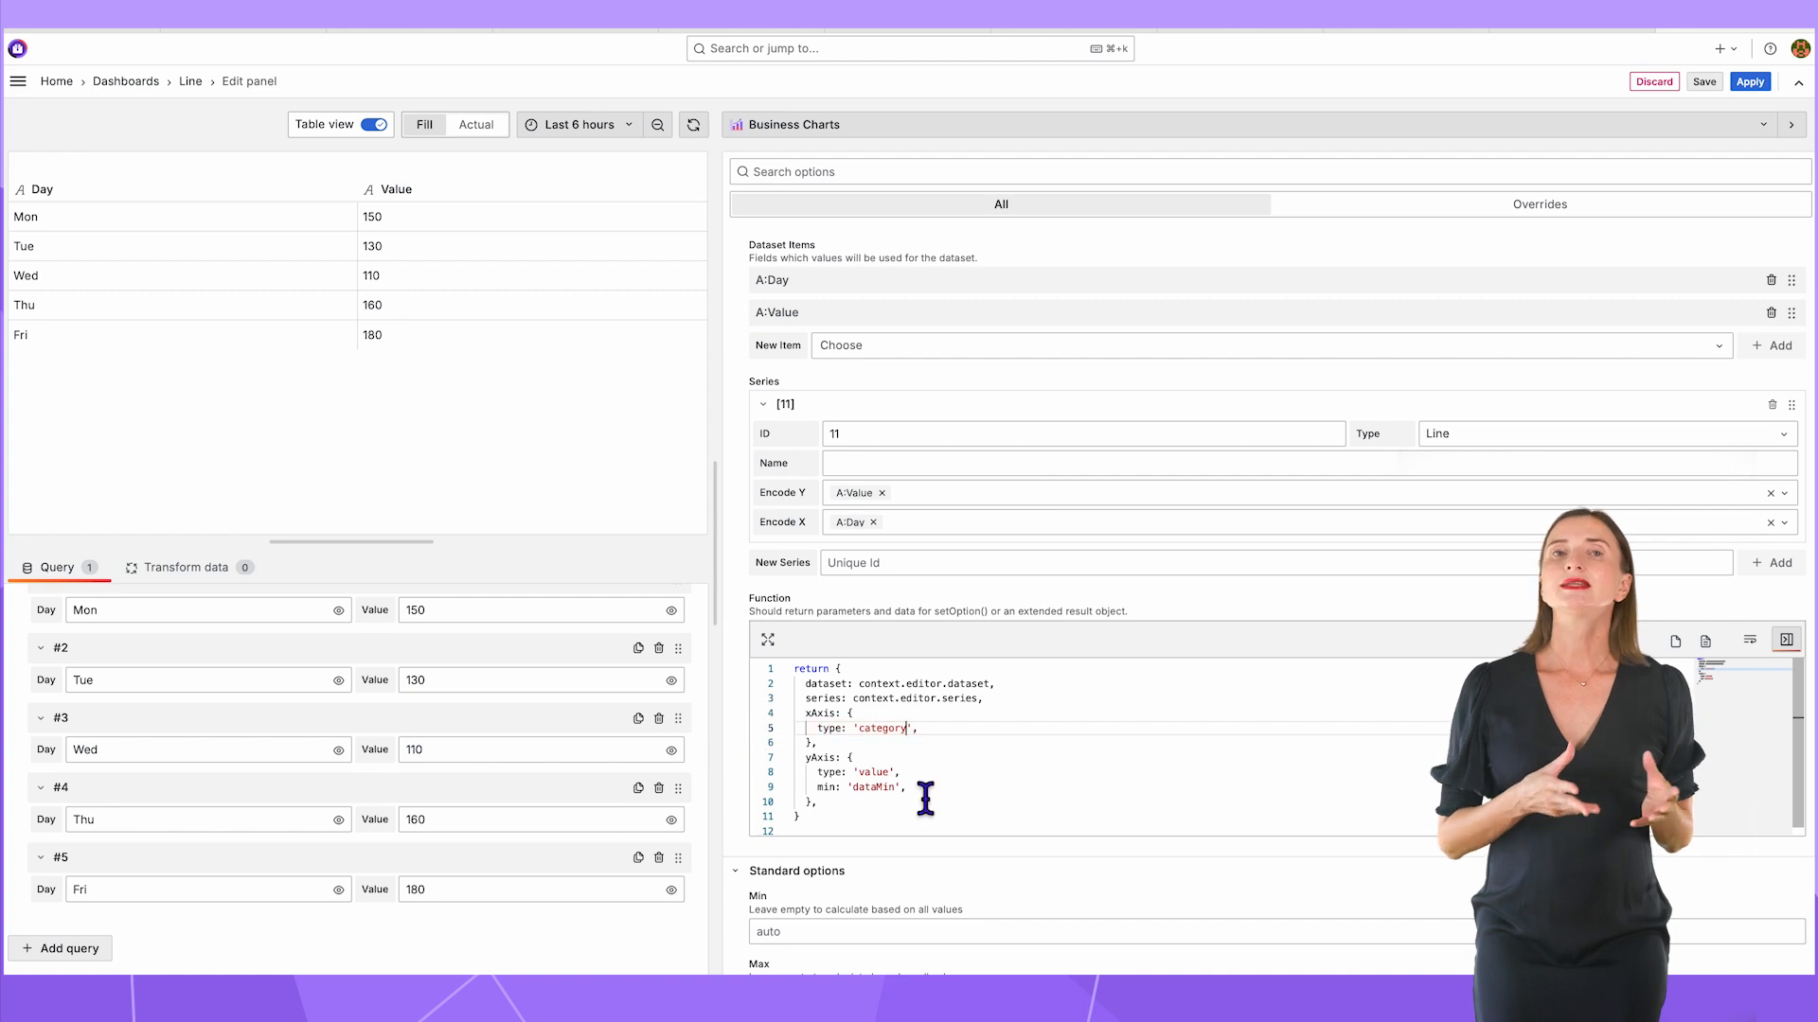
{"action": "left_click", "coordinate": [869, 788]}
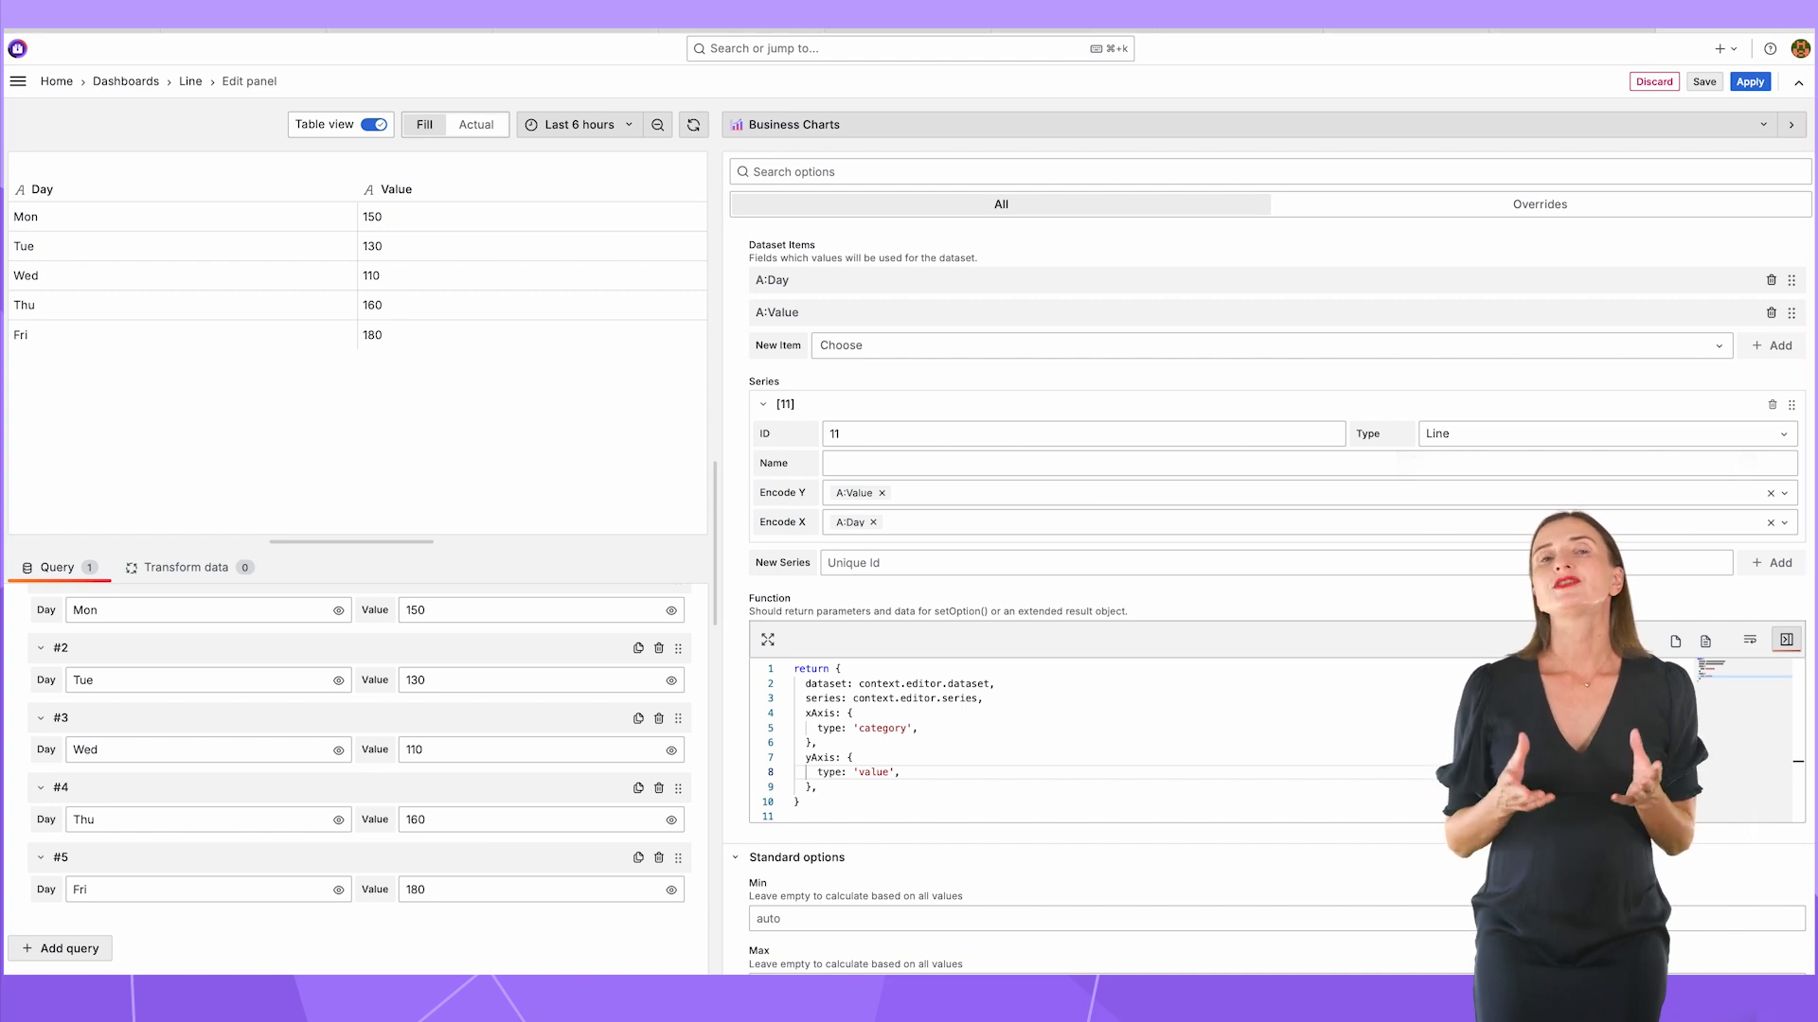
{"action": "mouse_move", "coordinate": [381, 220]}
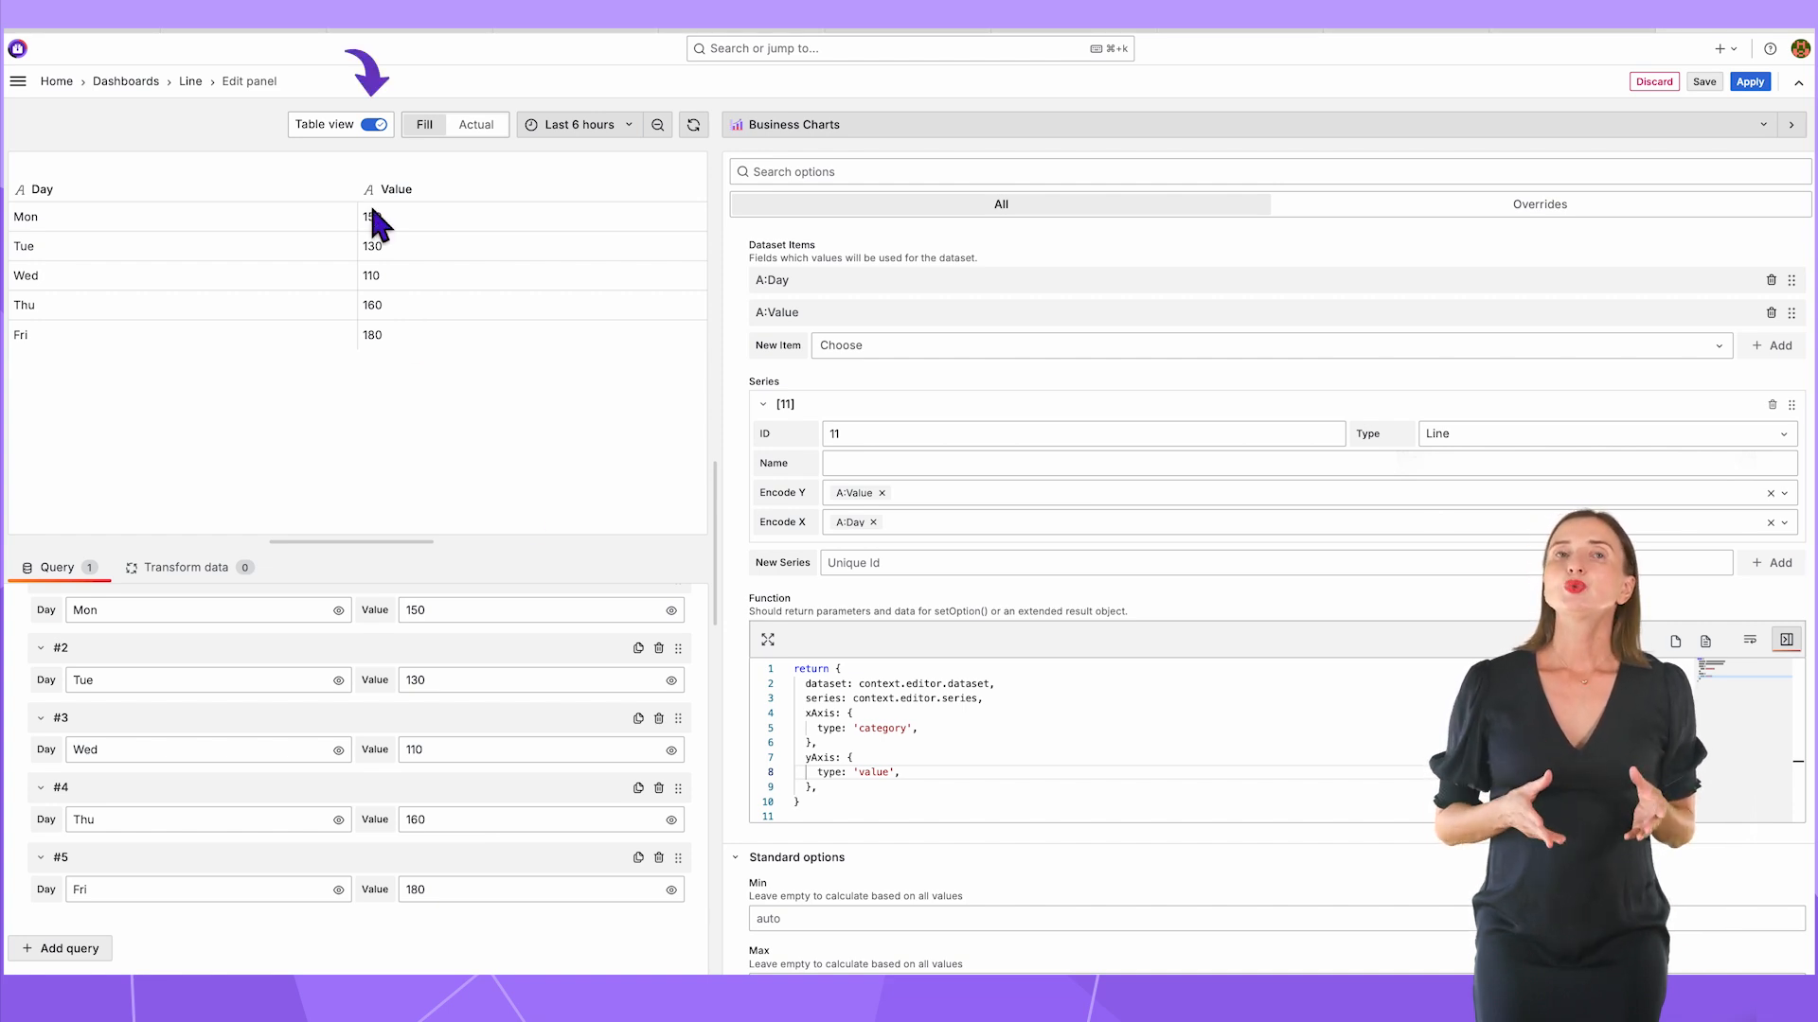
- Preview the chart and give the series itemStyle color rgb(255, 70, 131) and areaStyle: {}
{"action": "left_click", "coordinate": [371, 125]}
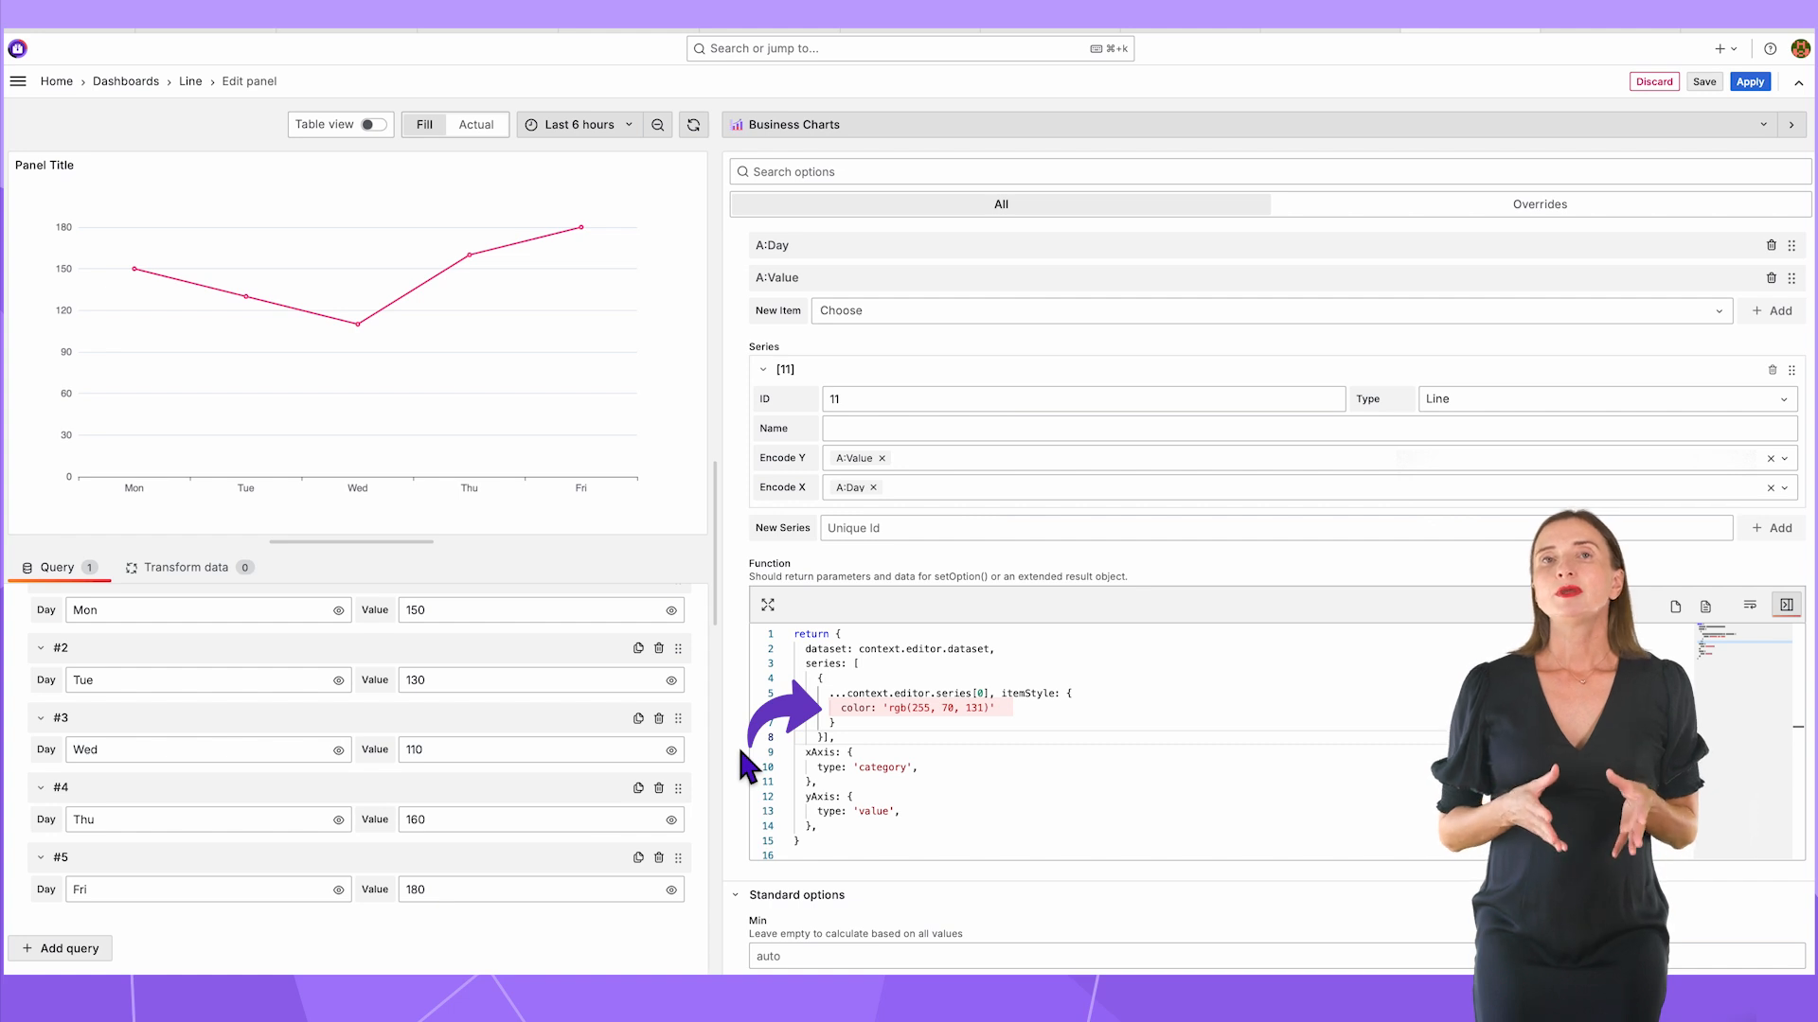
{"action": "type", "text": "areaStyle: {}"}
{"action": "type", "text": "legend: {},"}
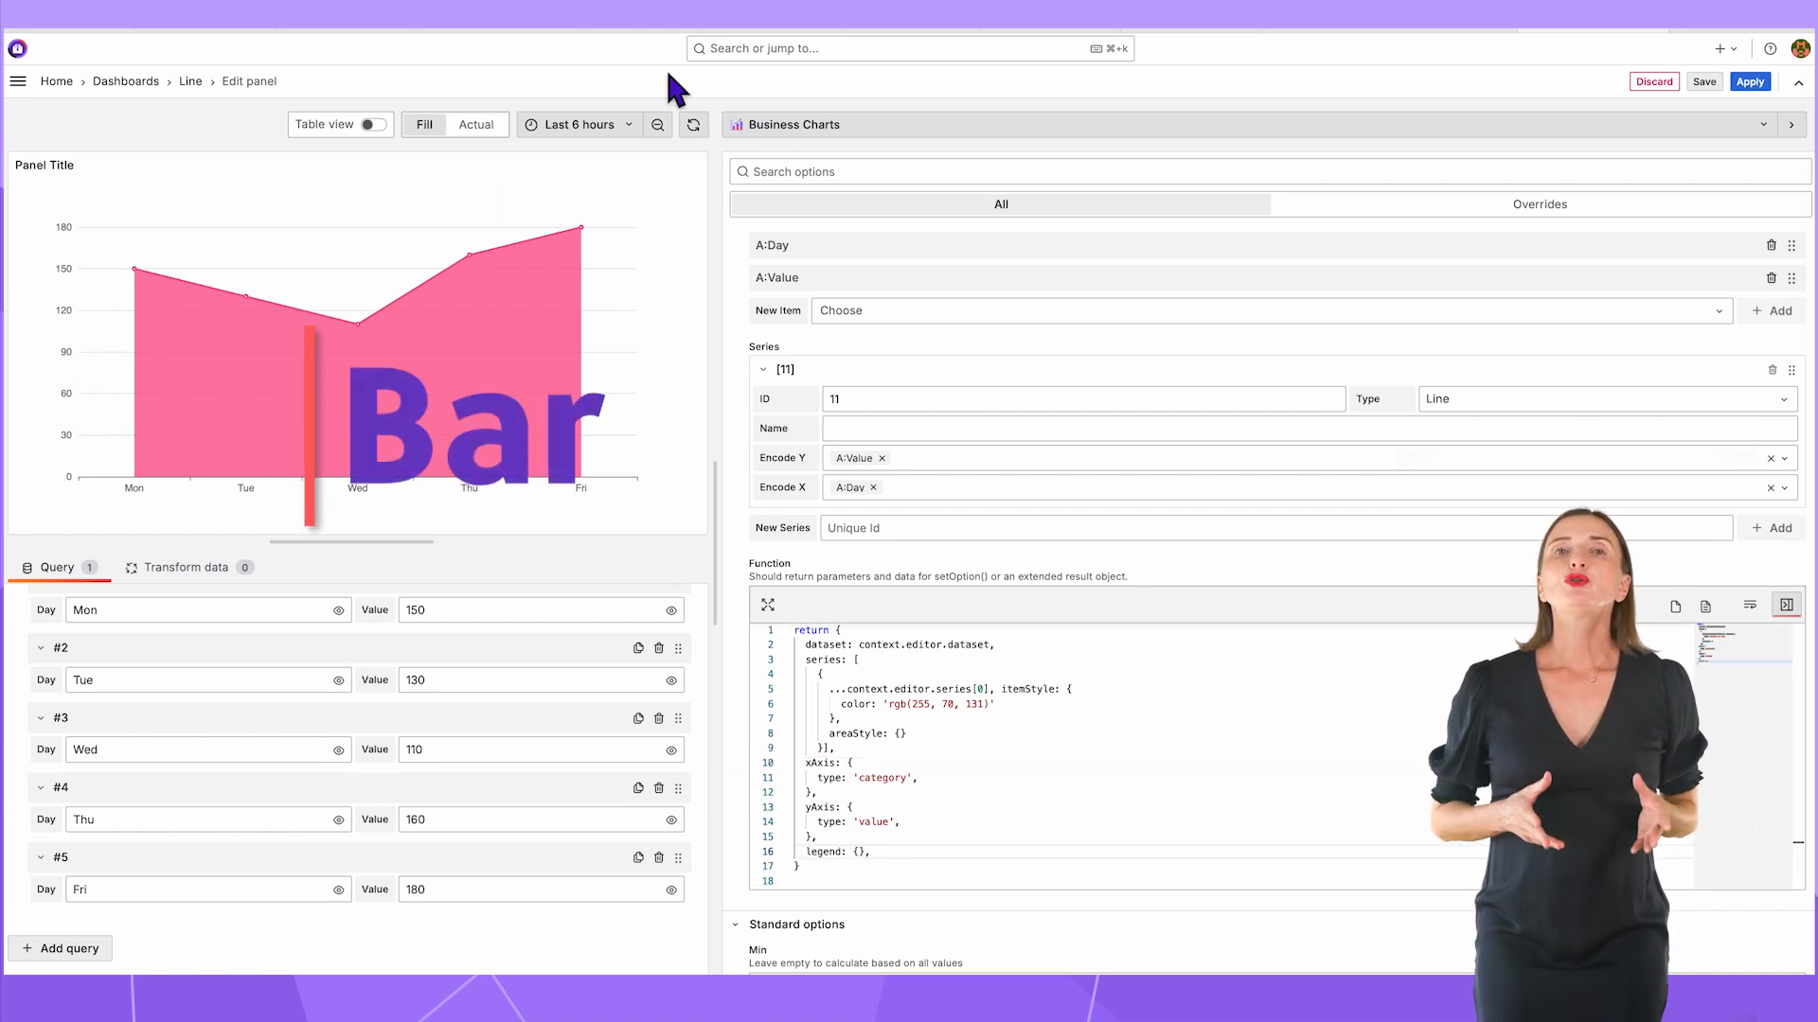
{"action": "mouse_move", "coordinate": [409, 125]}
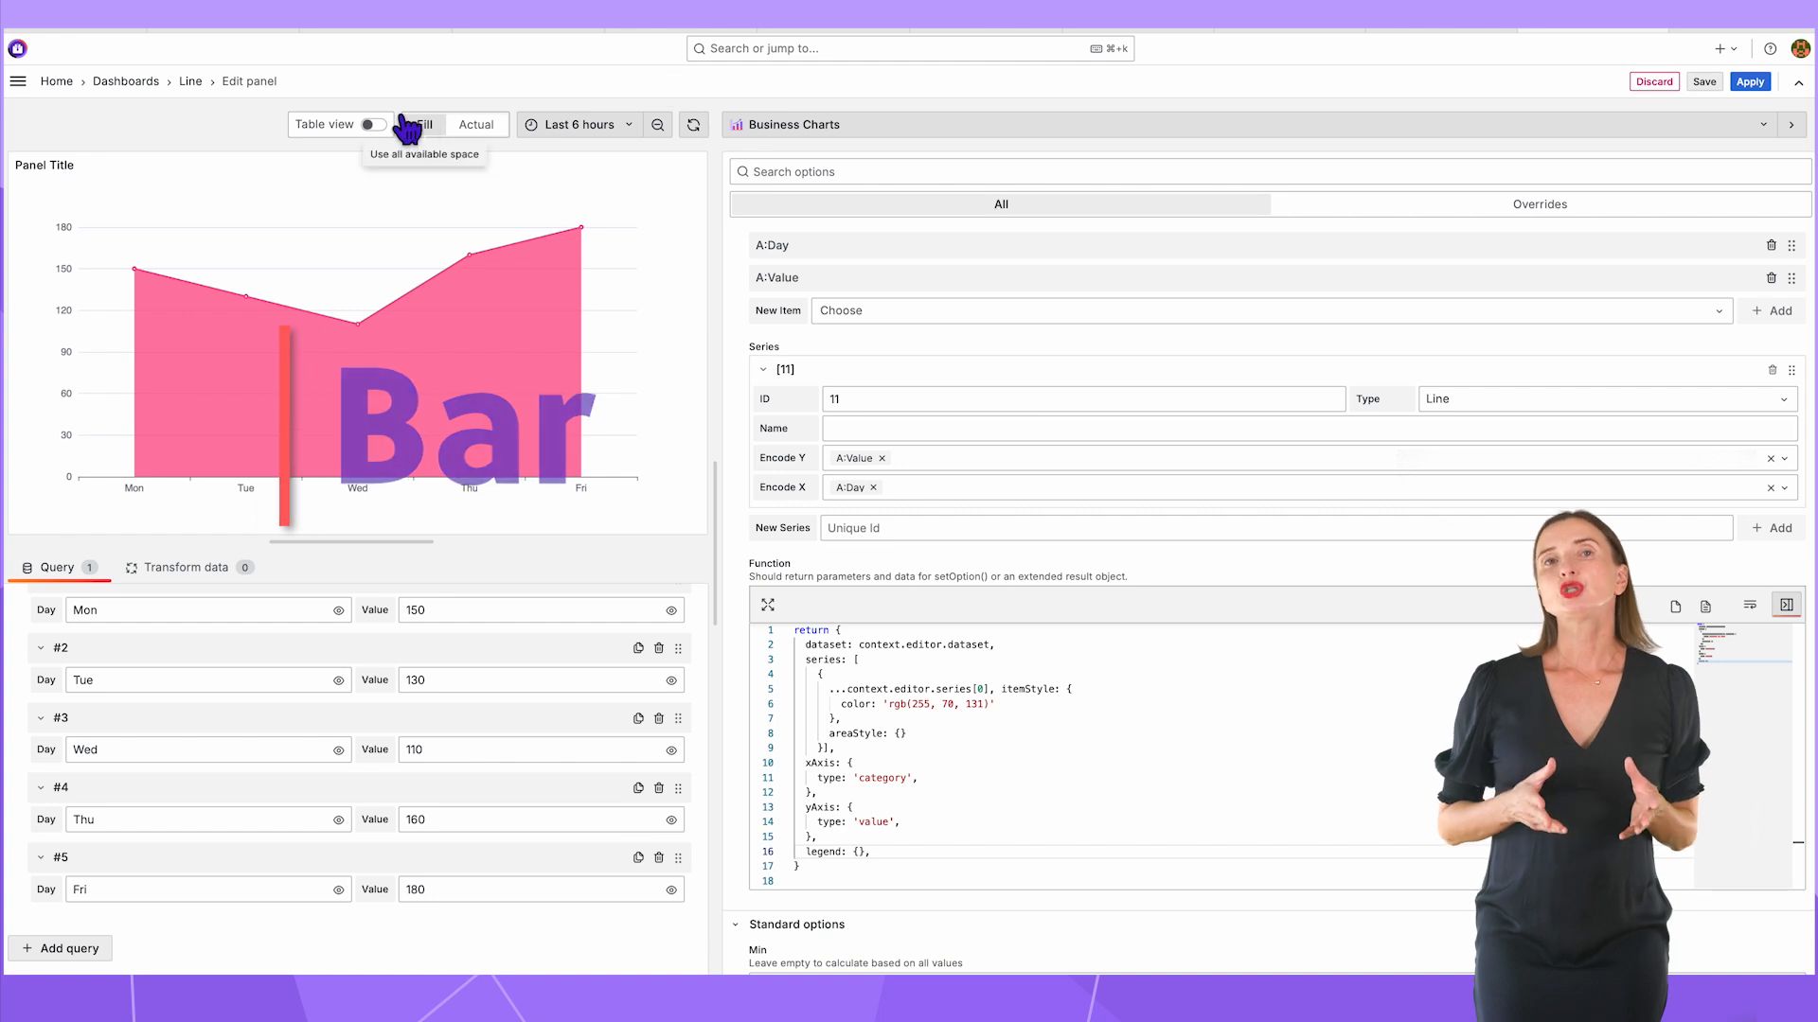
- Switch the series to Bar, preview it, and add a label with position: 'top' to the function
{"action": "left_click", "coordinate": [371, 125]}
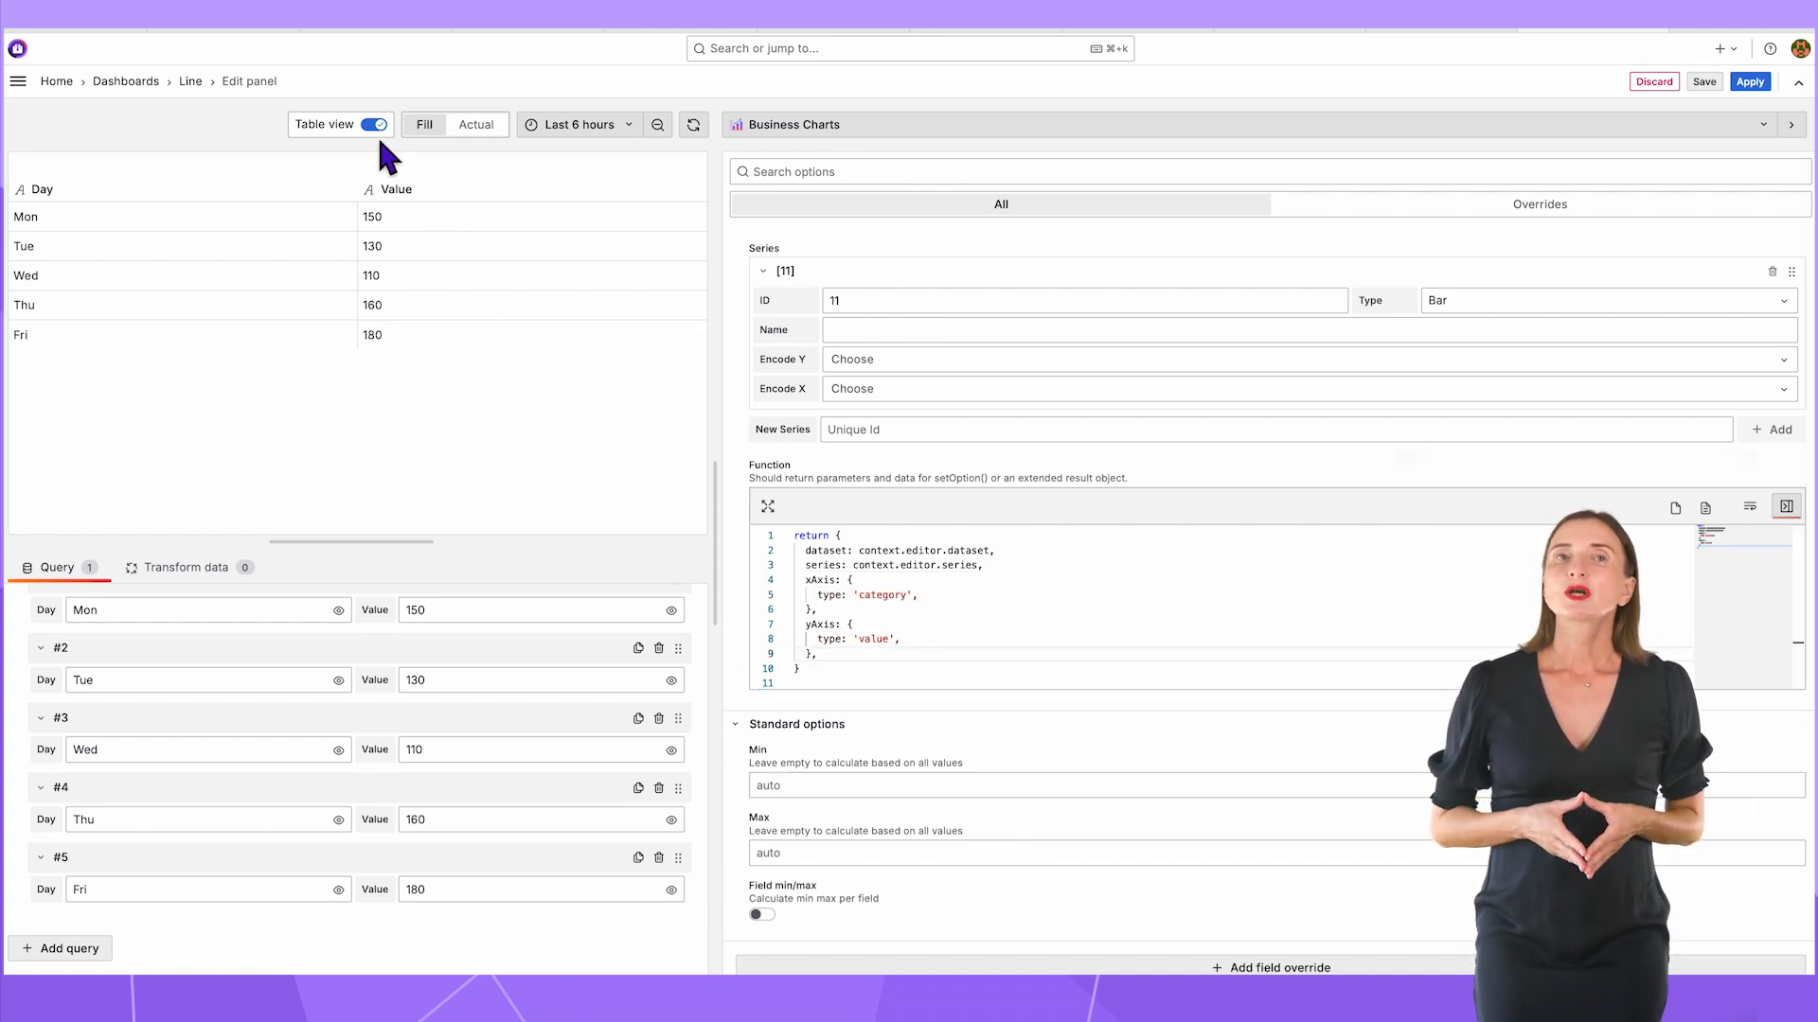
{"action": "left_click", "coordinate": [373, 125]}
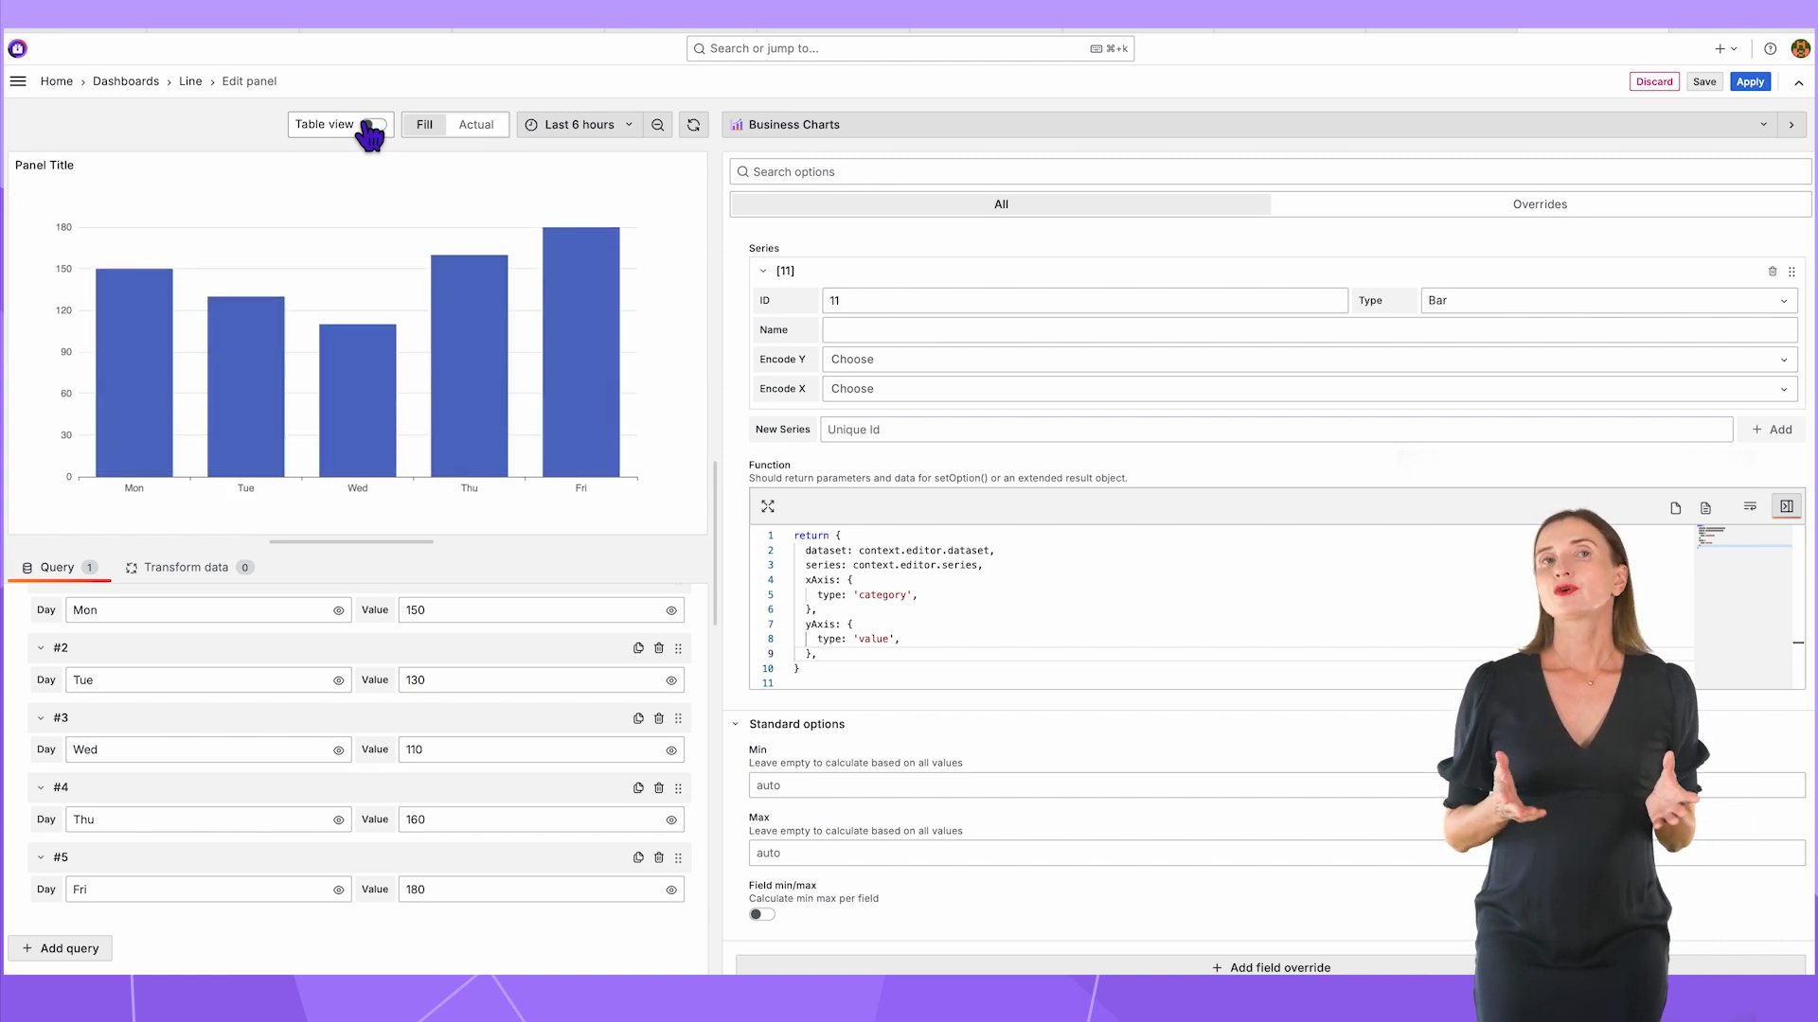
{"action": "type", "text": "position: 'top',"}
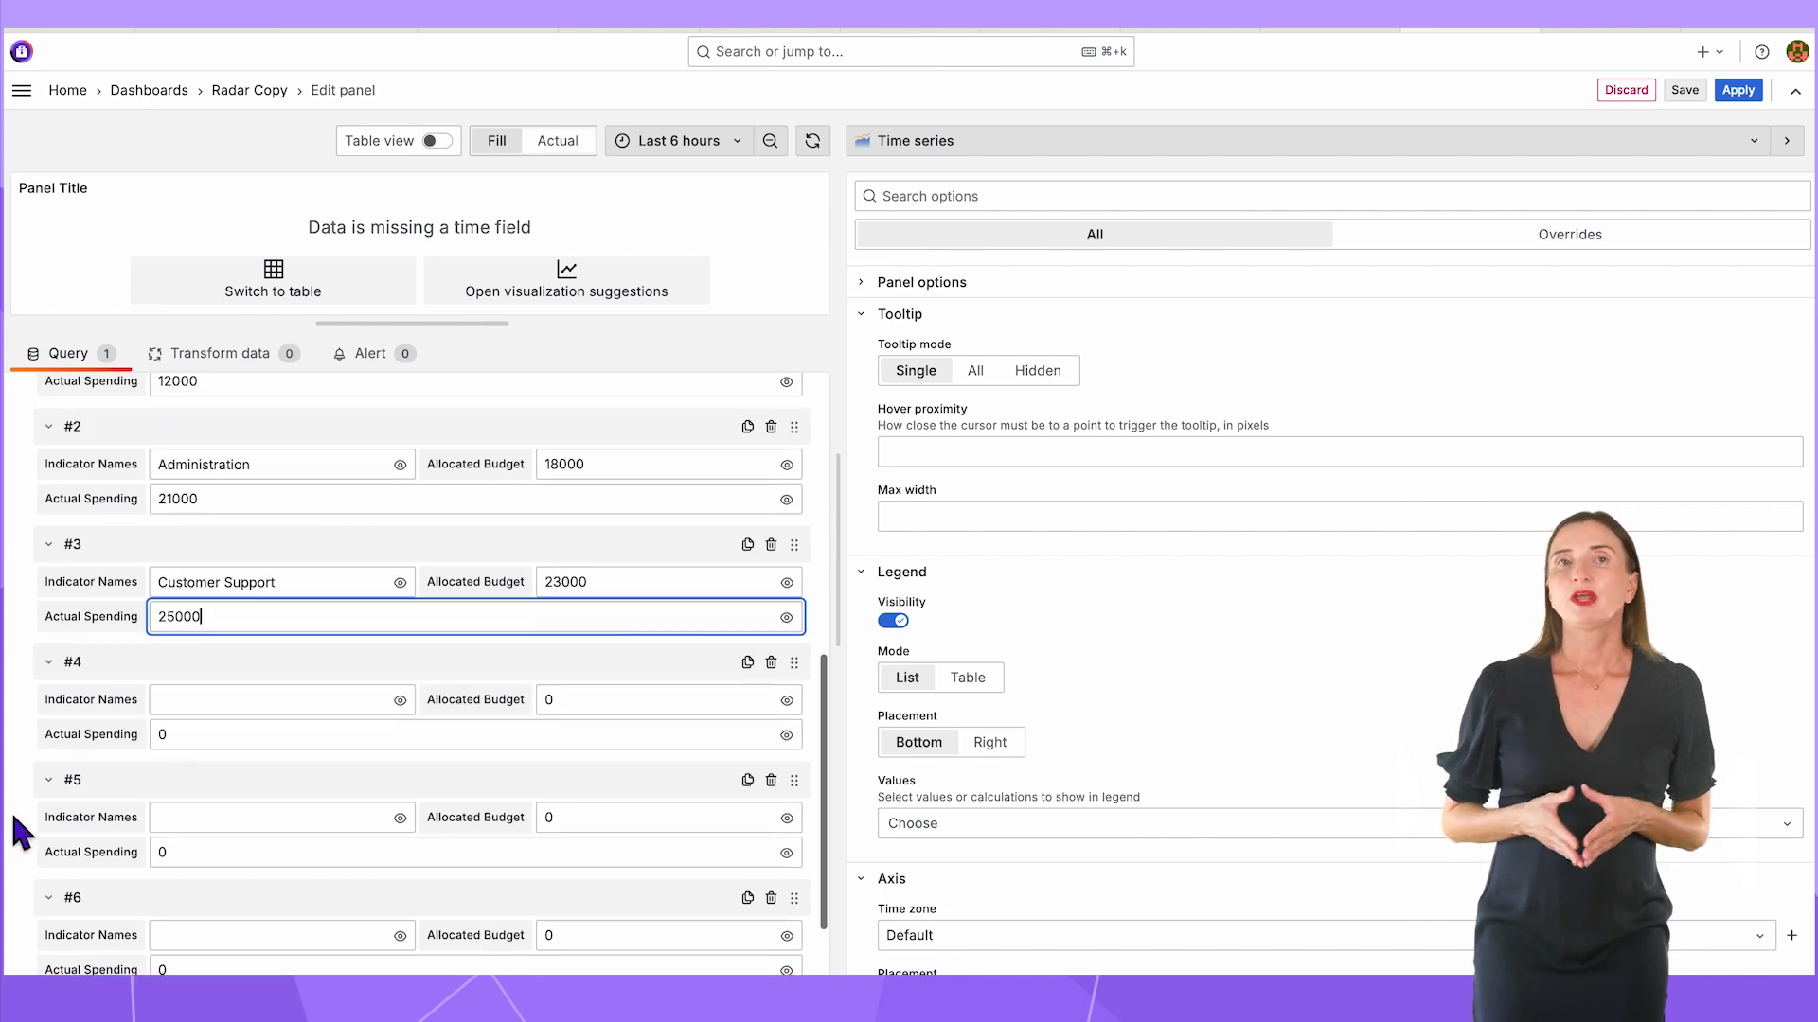
- Type the Information Technology row in the Radar Copy query and show the data in Table view
{"action": "type", "text": "Information Technology"}
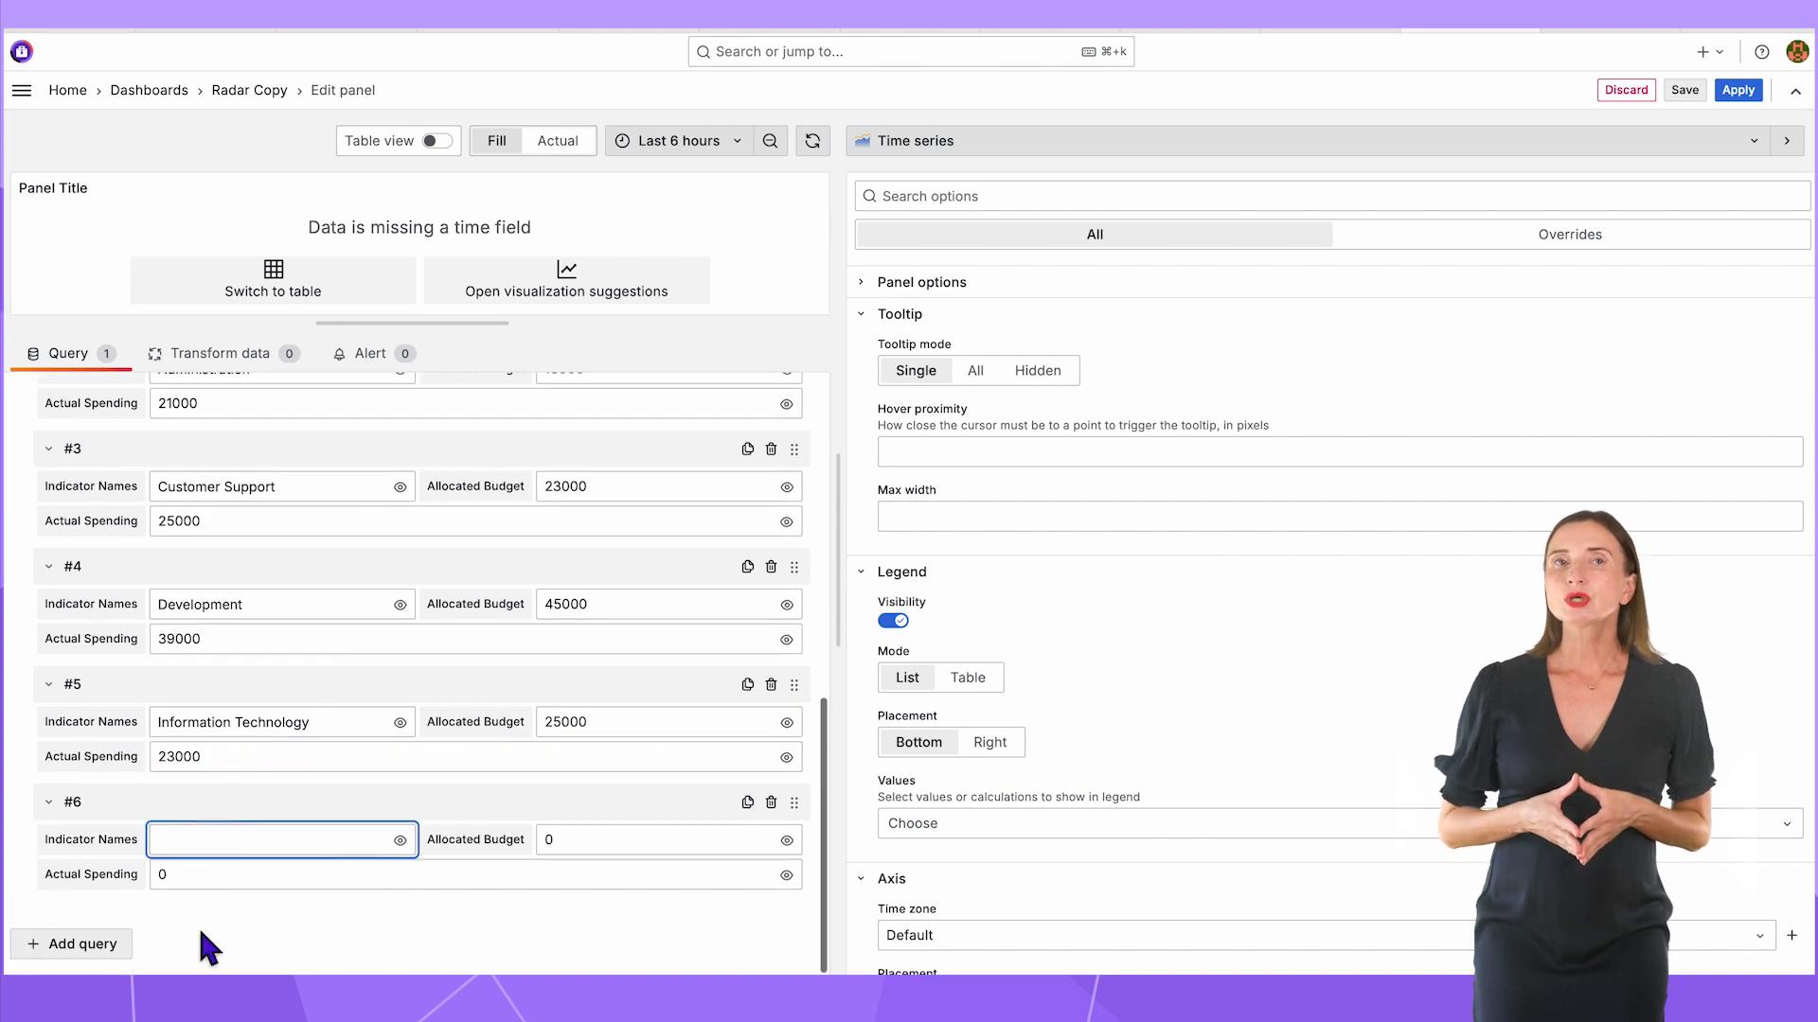
{"action": "left_click", "coordinate": [438, 141]}
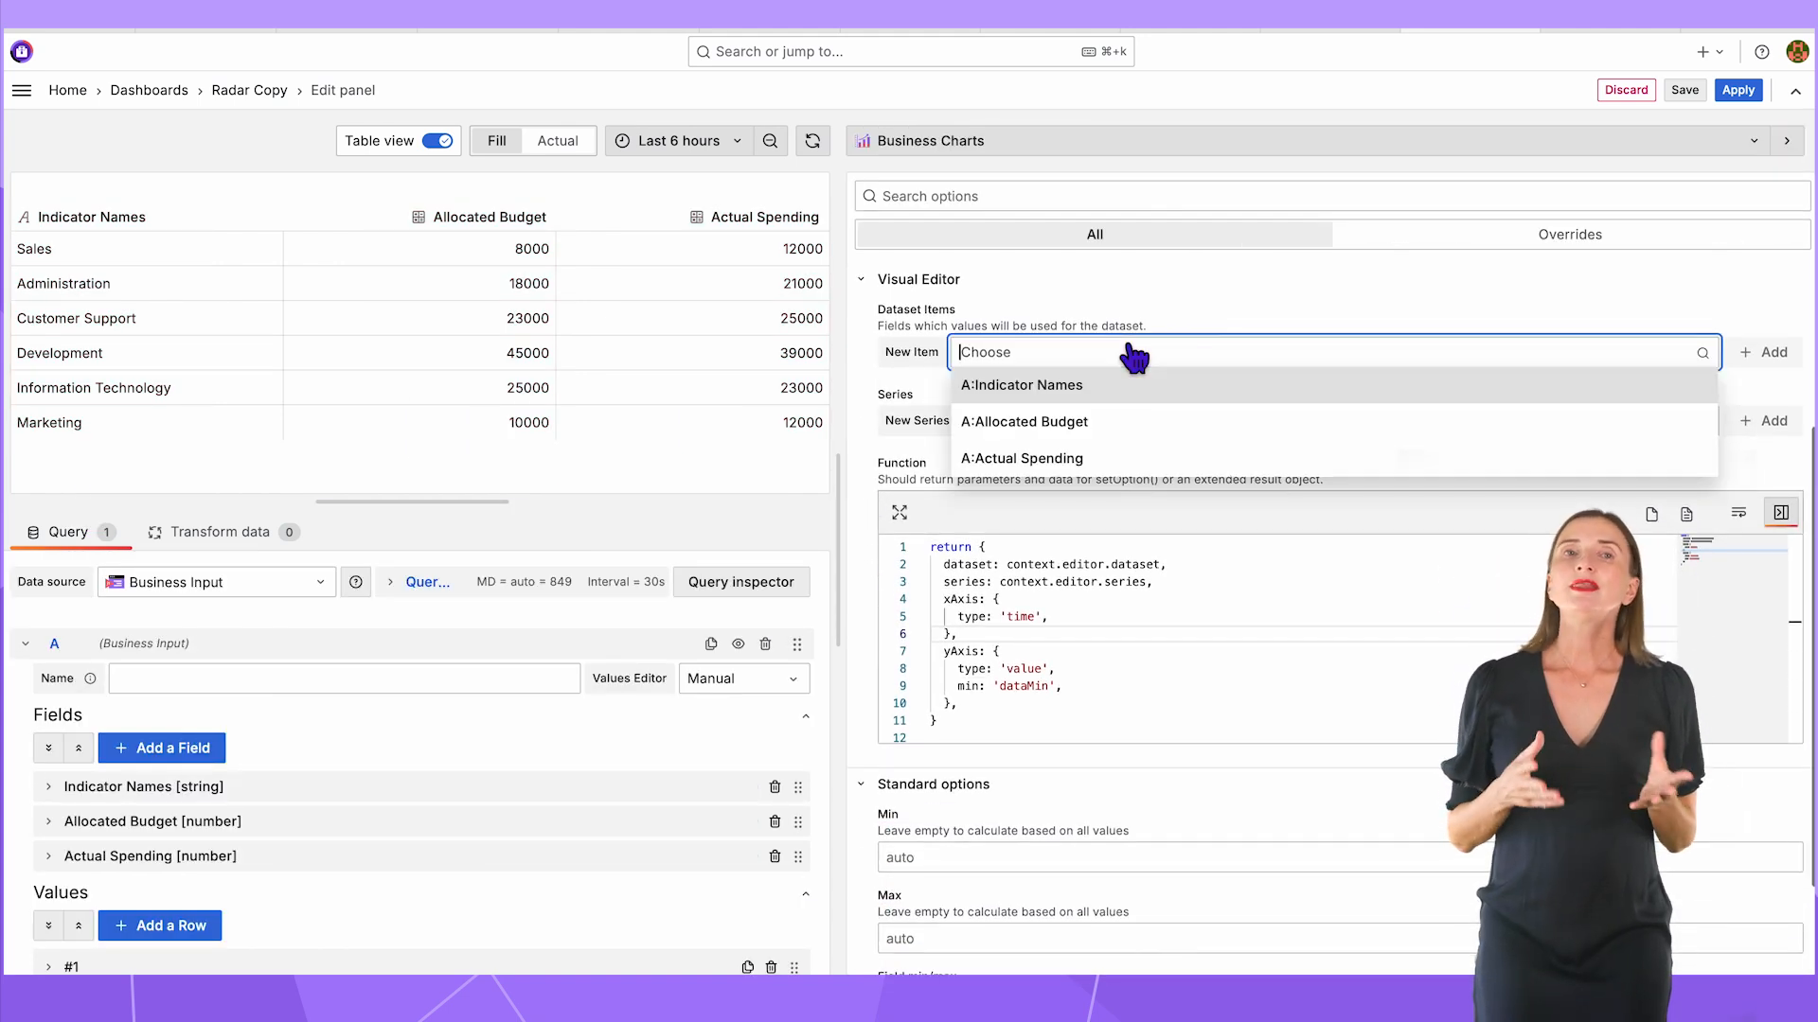
- Add Allocated Budget and Actual Spending as dataset items and set the new series type to Radar
{"action": "left_click", "coordinate": [1022, 421]}
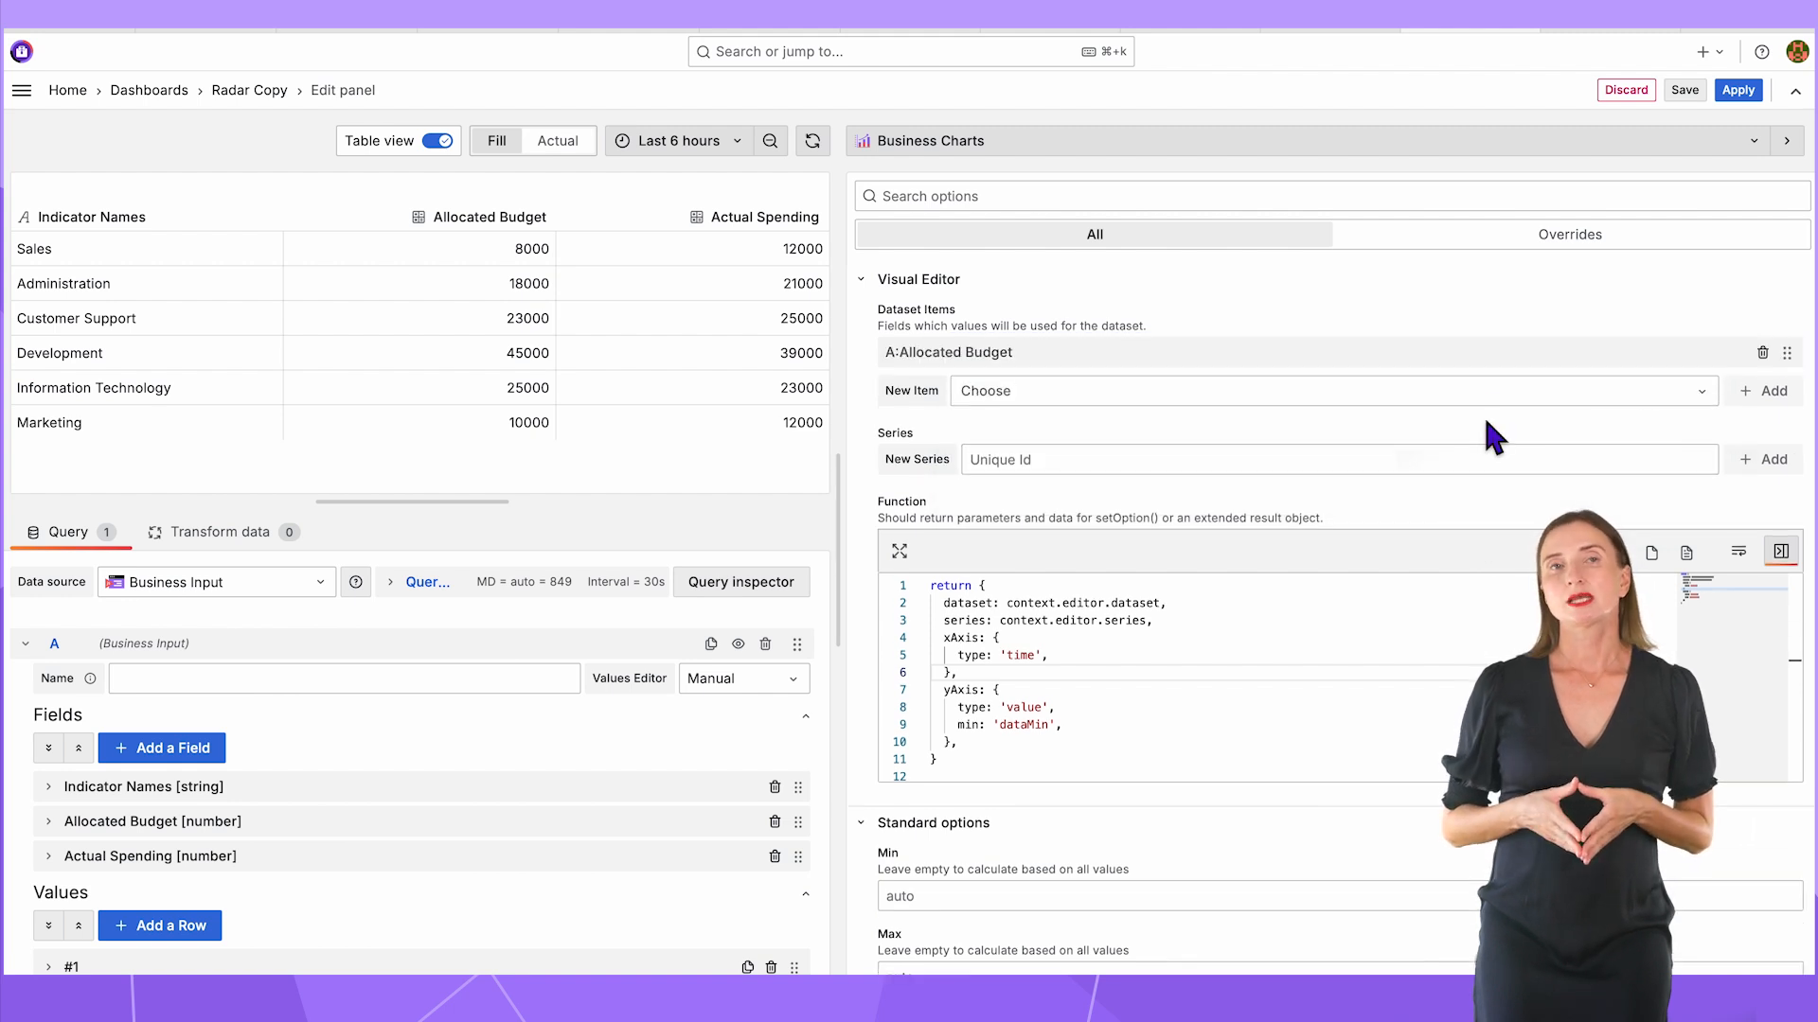
{"action": "left_click", "coordinate": [1767, 390]}
{"action": "type", "text": "rad"}
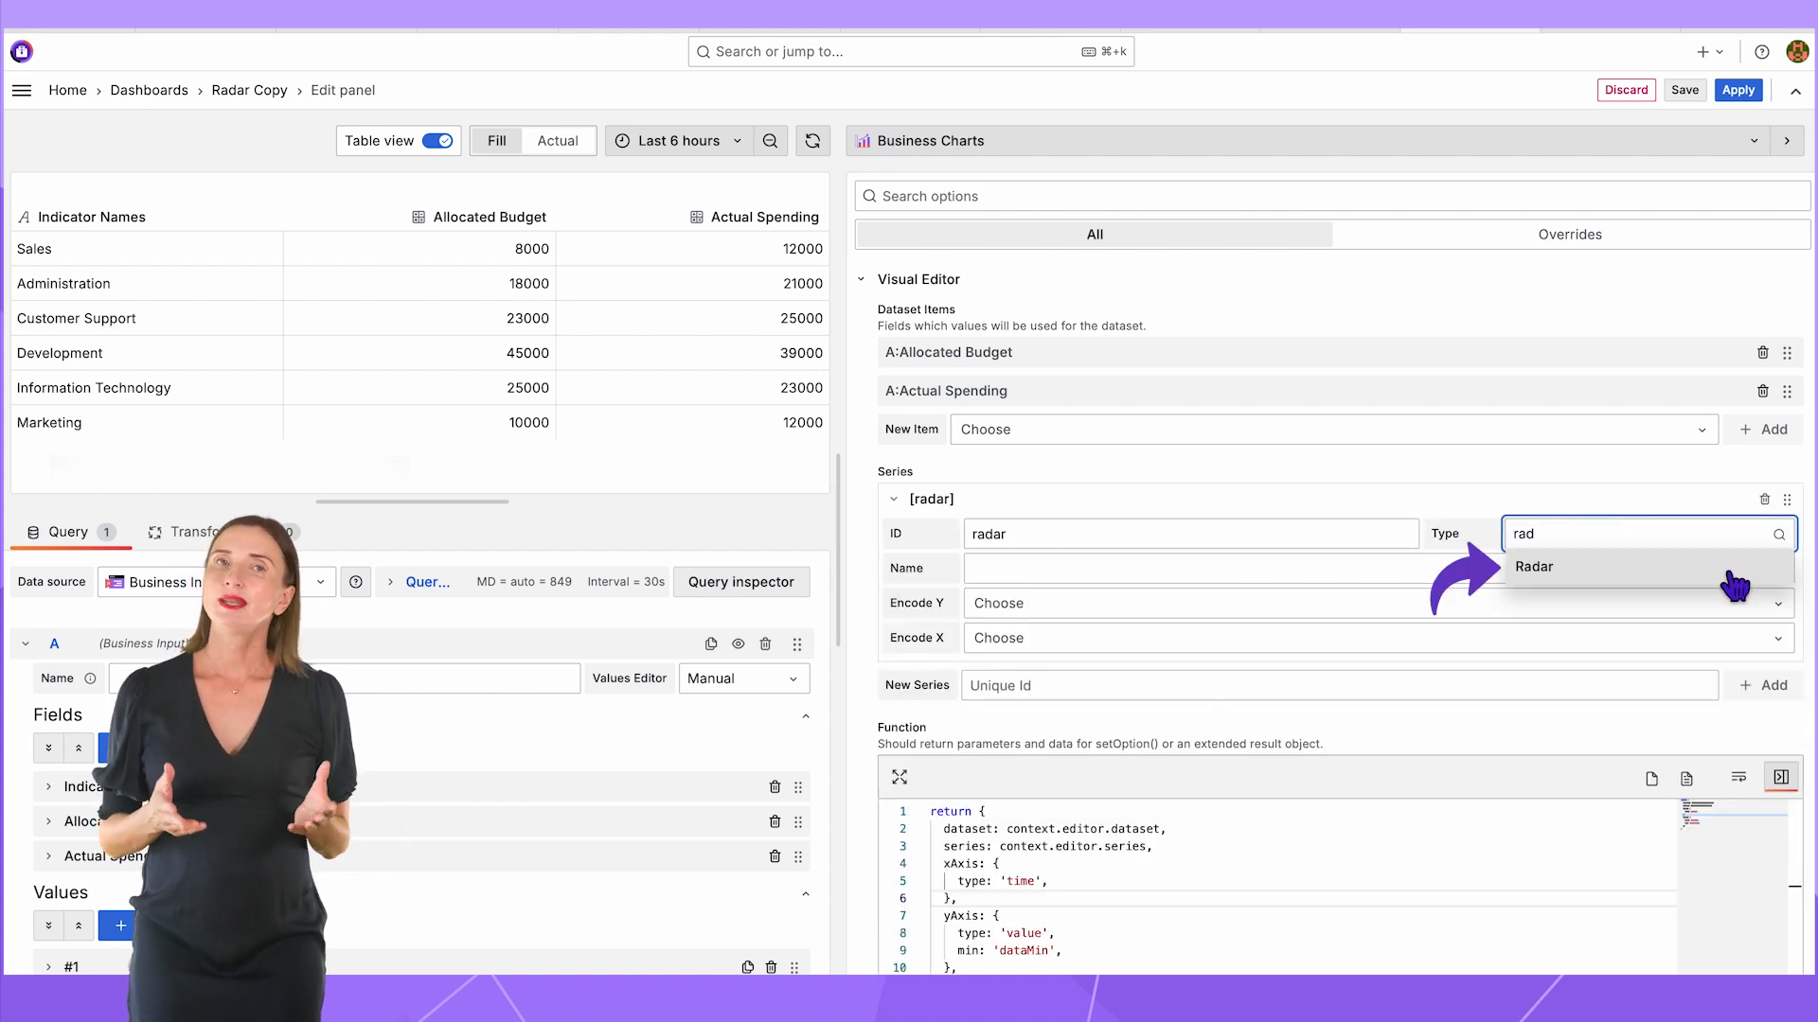
{"action": "left_click", "coordinate": [1535, 566]}
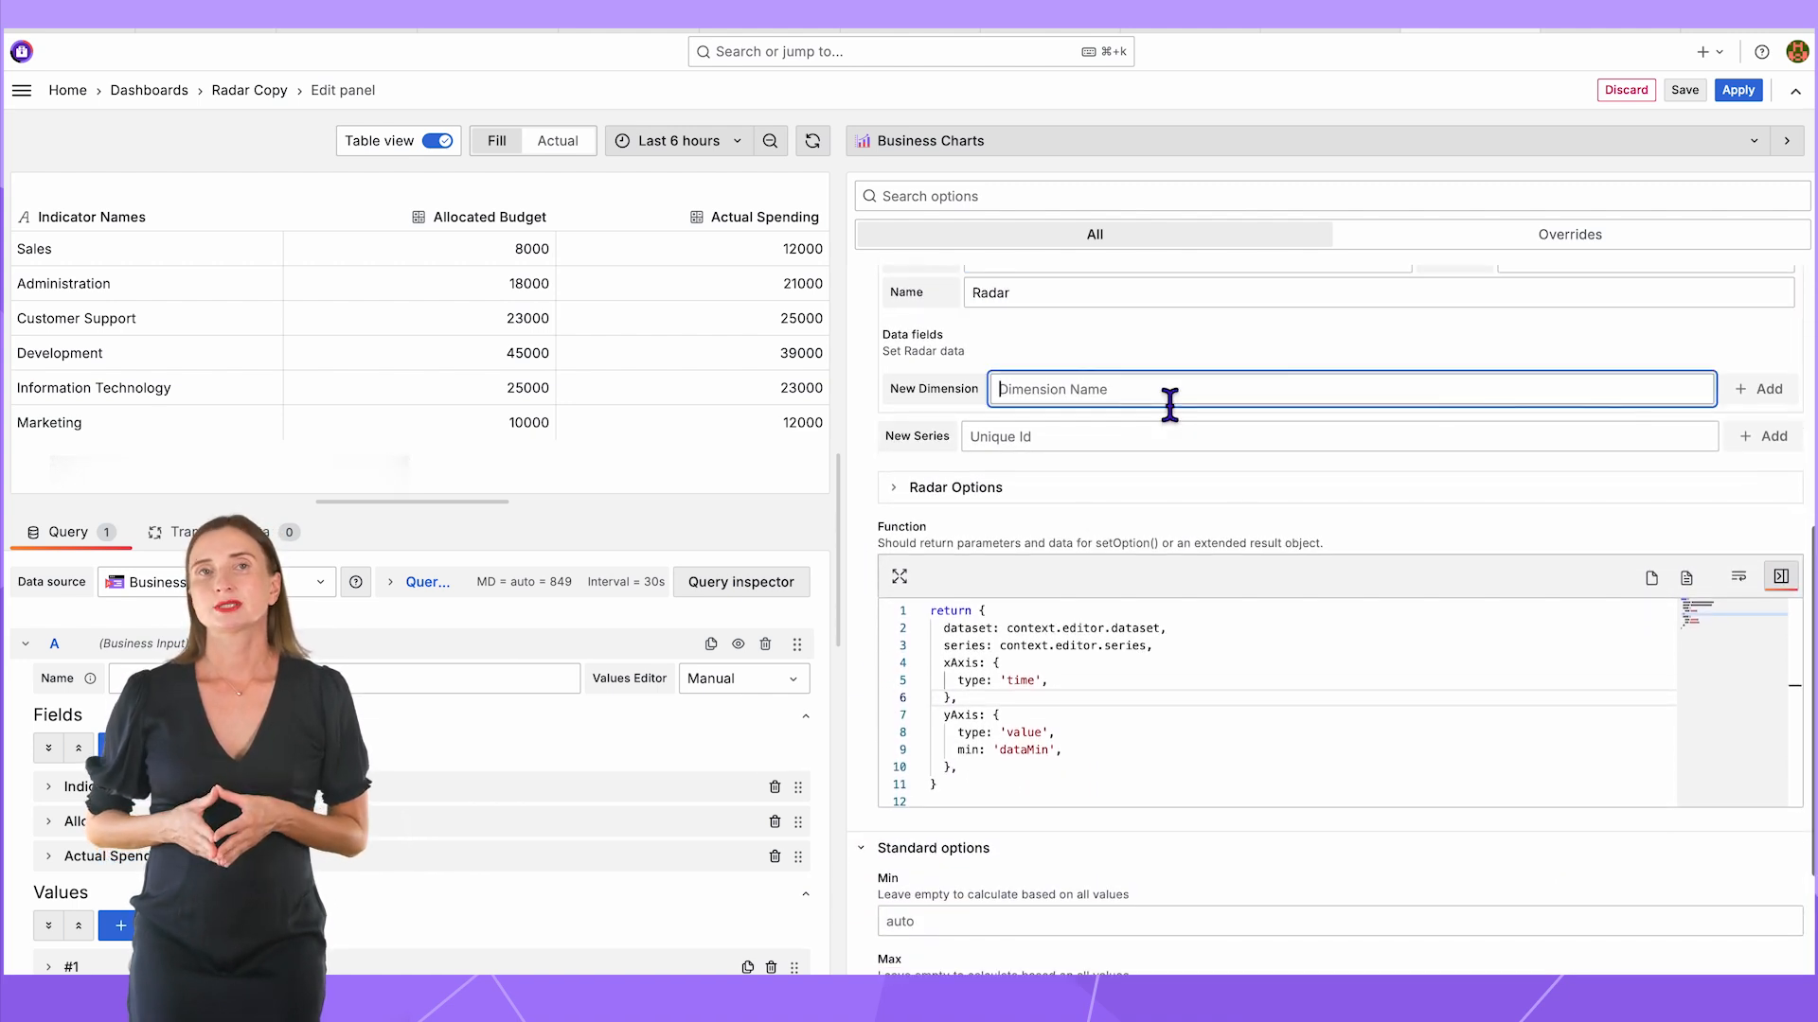
- Add Allocated Budget and Actual Spending as radar dimensions mapped to their matching fields
{"action": "type", "text": "Allocated Budget"}
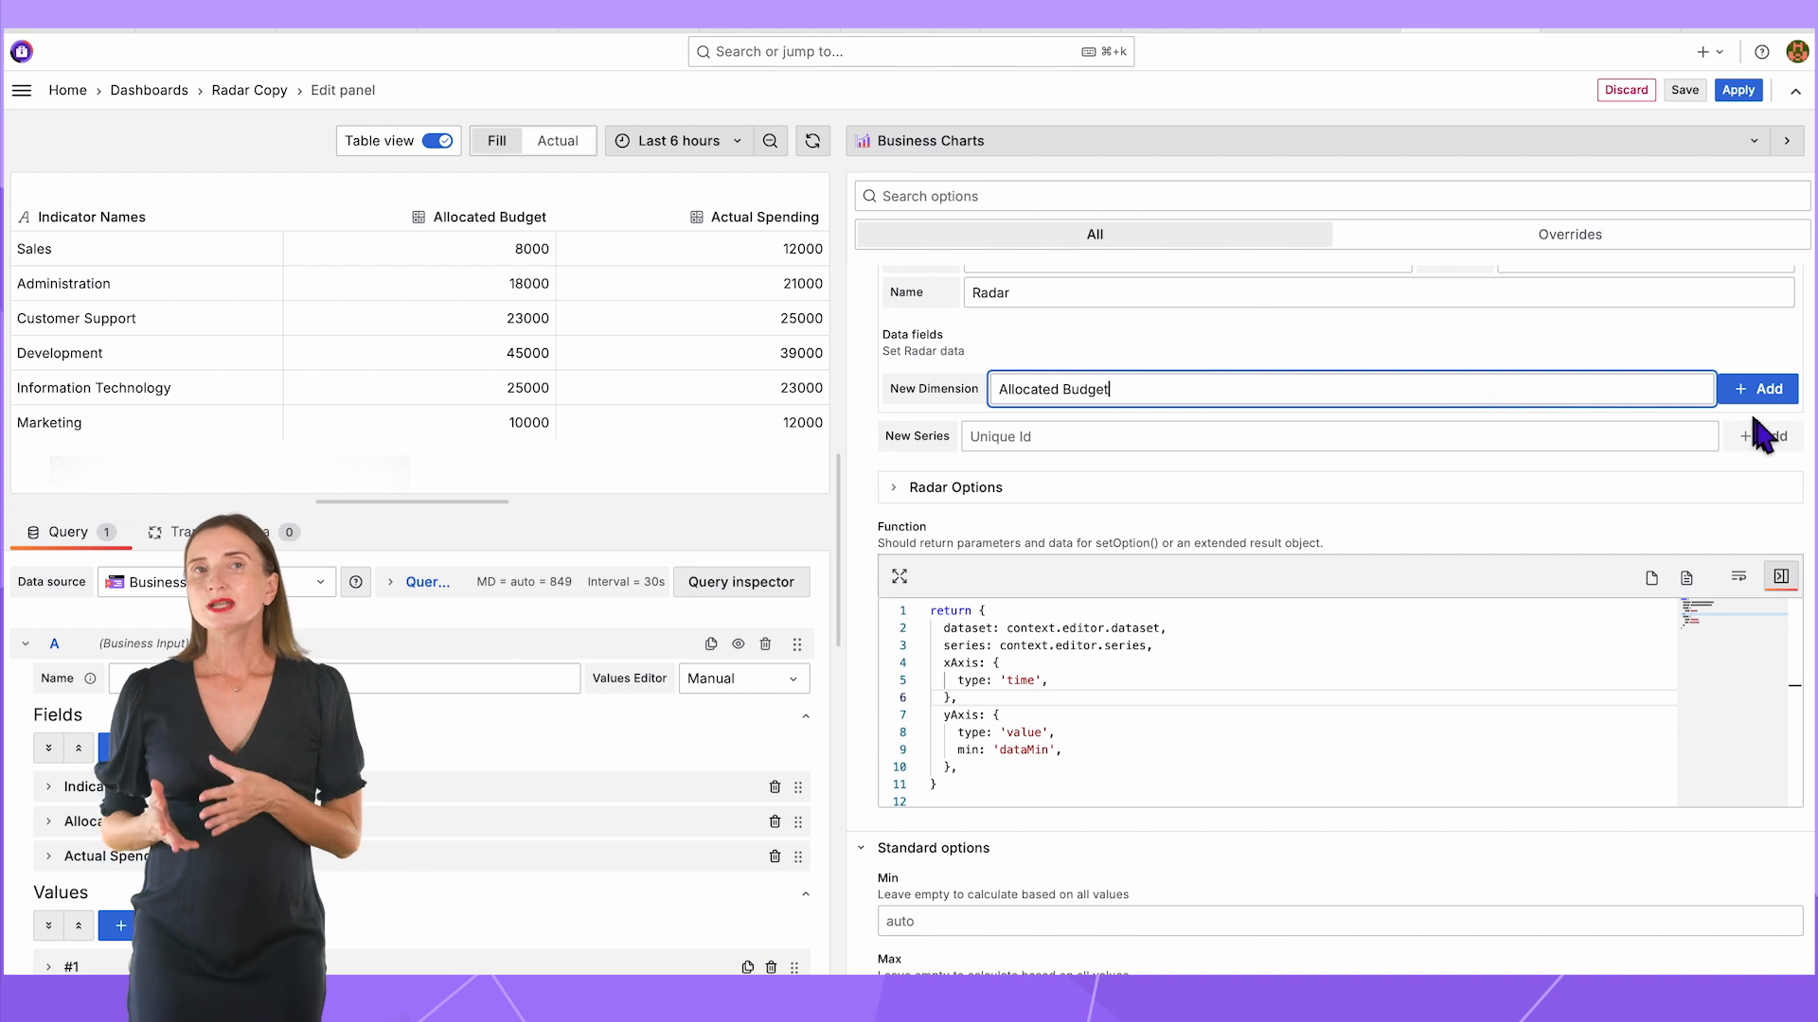
{"action": "left_click", "coordinate": [1759, 388]}
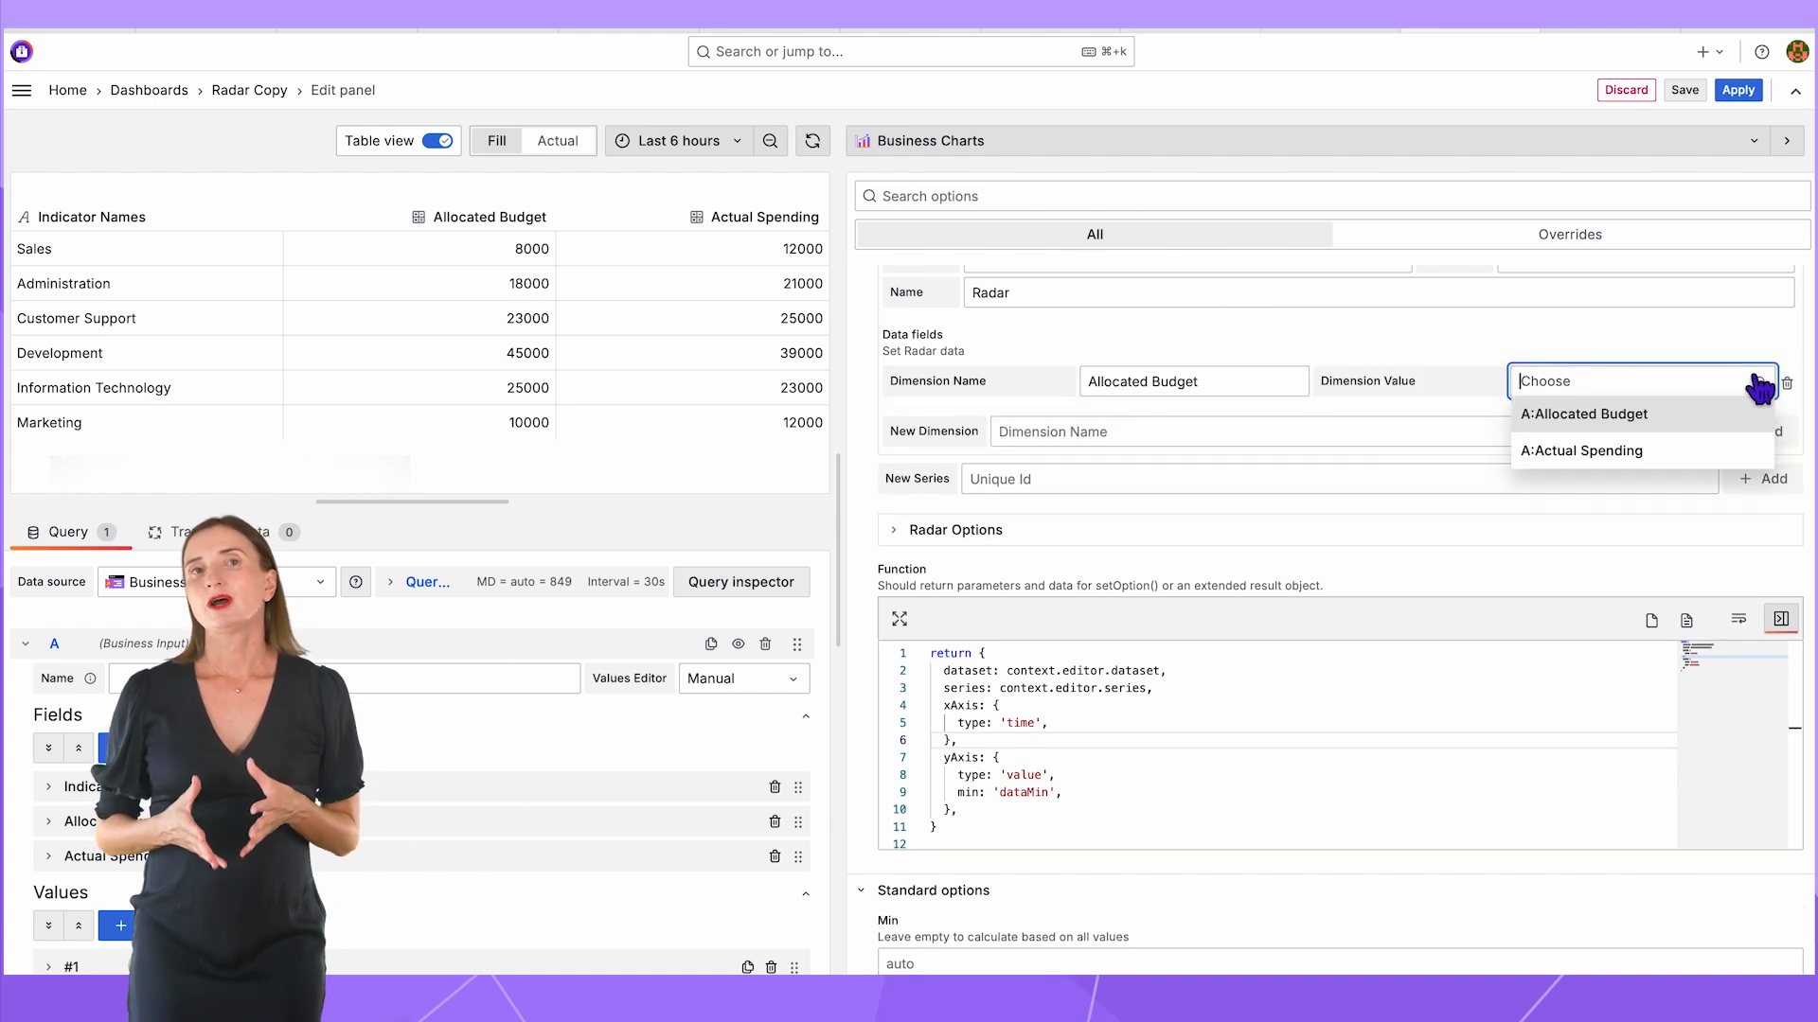
{"action": "left_click", "coordinate": [1583, 414]}
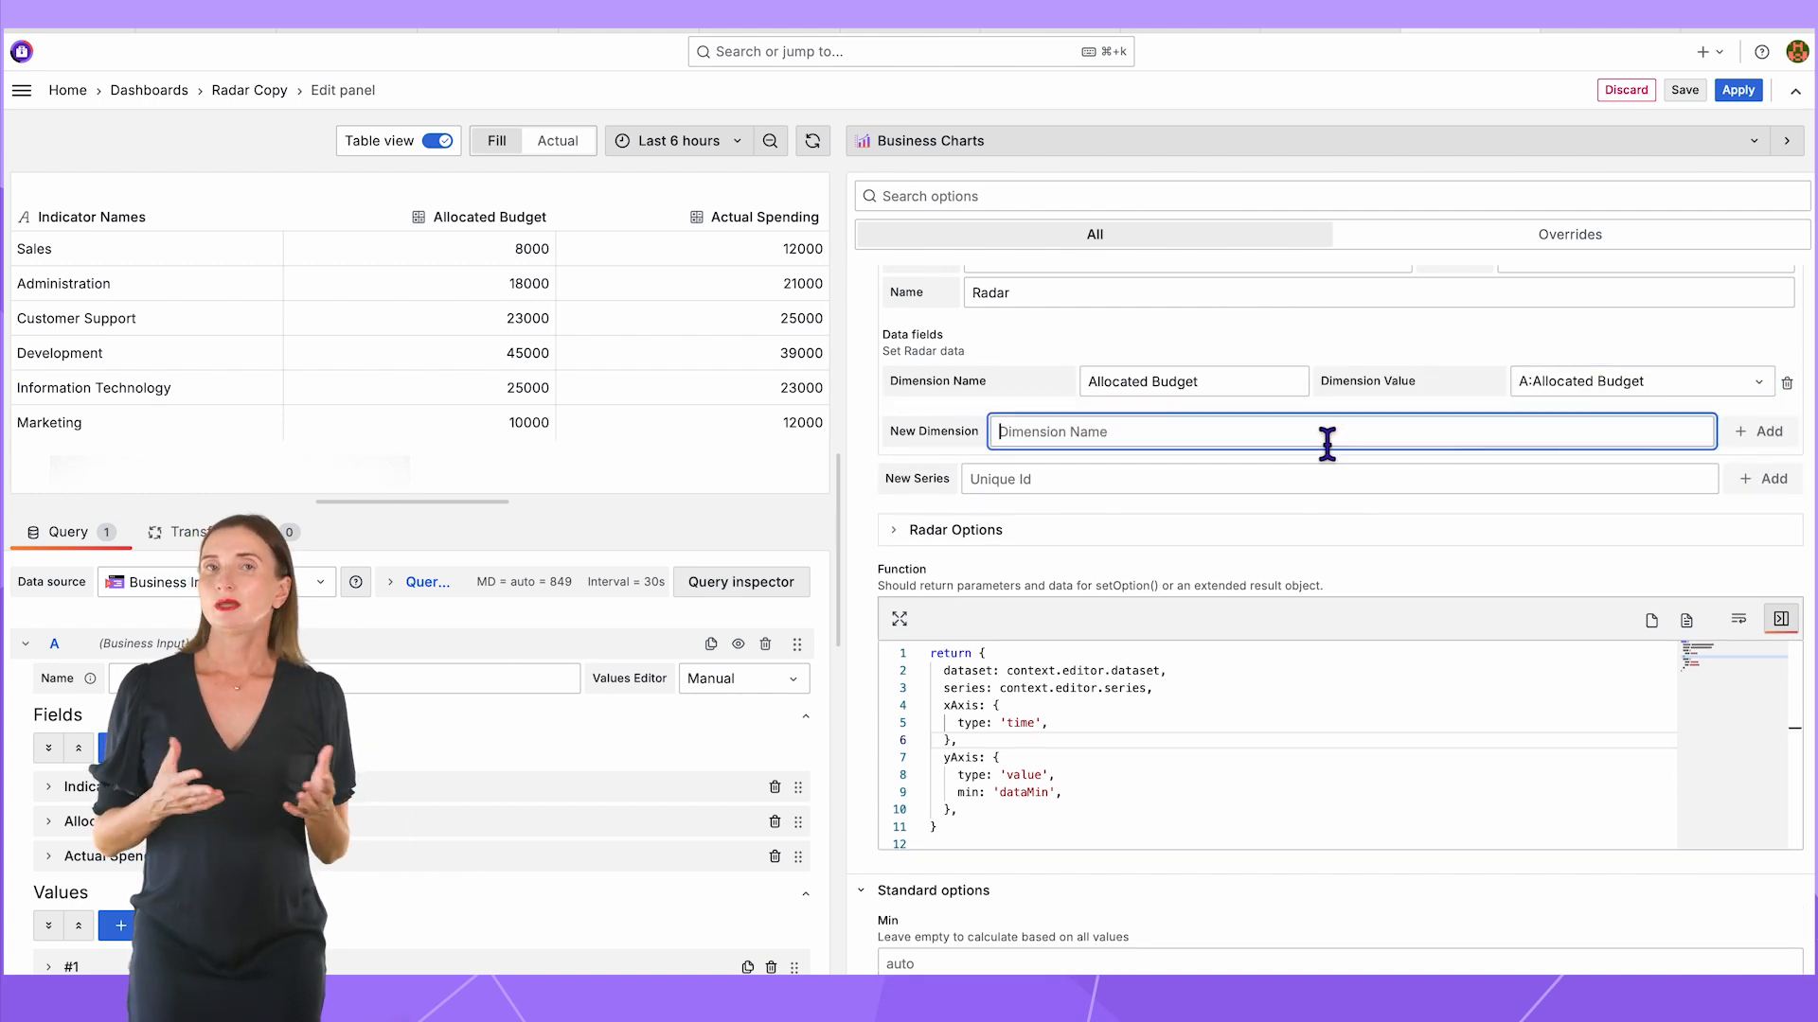
{"action": "left_click", "coordinate": [1759, 432]}
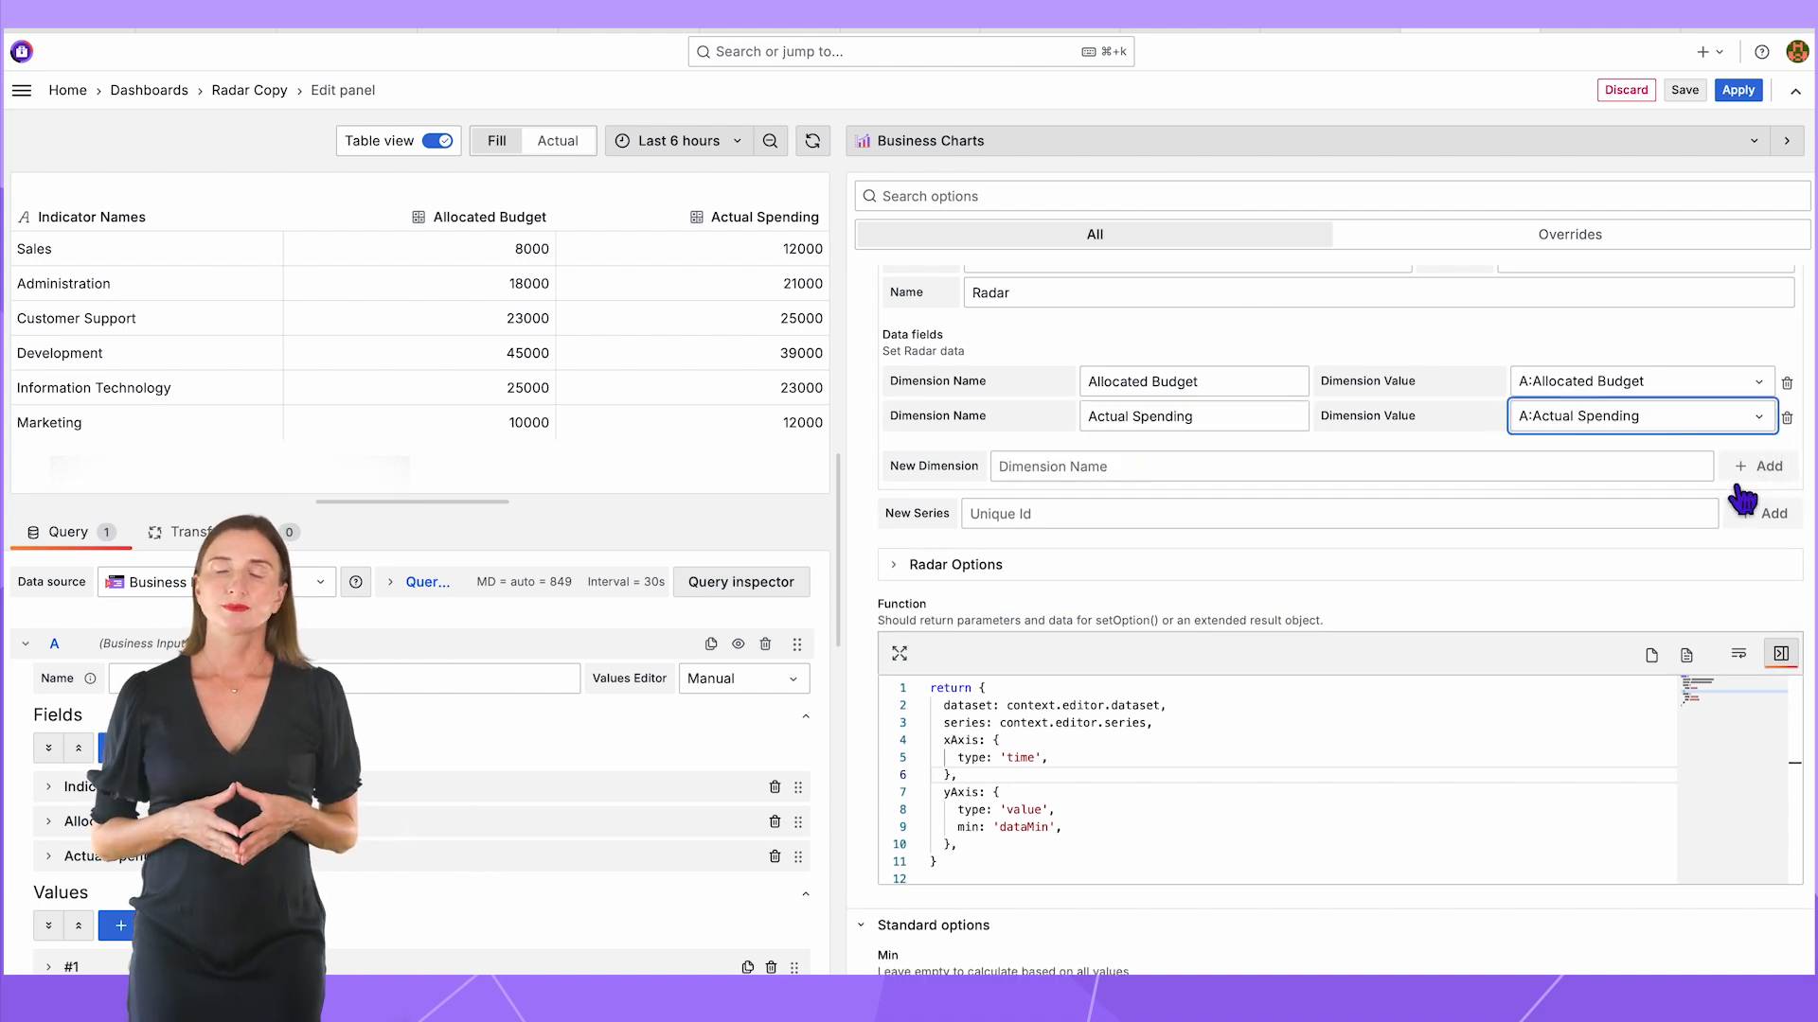
{"action": "mouse_move", "coordinate": [1222, 532]}
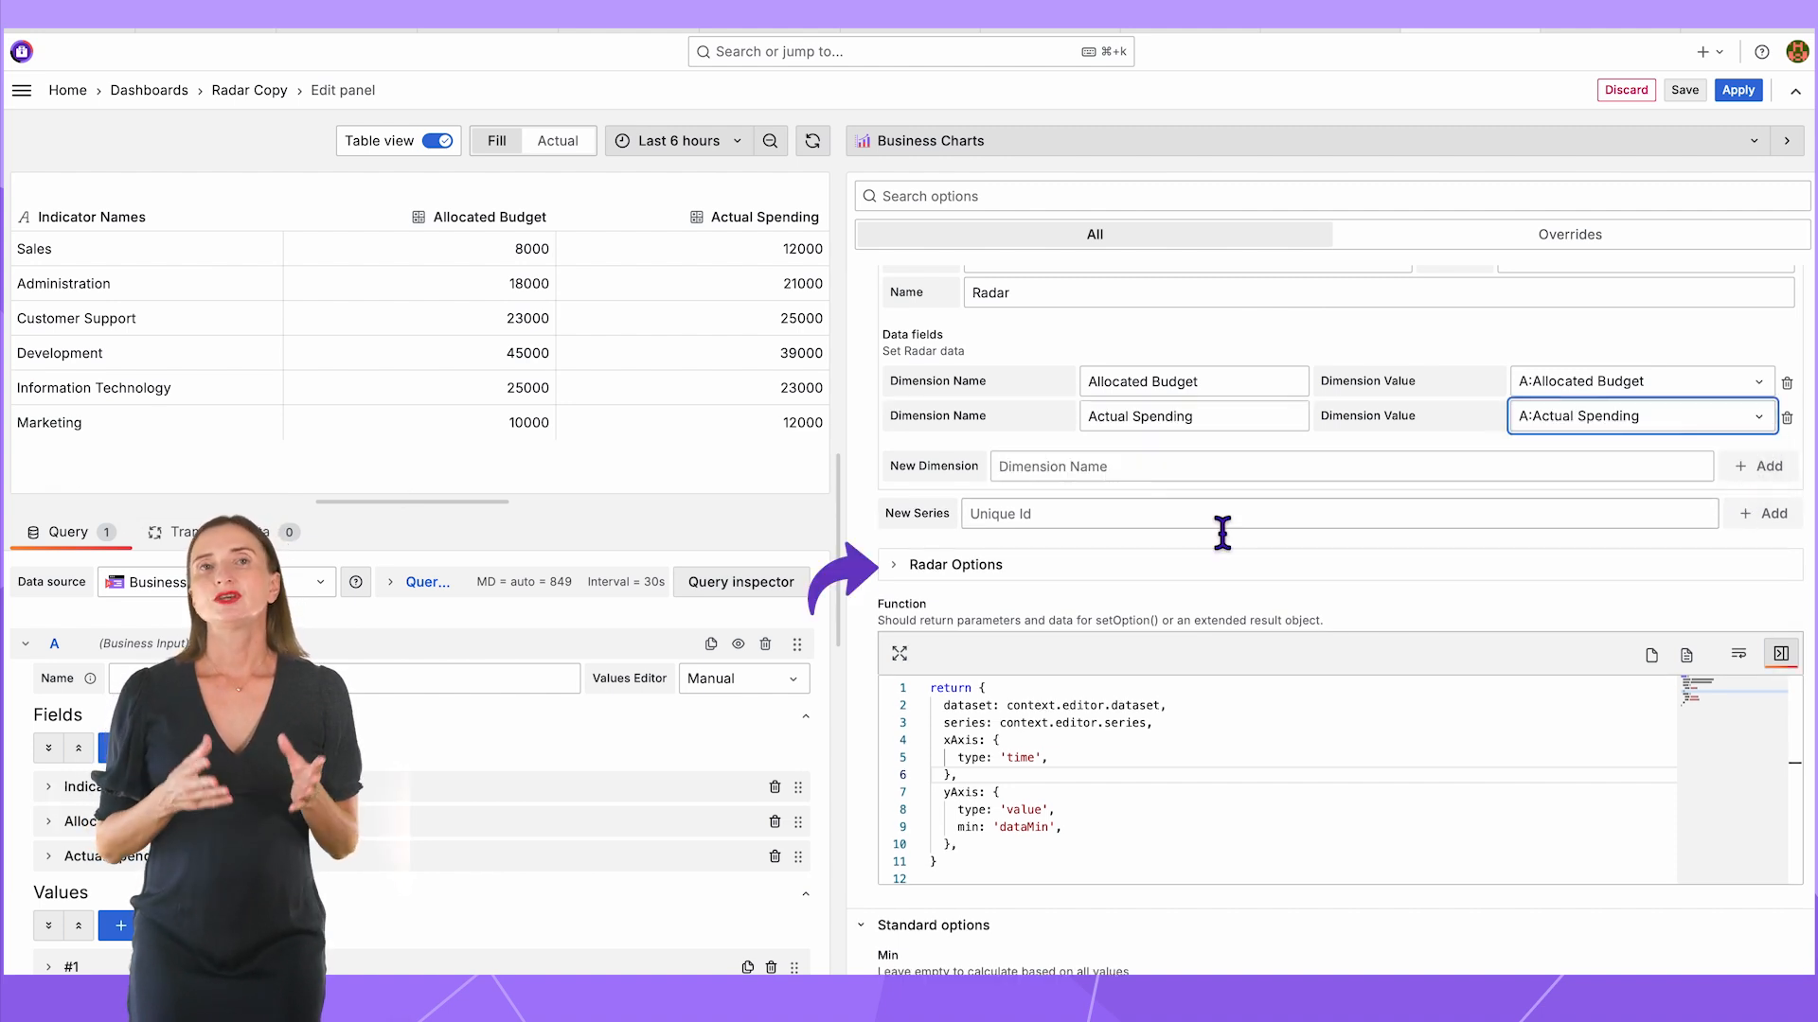
- Set Radar Options to Polygon, radius 75, indicator Indicator Names, add radar and legend to the function, and preview
{"action": "left_click", "coordinate": [951, 564]}
{"action": "type", "text": "75"}
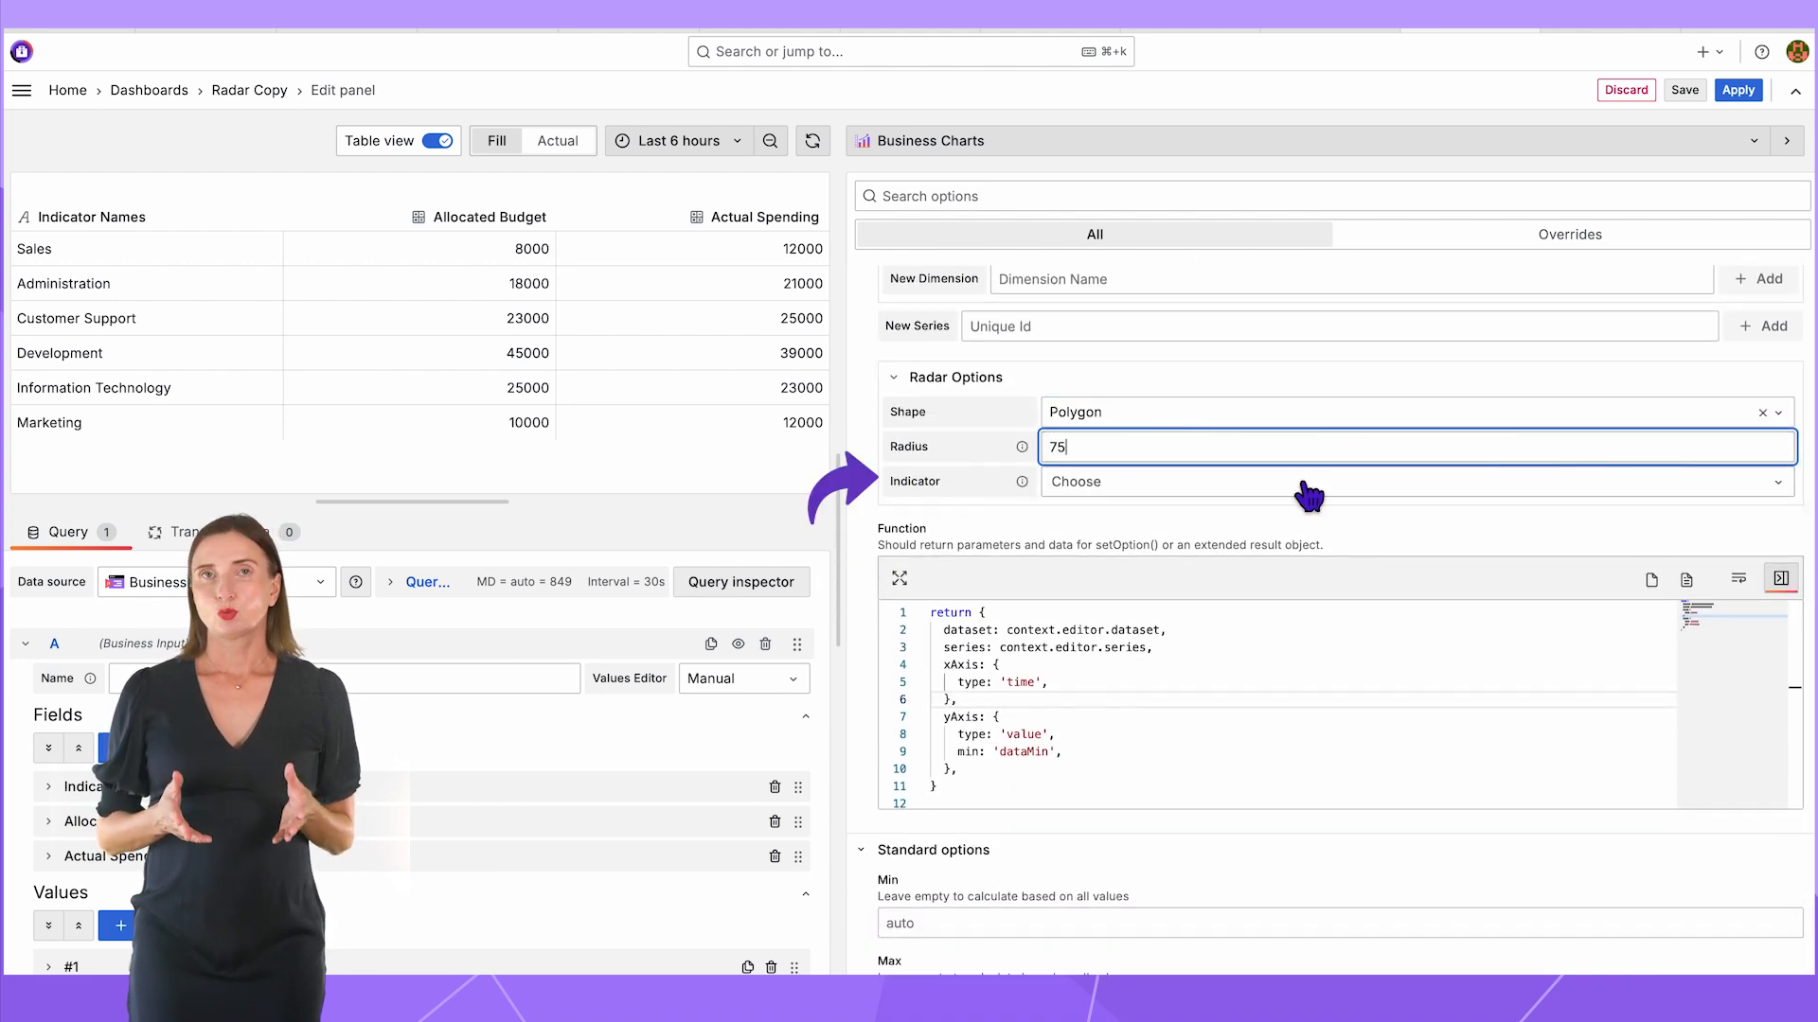
{"action": "left_click", "coordinate": [1299, 481]}
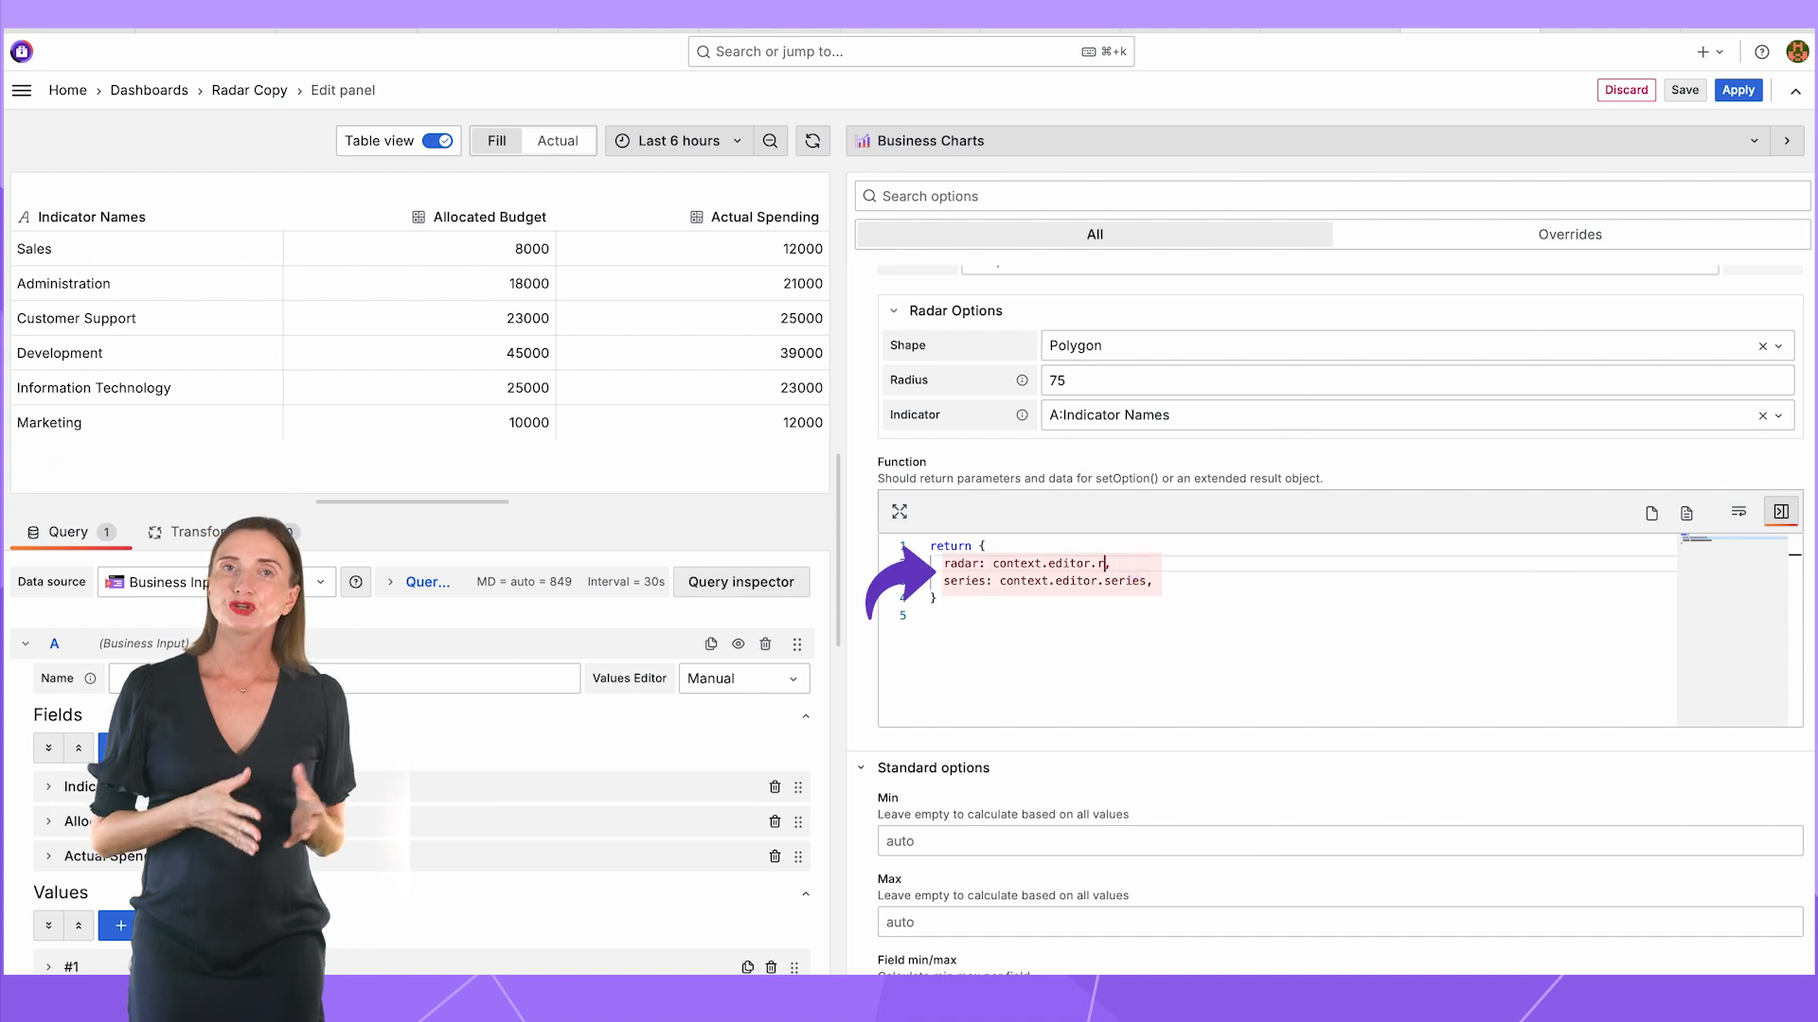
{"action": "type", "text": "legend: {"}
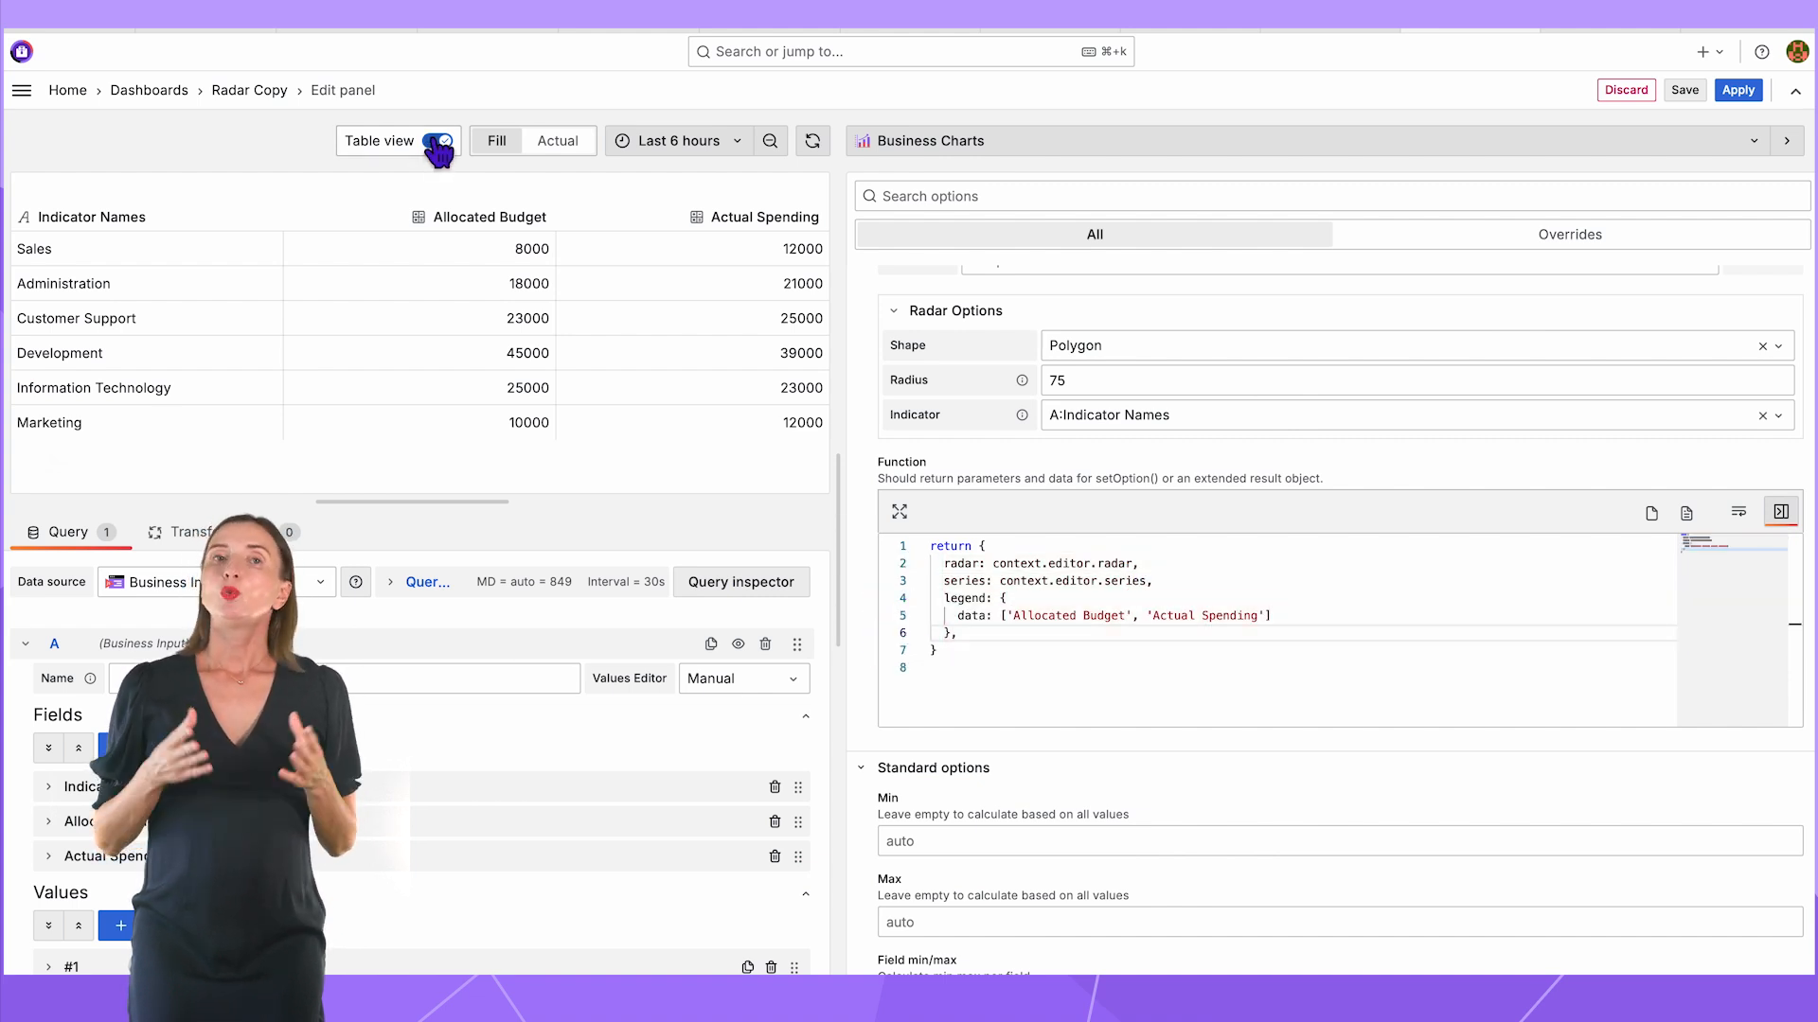
{"action": "left_click", "coordinate": [441, 140]}
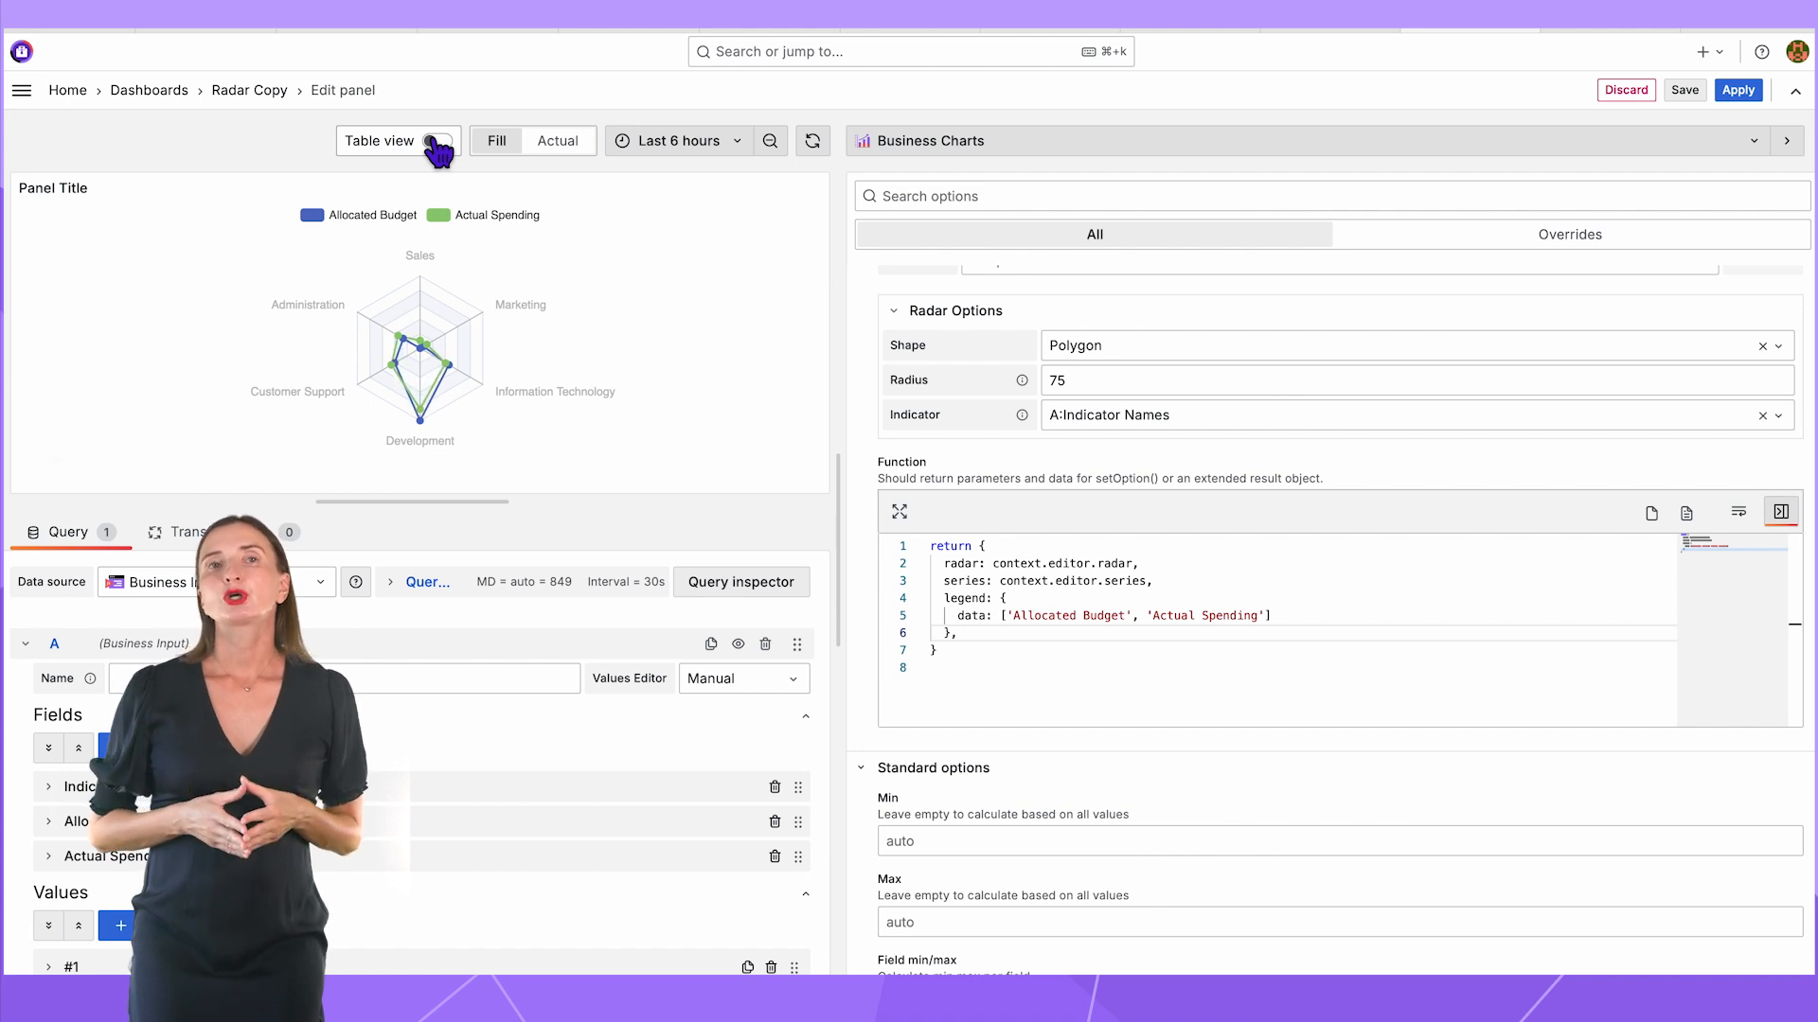
{"action": "left_click", "coordinate": [438, 140]}
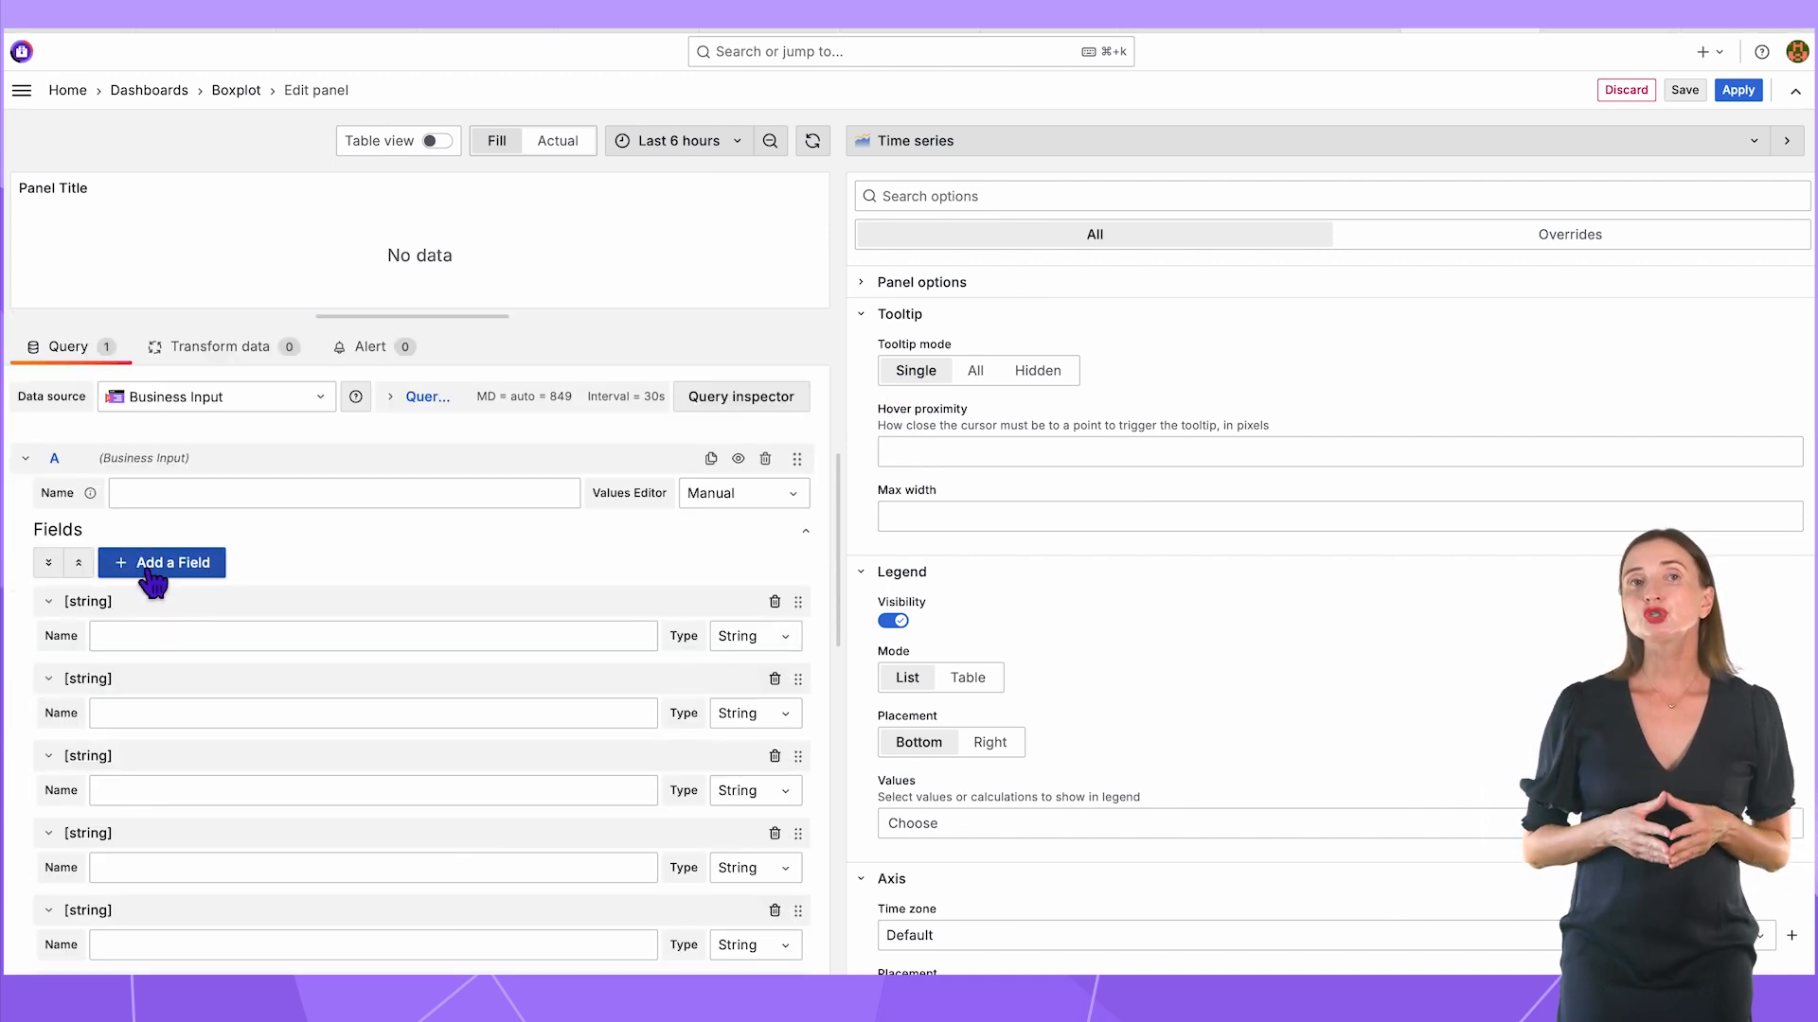
- Add the remaining numeric fields (Min as Number) and fill the fourth row's quartile values
{"action": "left_click", "coordinate": [751, 492]}
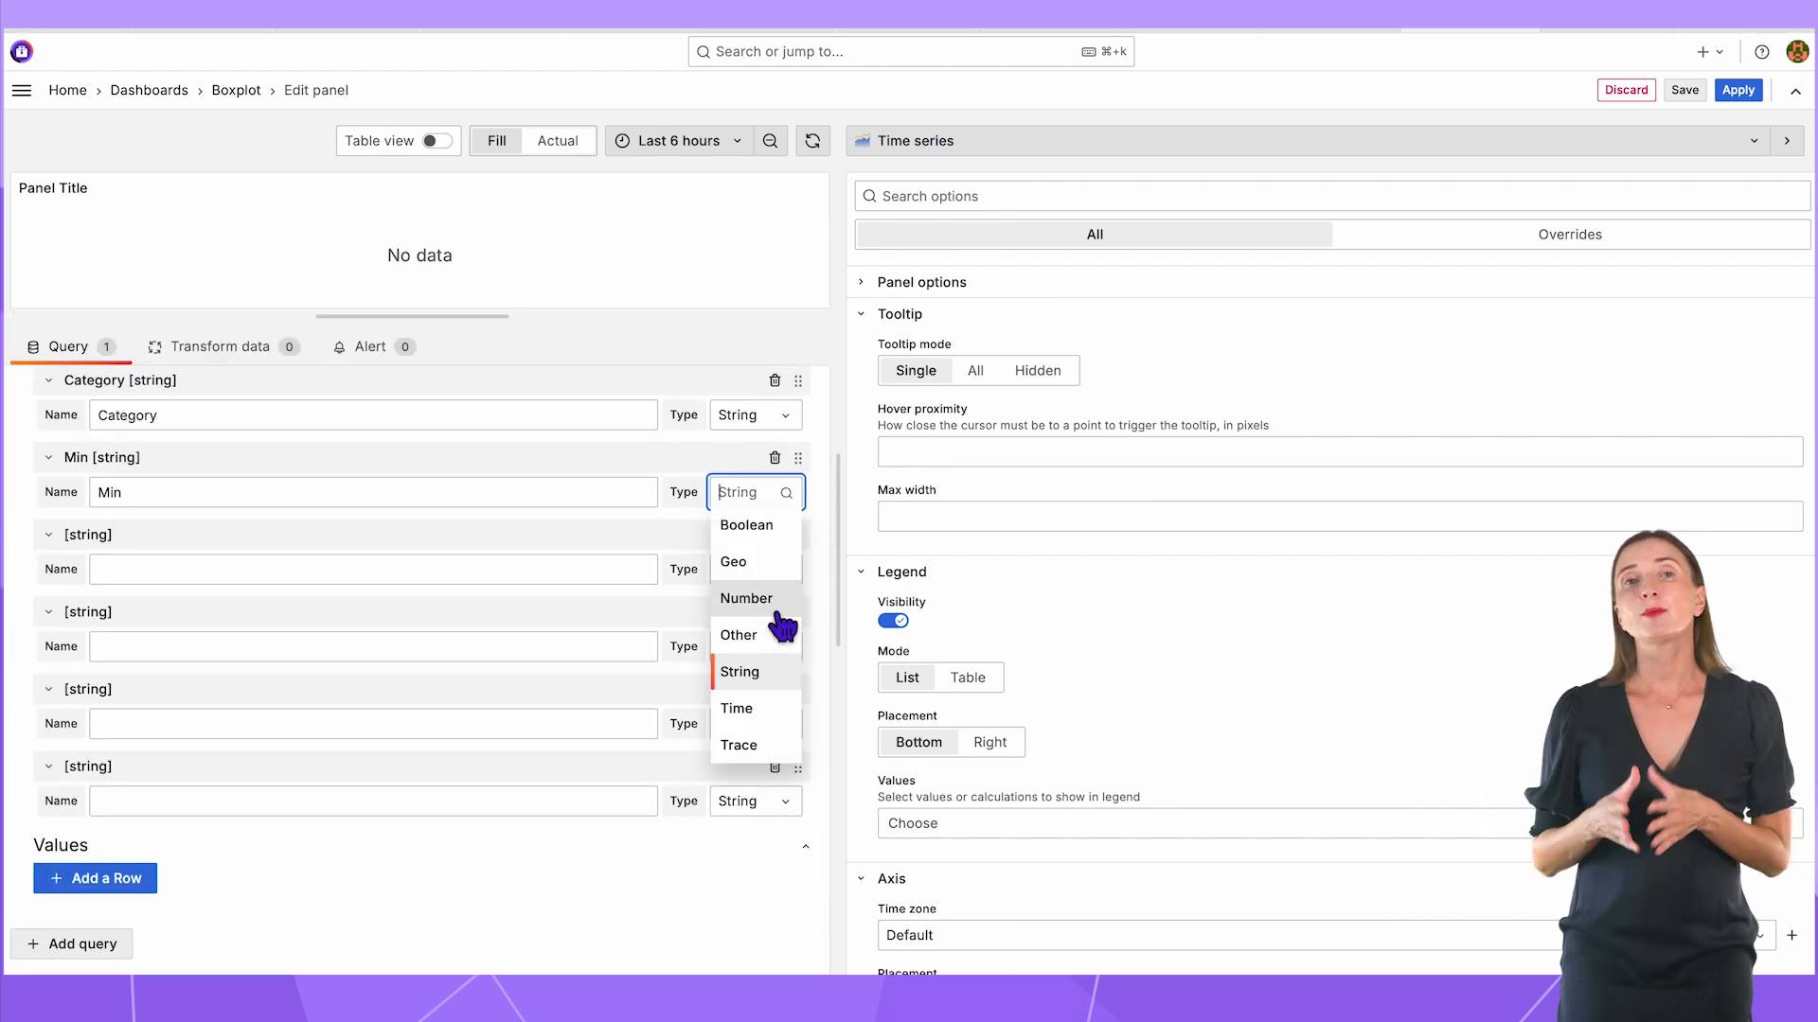
{"action": "left_click", "coordinate": [746, 599]}
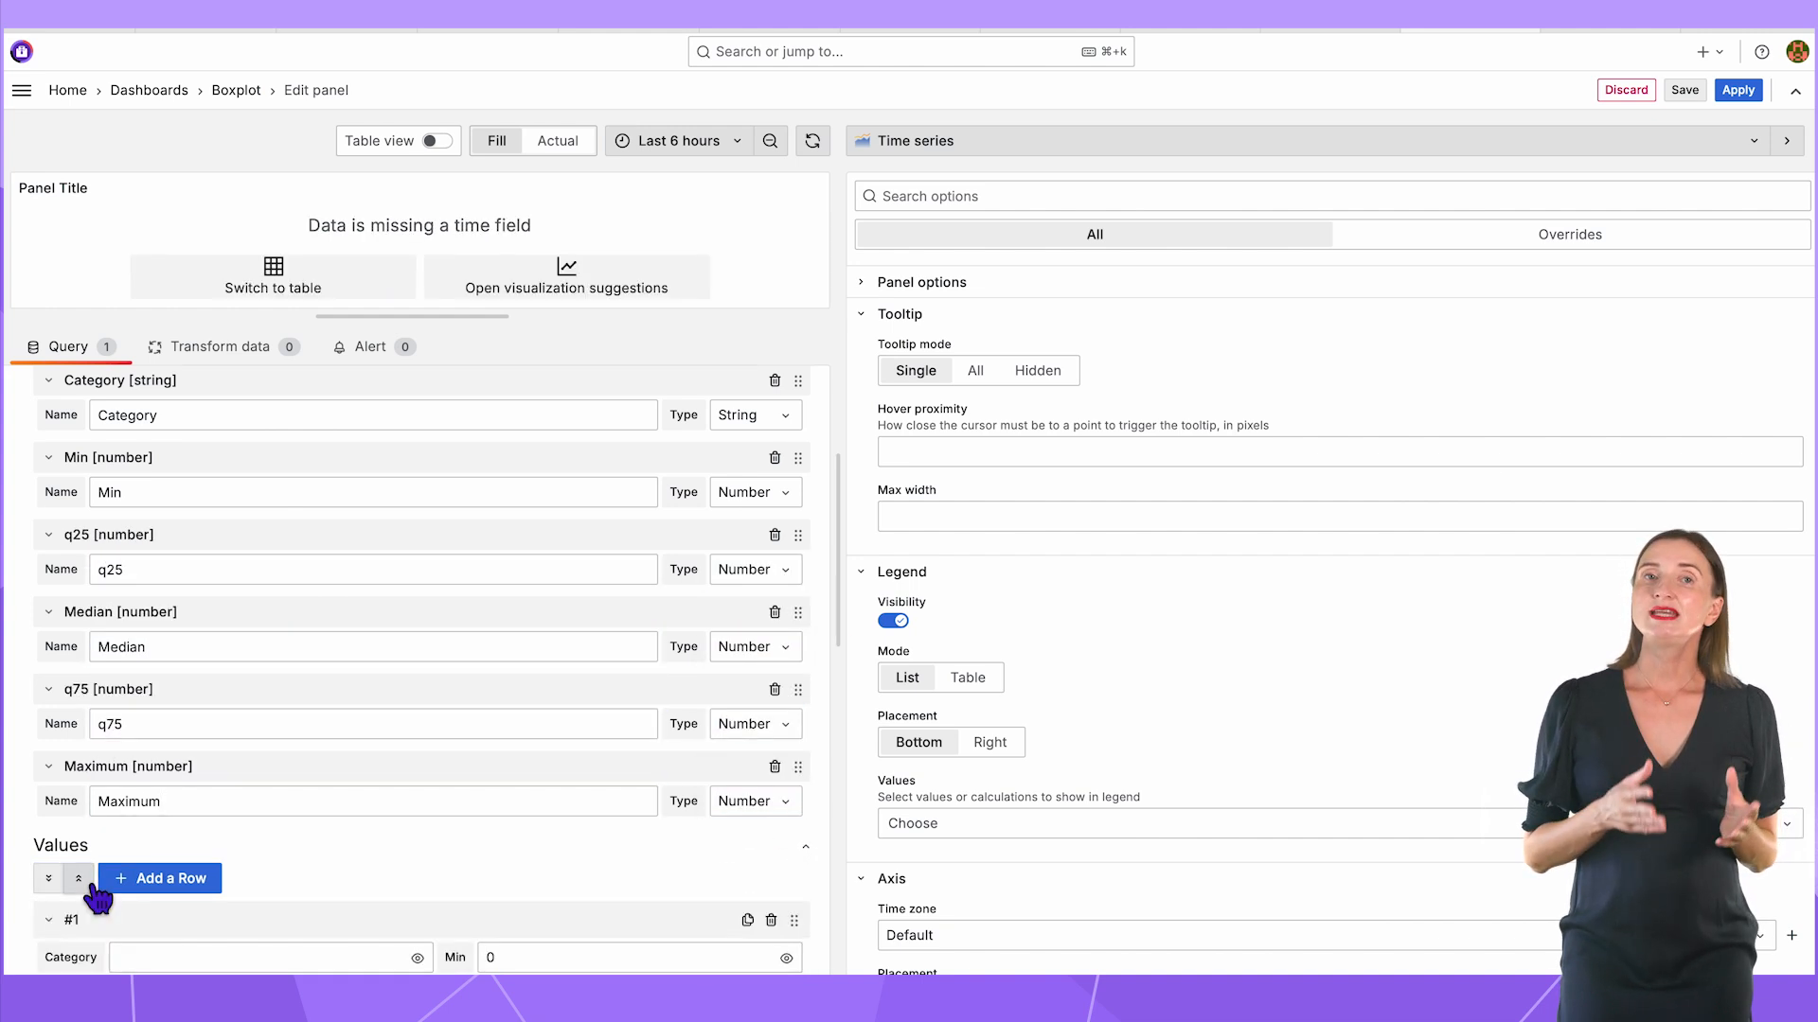
{"action": "left_click", "coordinate": [159, 877]}
{"action": "type", "text": "7"}
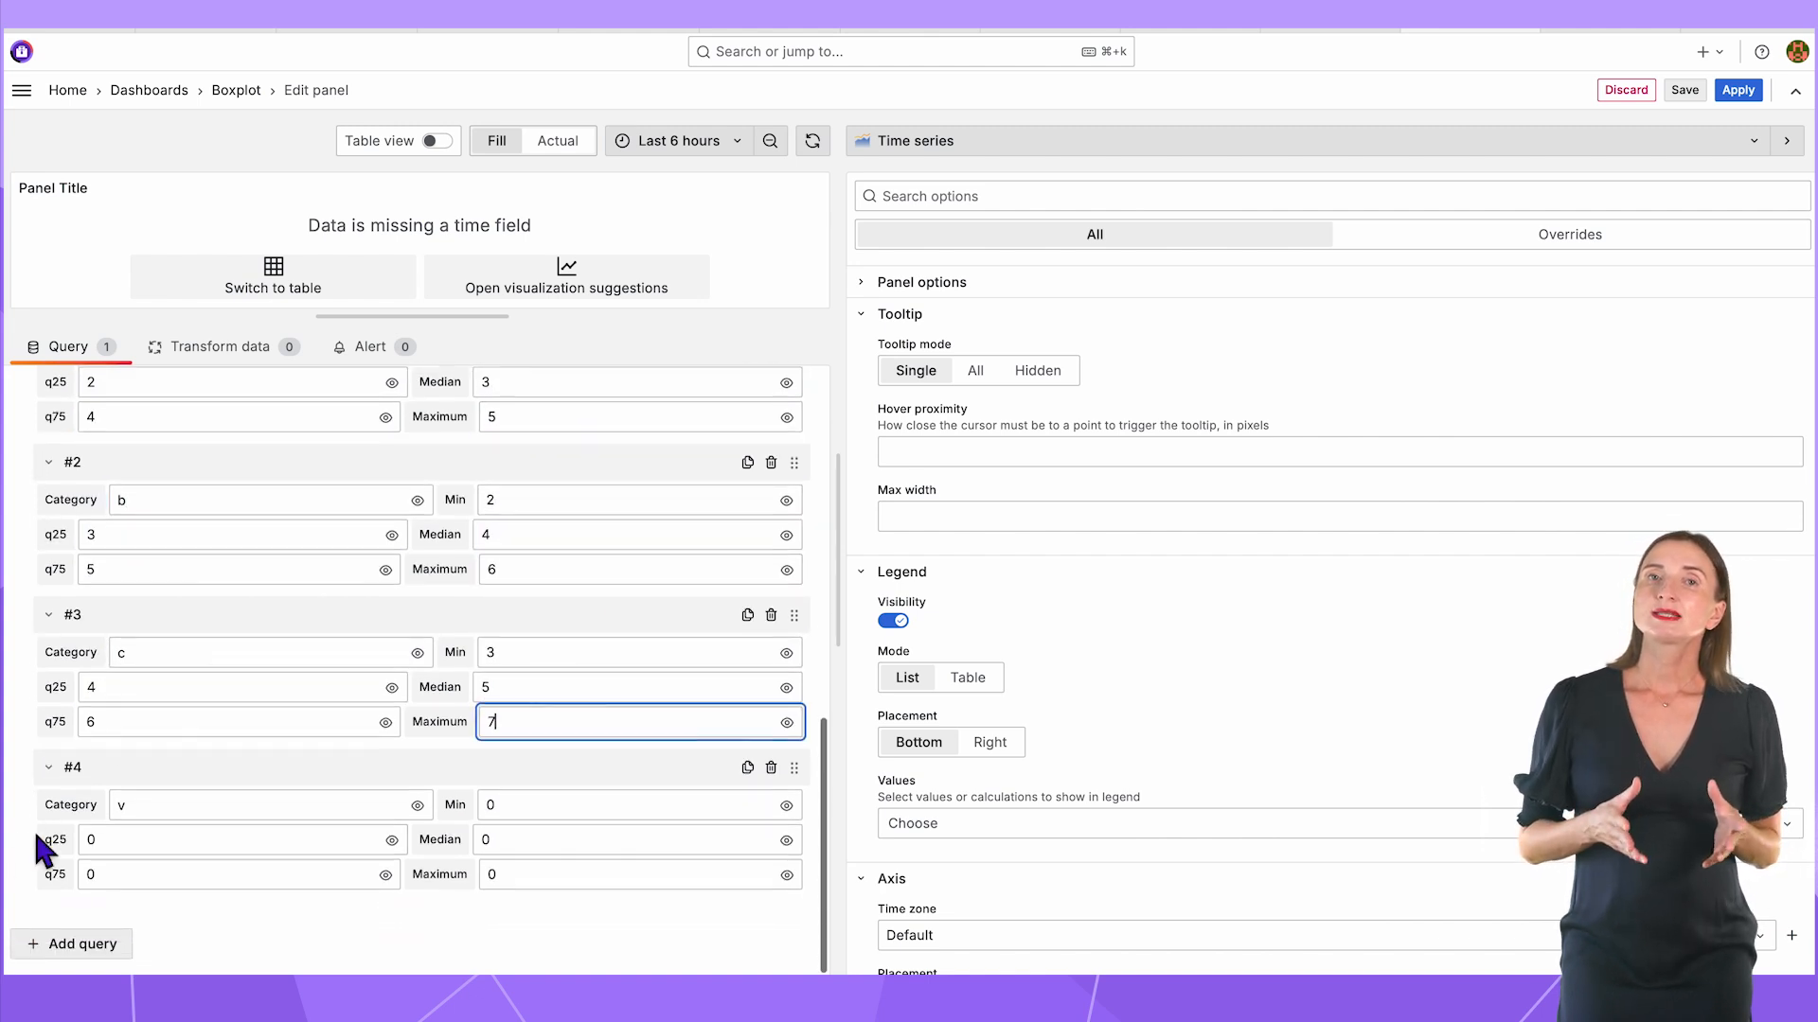
{"action": "left_click", "coordinate": [442, 140]}
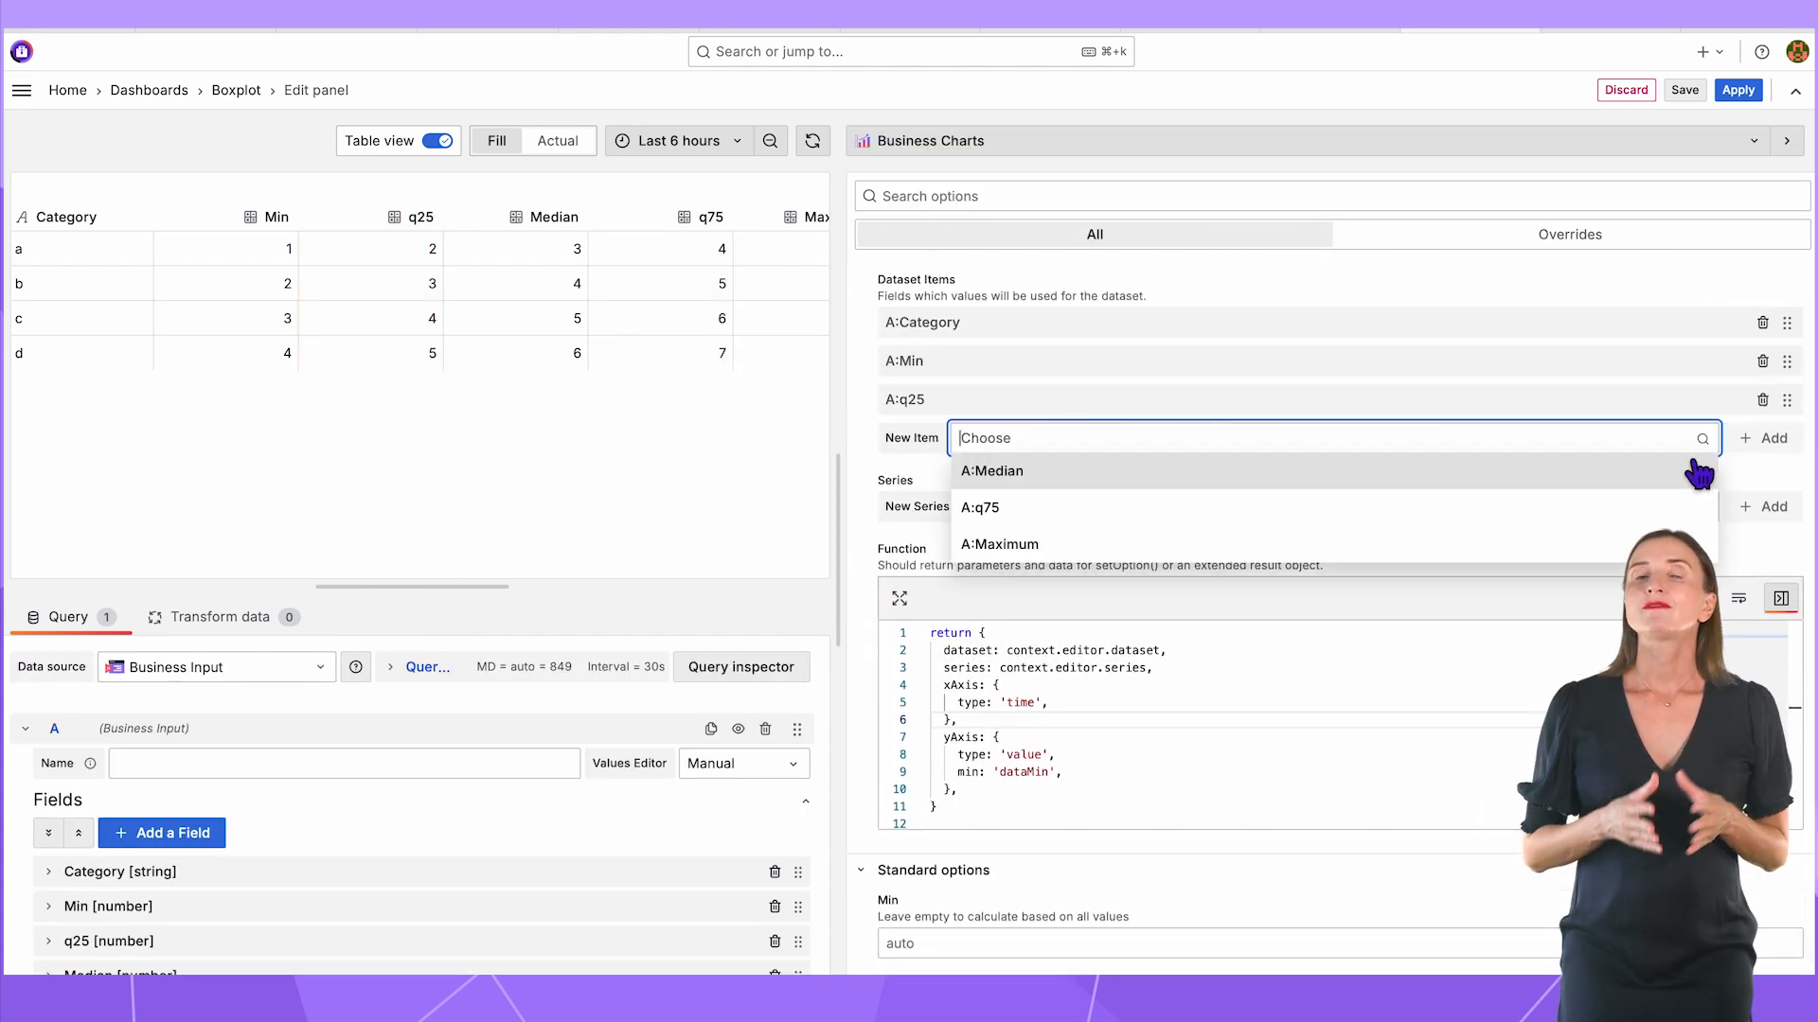
- Add Median as a dataset item and create a 'box plot' series of type Boxplot with a category x-axis
{"action": "left_click", "coordinate": [990, 471]}
{"action": "type", "text": "boxplot"}
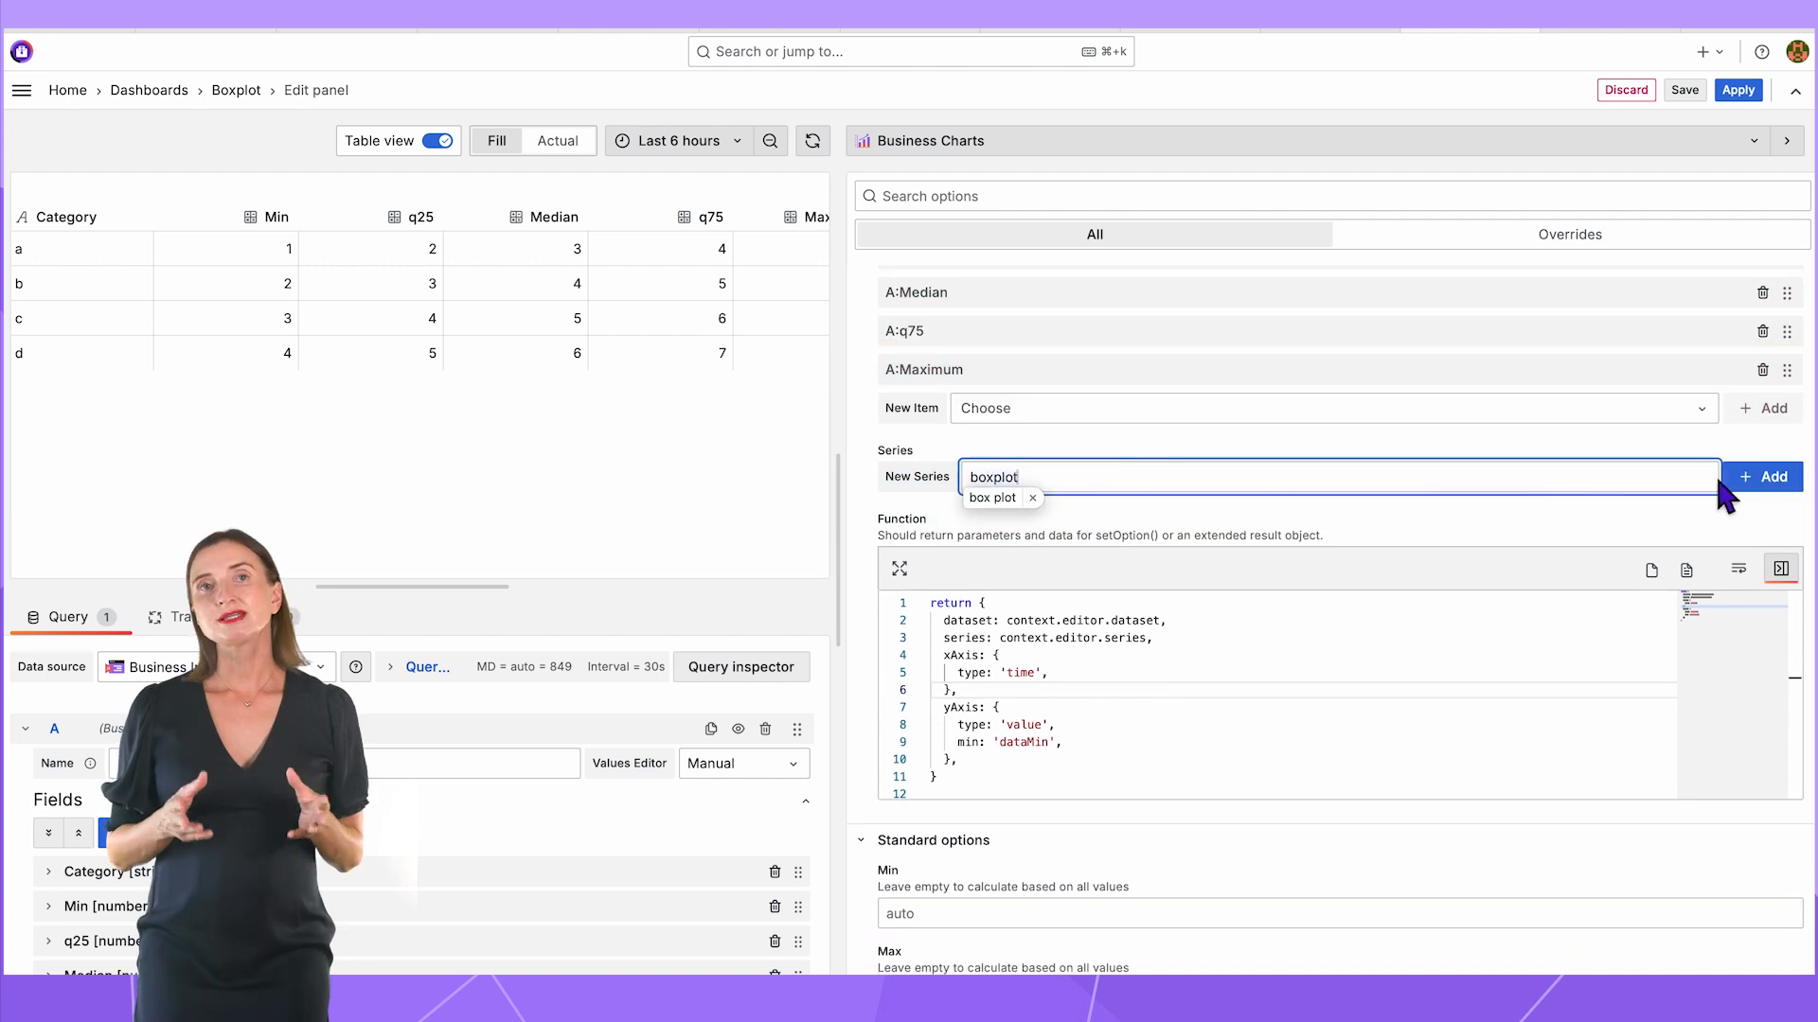
{"action": "left_click", "coordinate": [1760, 477]}
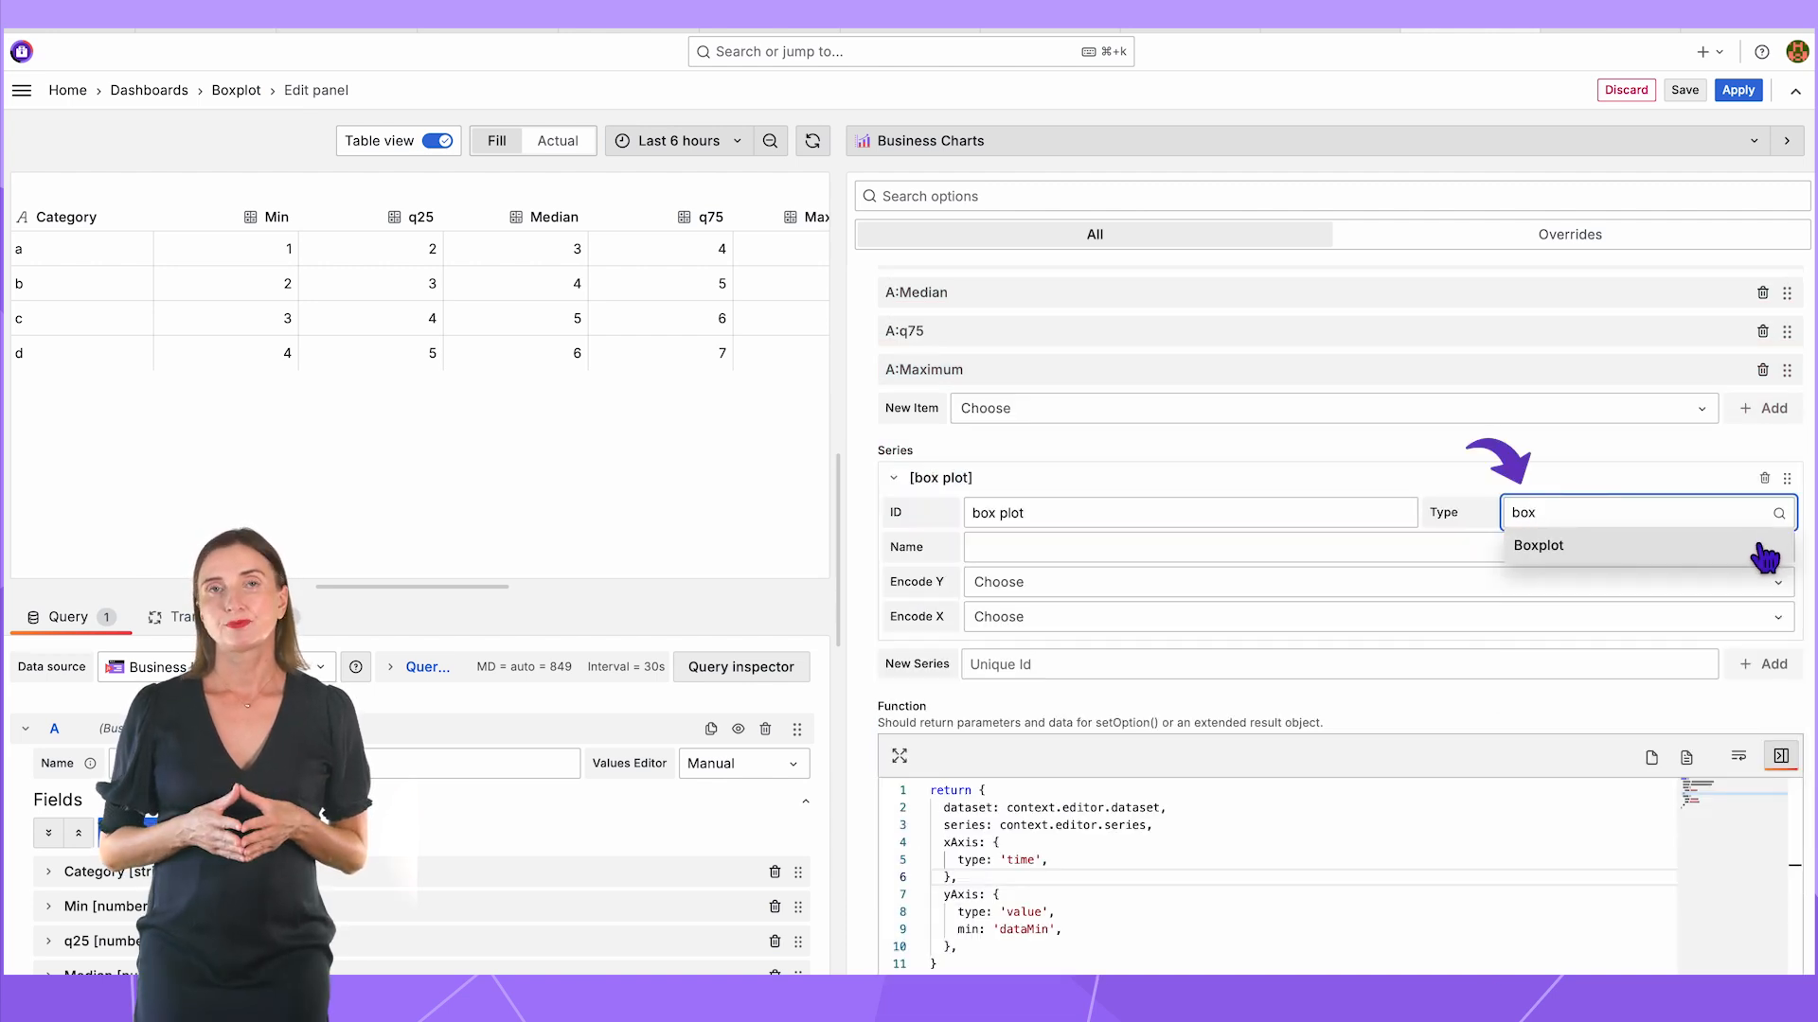
{"action": "left_click", "coordinate": [1538, 546]}
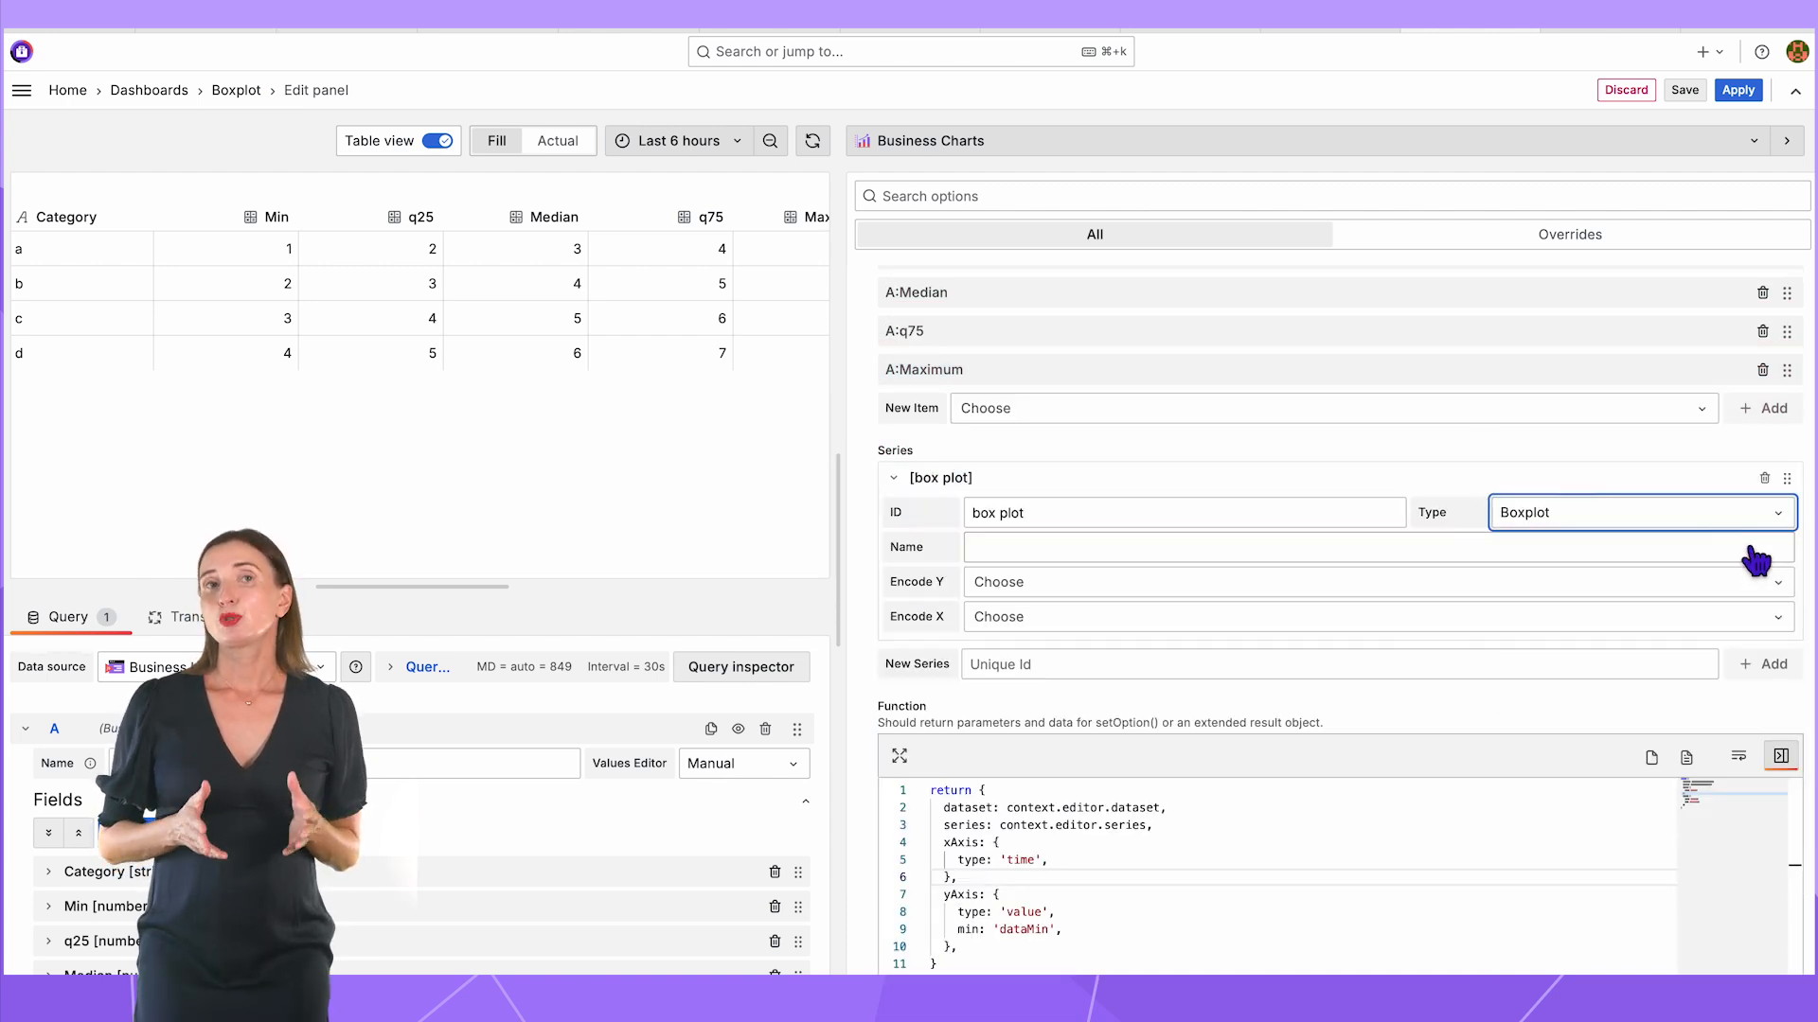
{"action": "scroll", "scroll_direction": "down", "scroll_amount": 3}
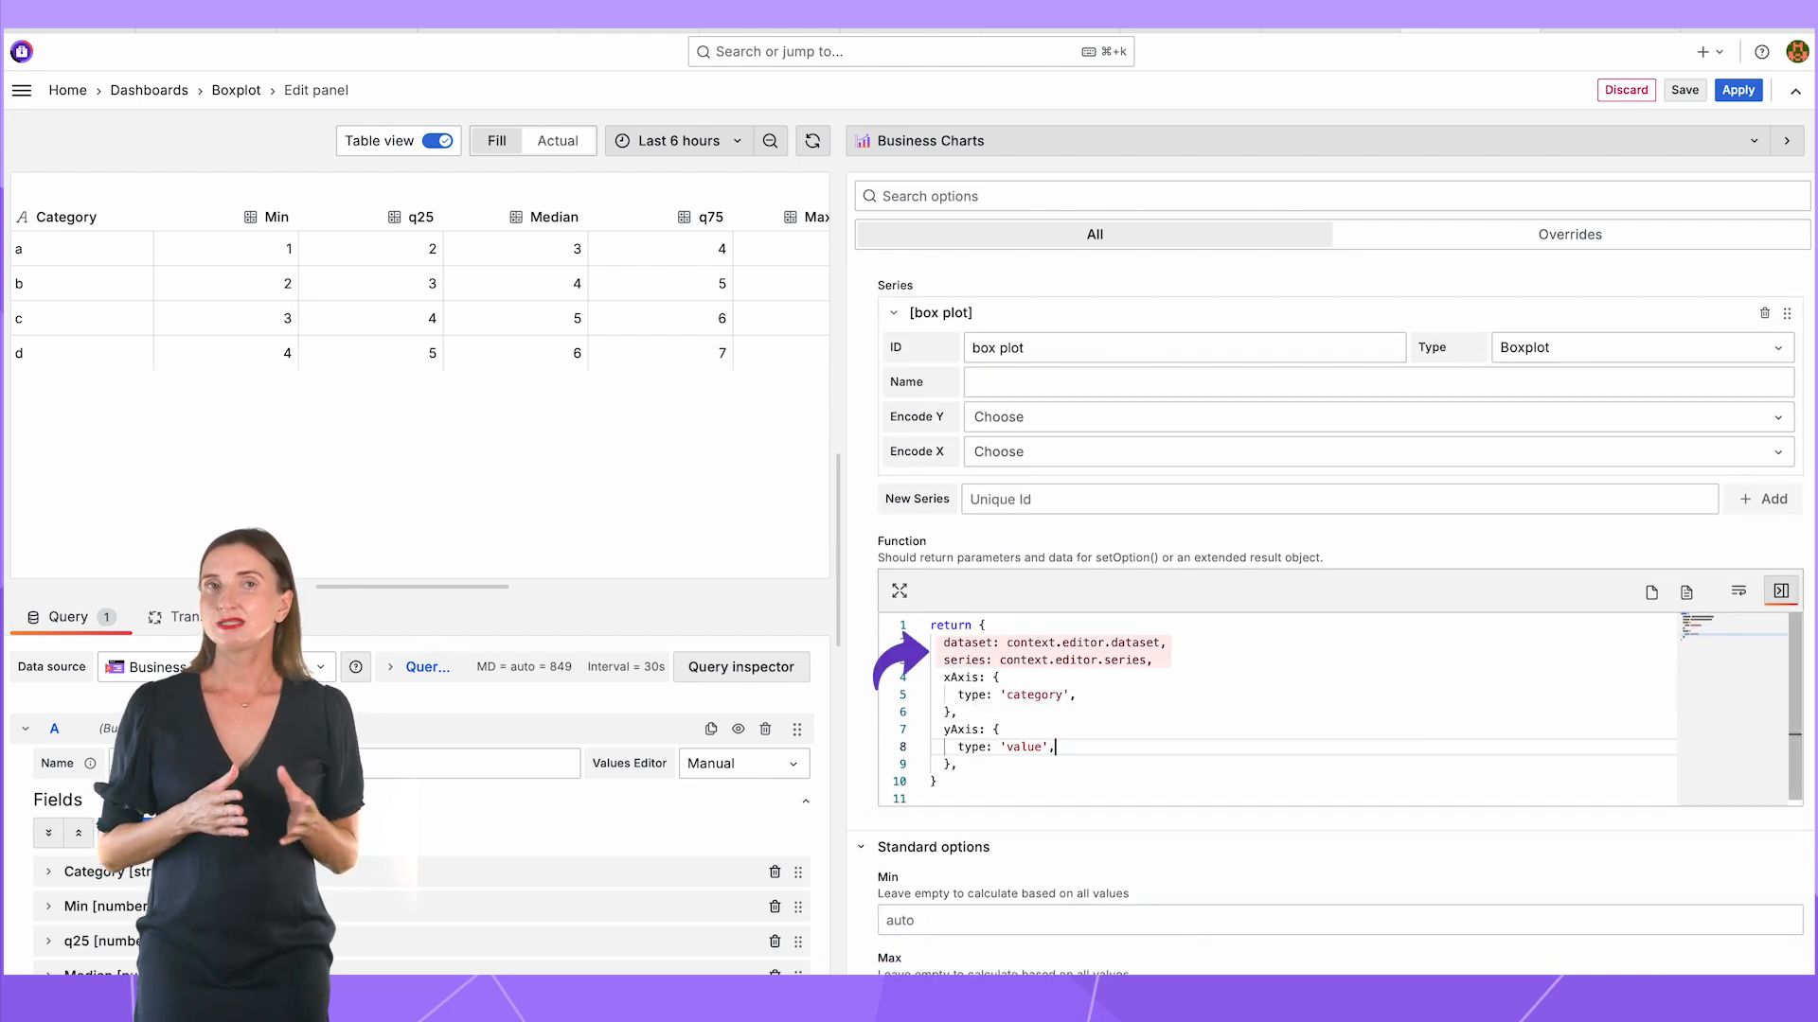
{"action": "scroll", "scroll_direction": "down", "scroll_amount": 3}
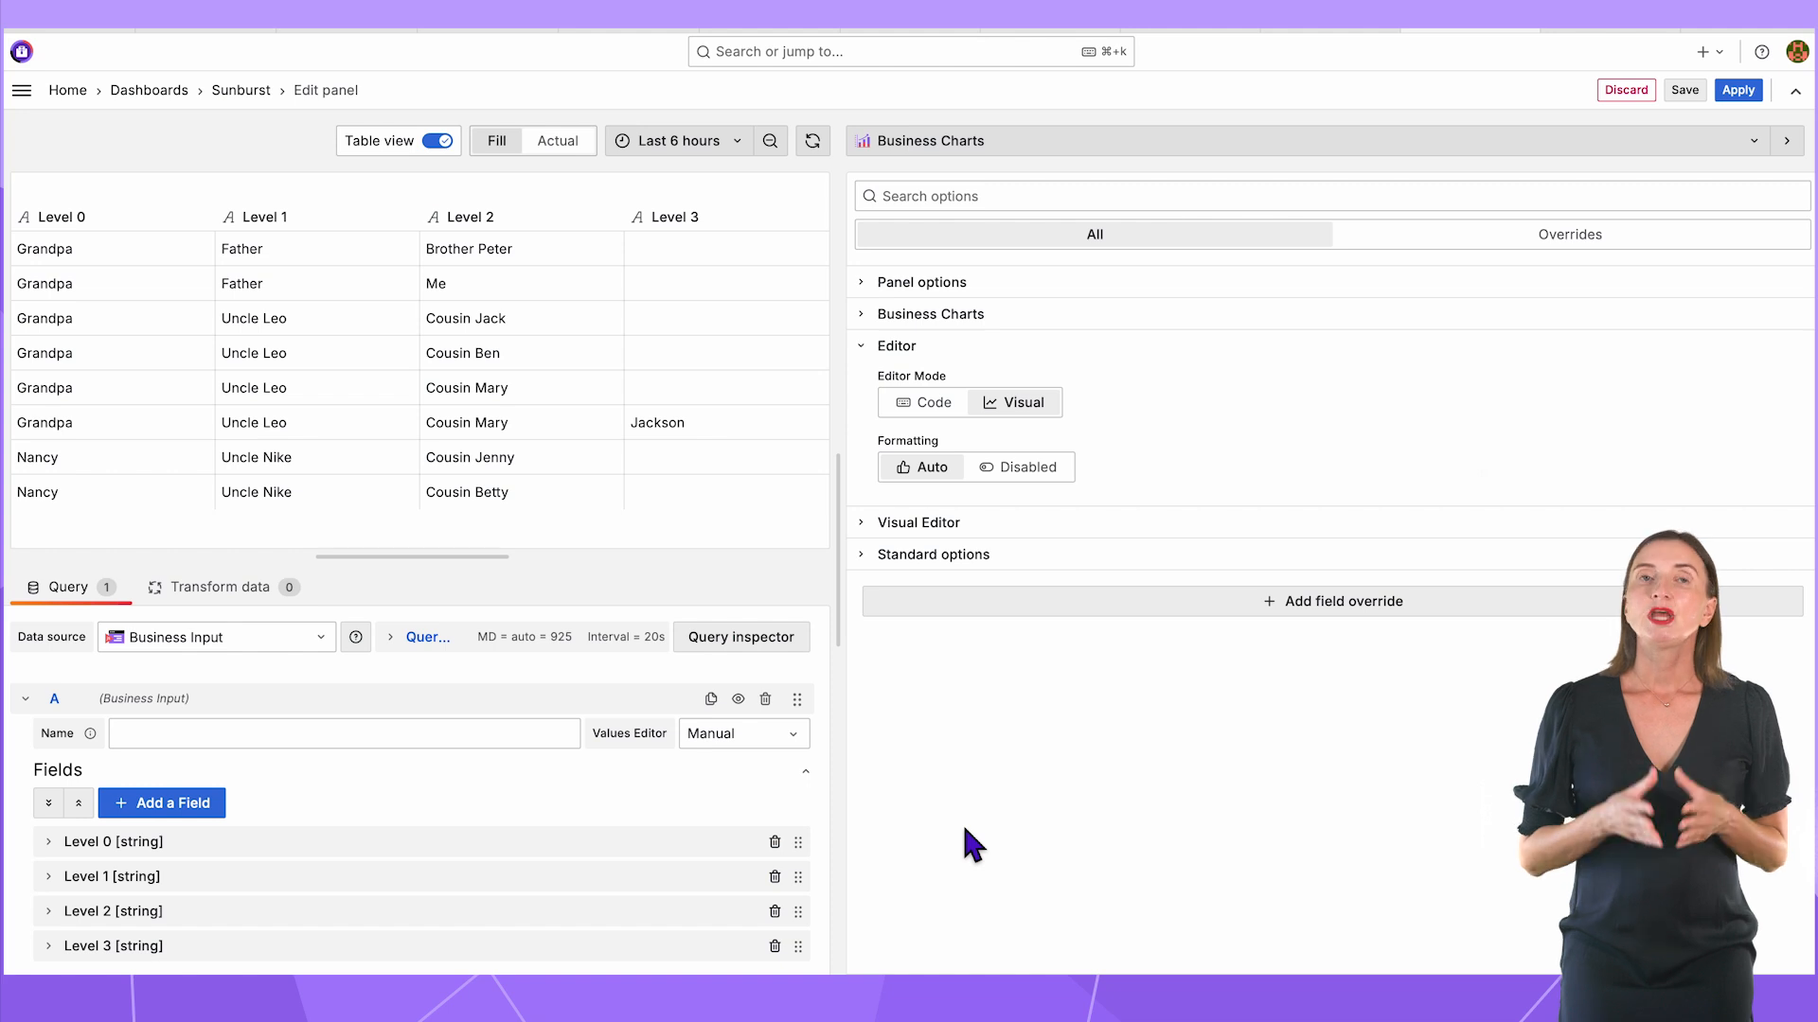
- Expand the Visual Editor and Sunburst series settings, then turn off Table view to render the chart
{"action": "left_click", "coordinate": [919, 523]}
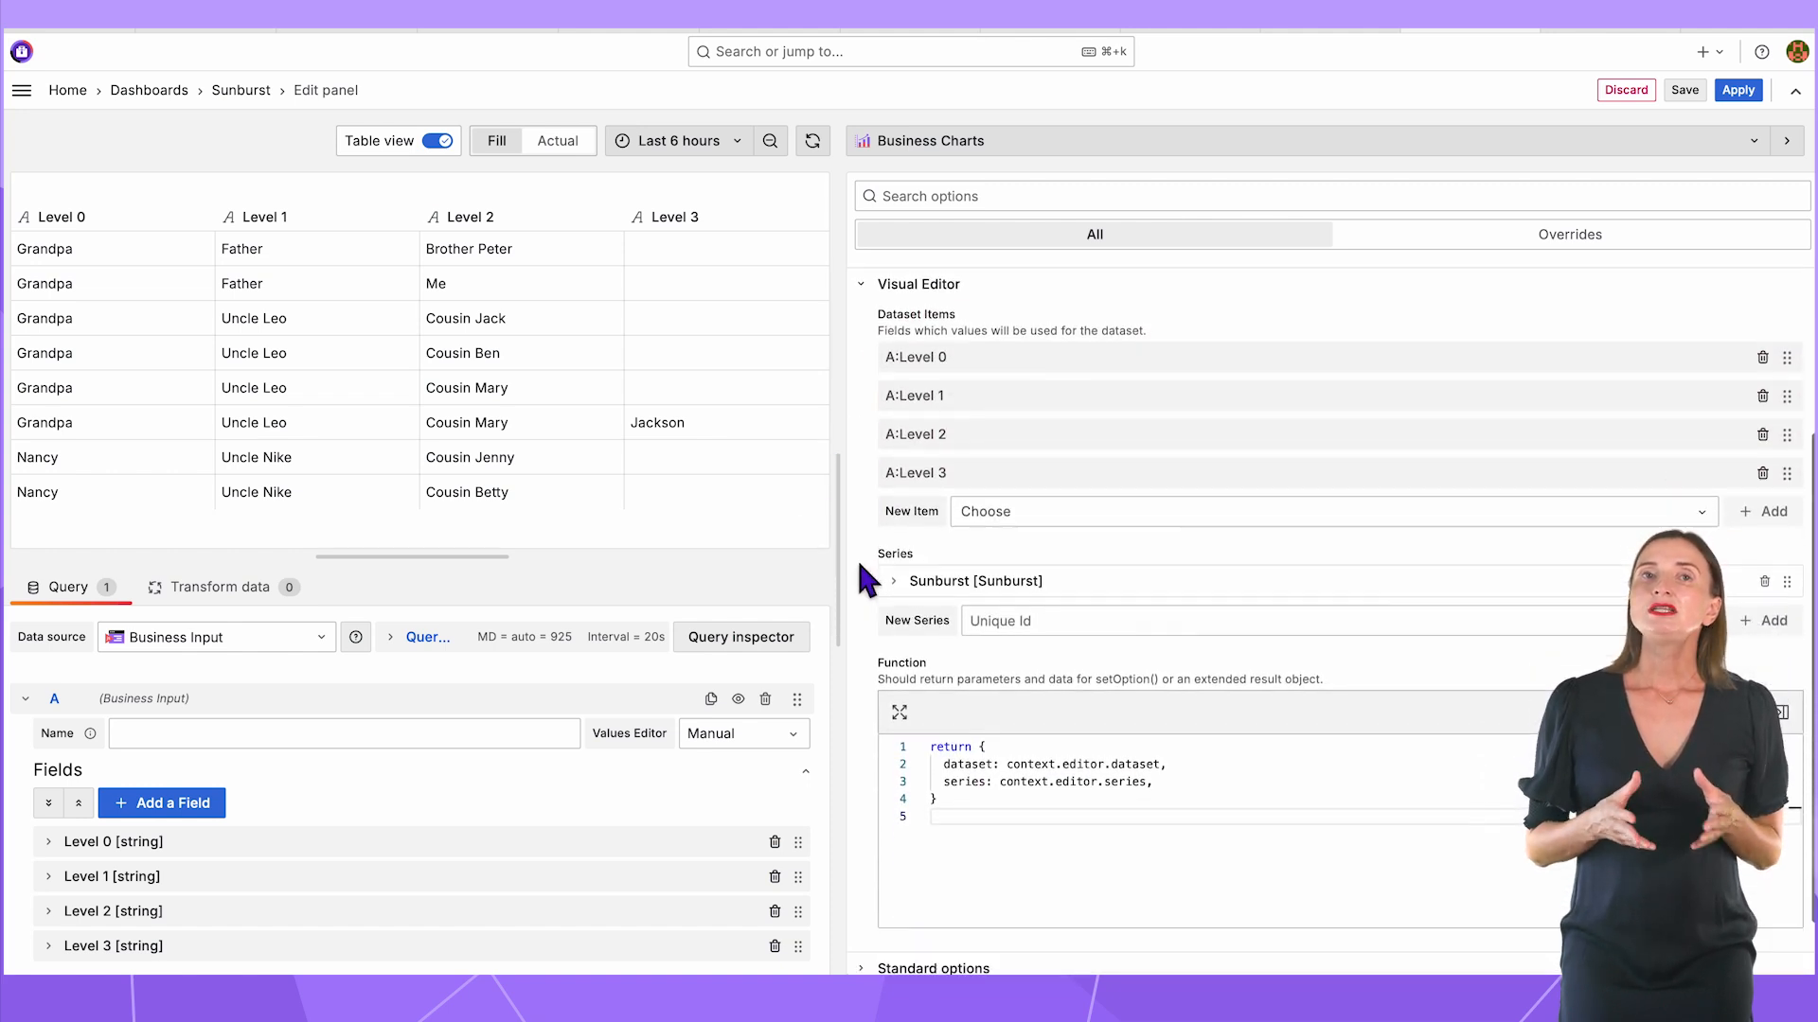
{"action": "left_click", "coordinate": [894, 581]}
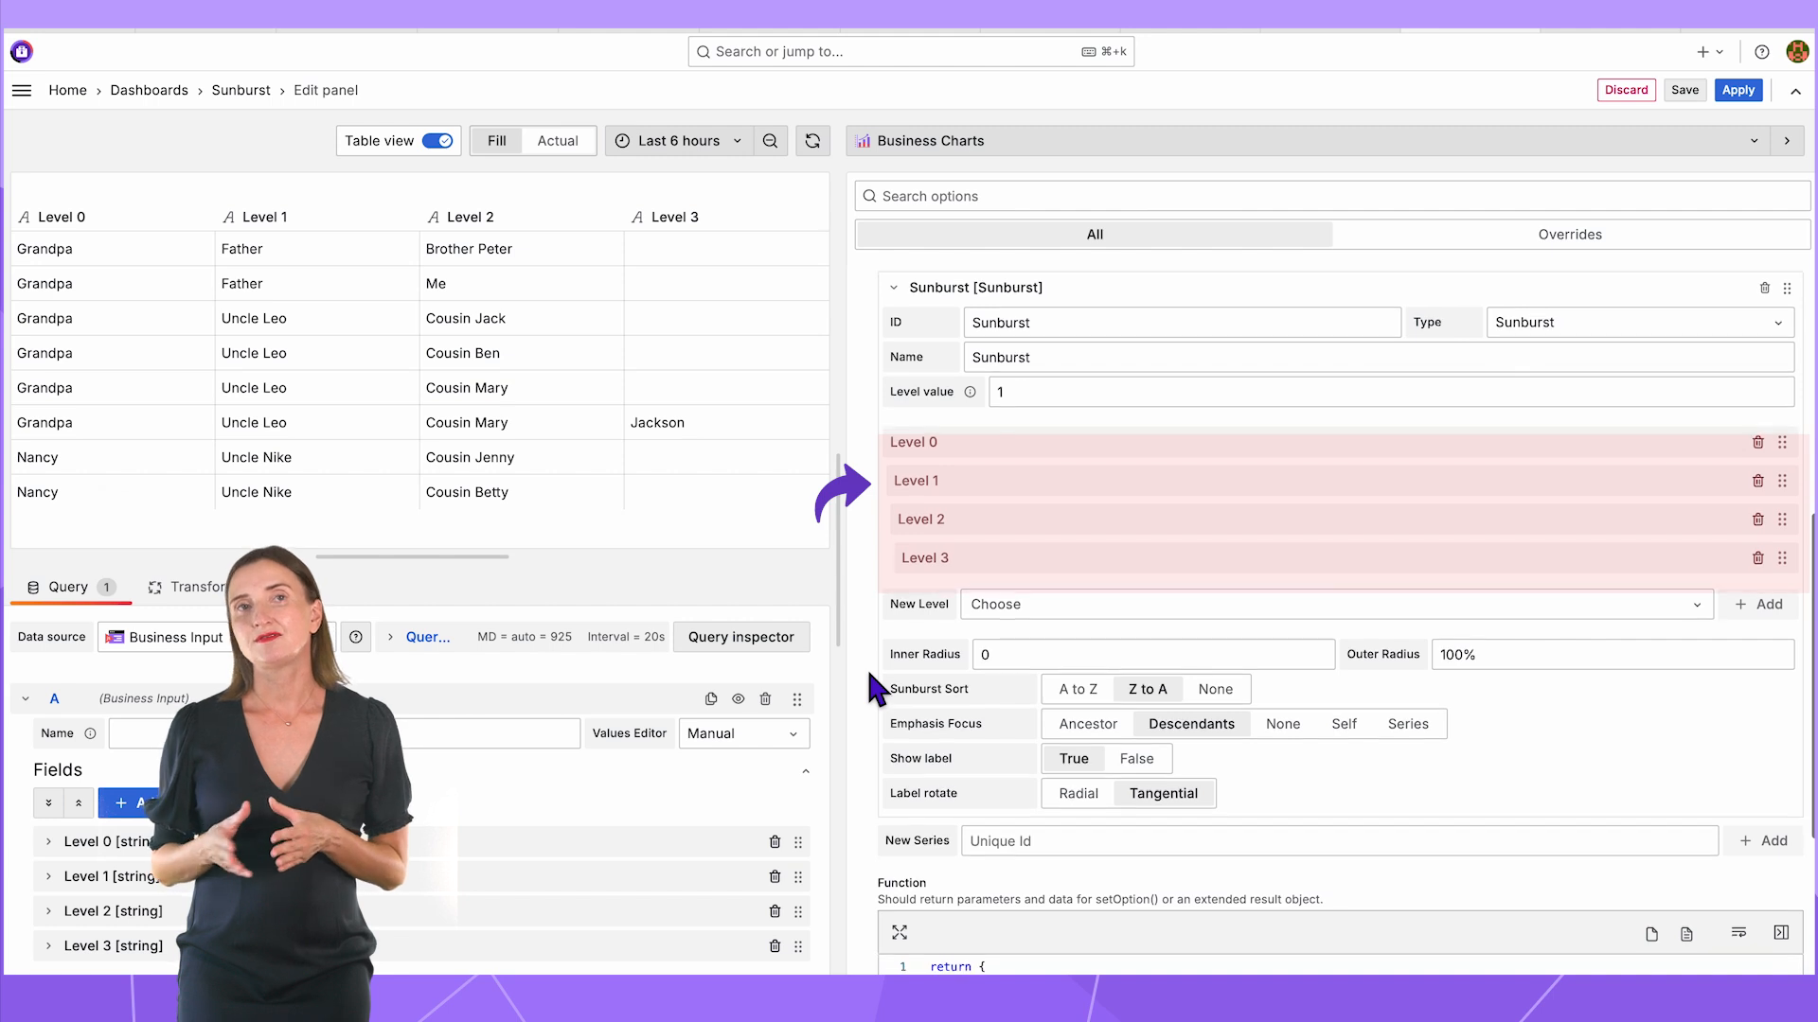
{"action": "scroll", "scroll_direction": "down", "scroll_amount": 3}
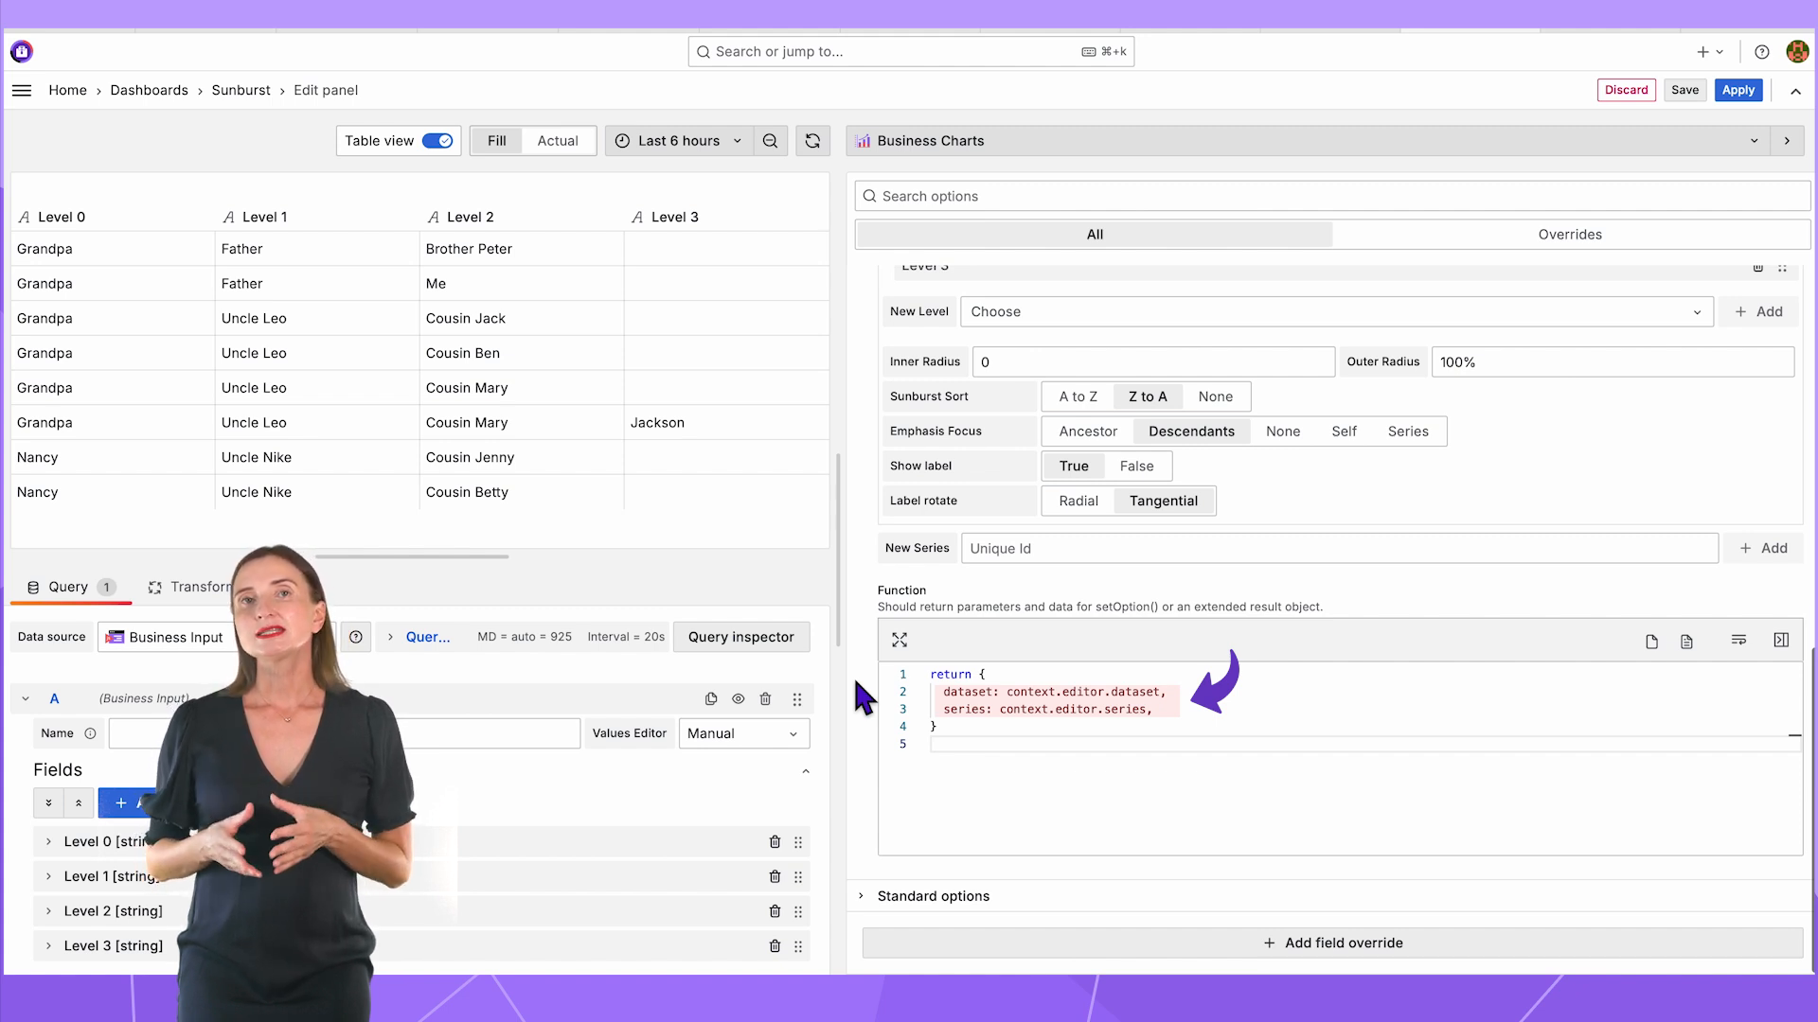
{"action": "left_click", "coordinate": [439, 140]}
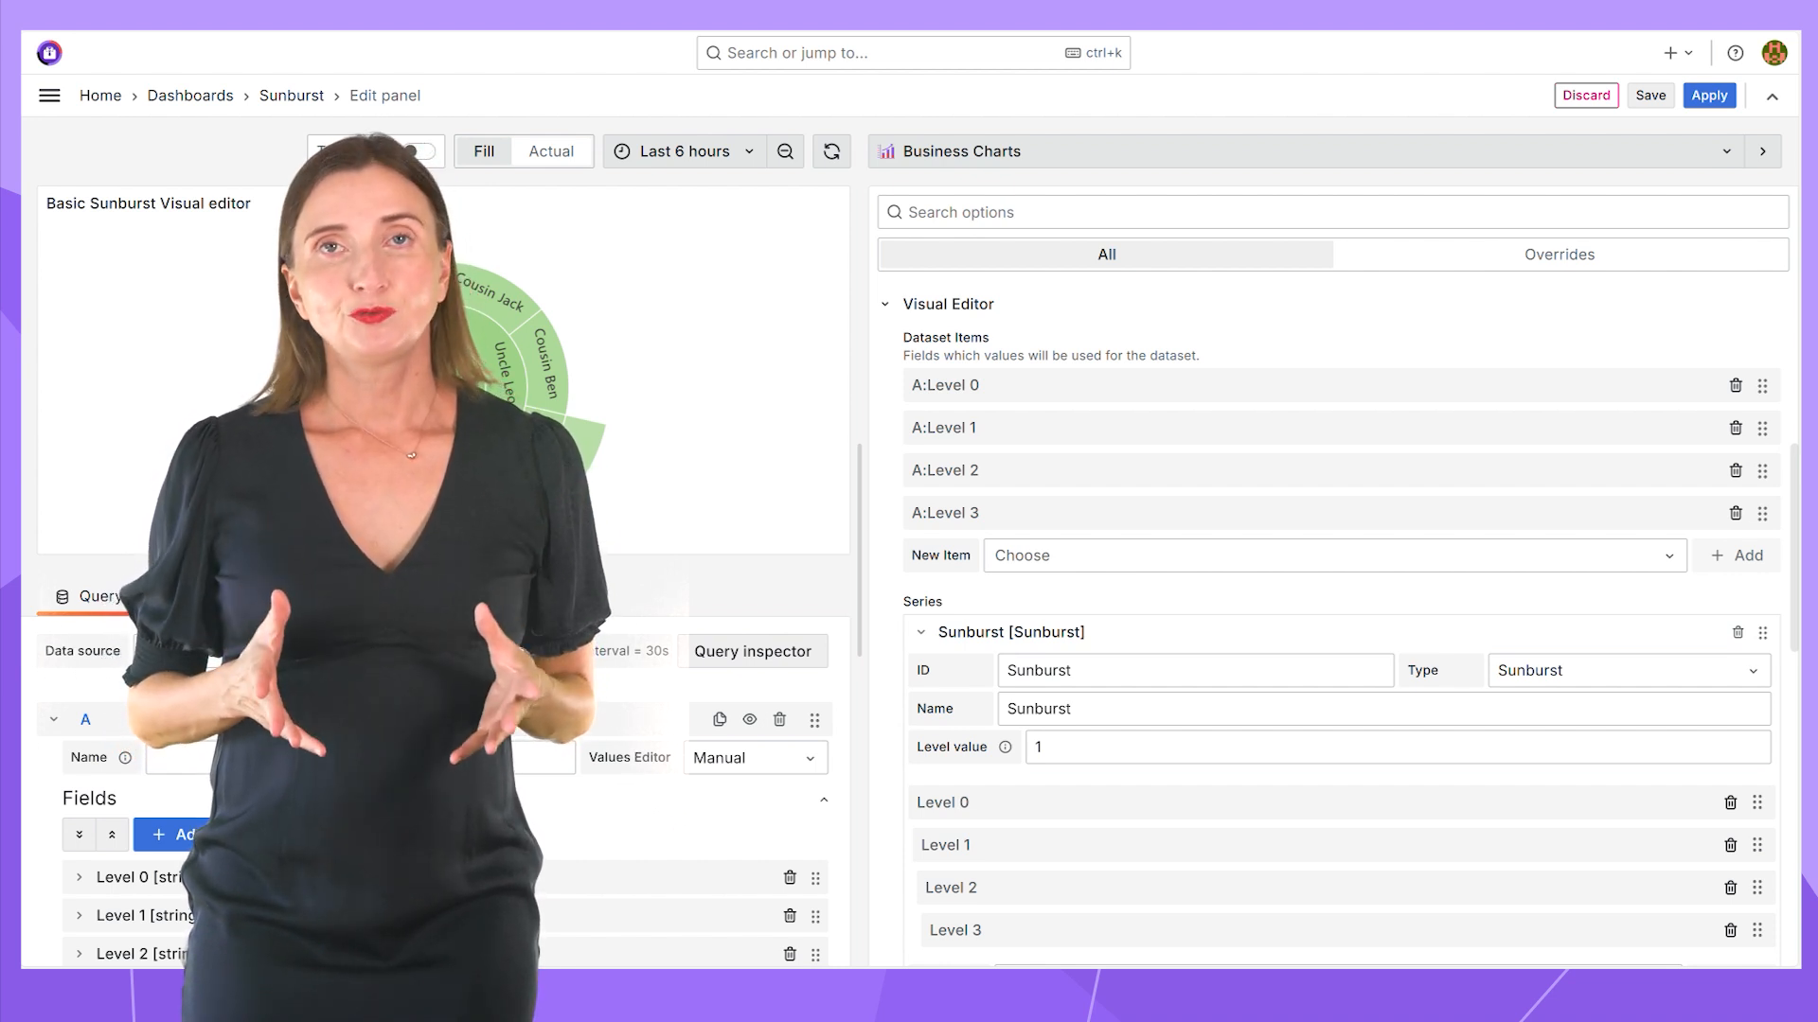
- Bring up the Sunburst series Type list and scroll through the available chart types
{"action": "left_click", "coordinate": [1623, 671]}
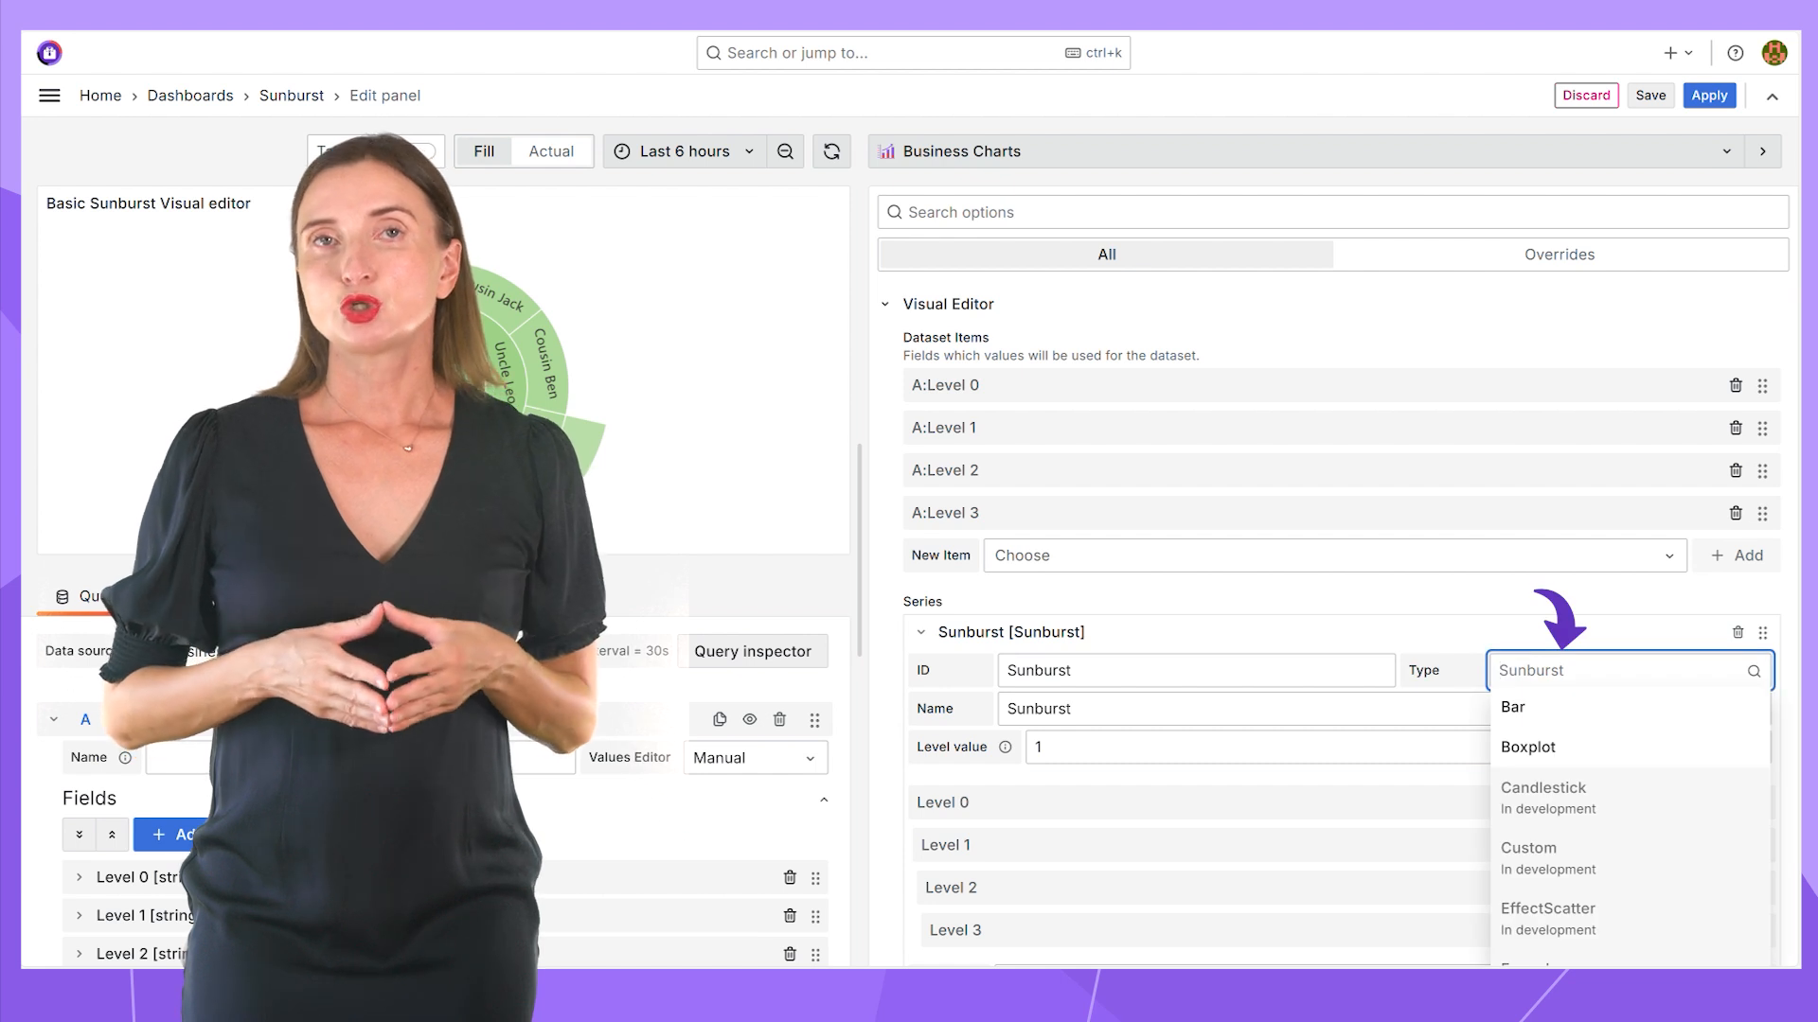
{"action": "scroll", "scroll_direction": "down", "scroll_amount": 3}
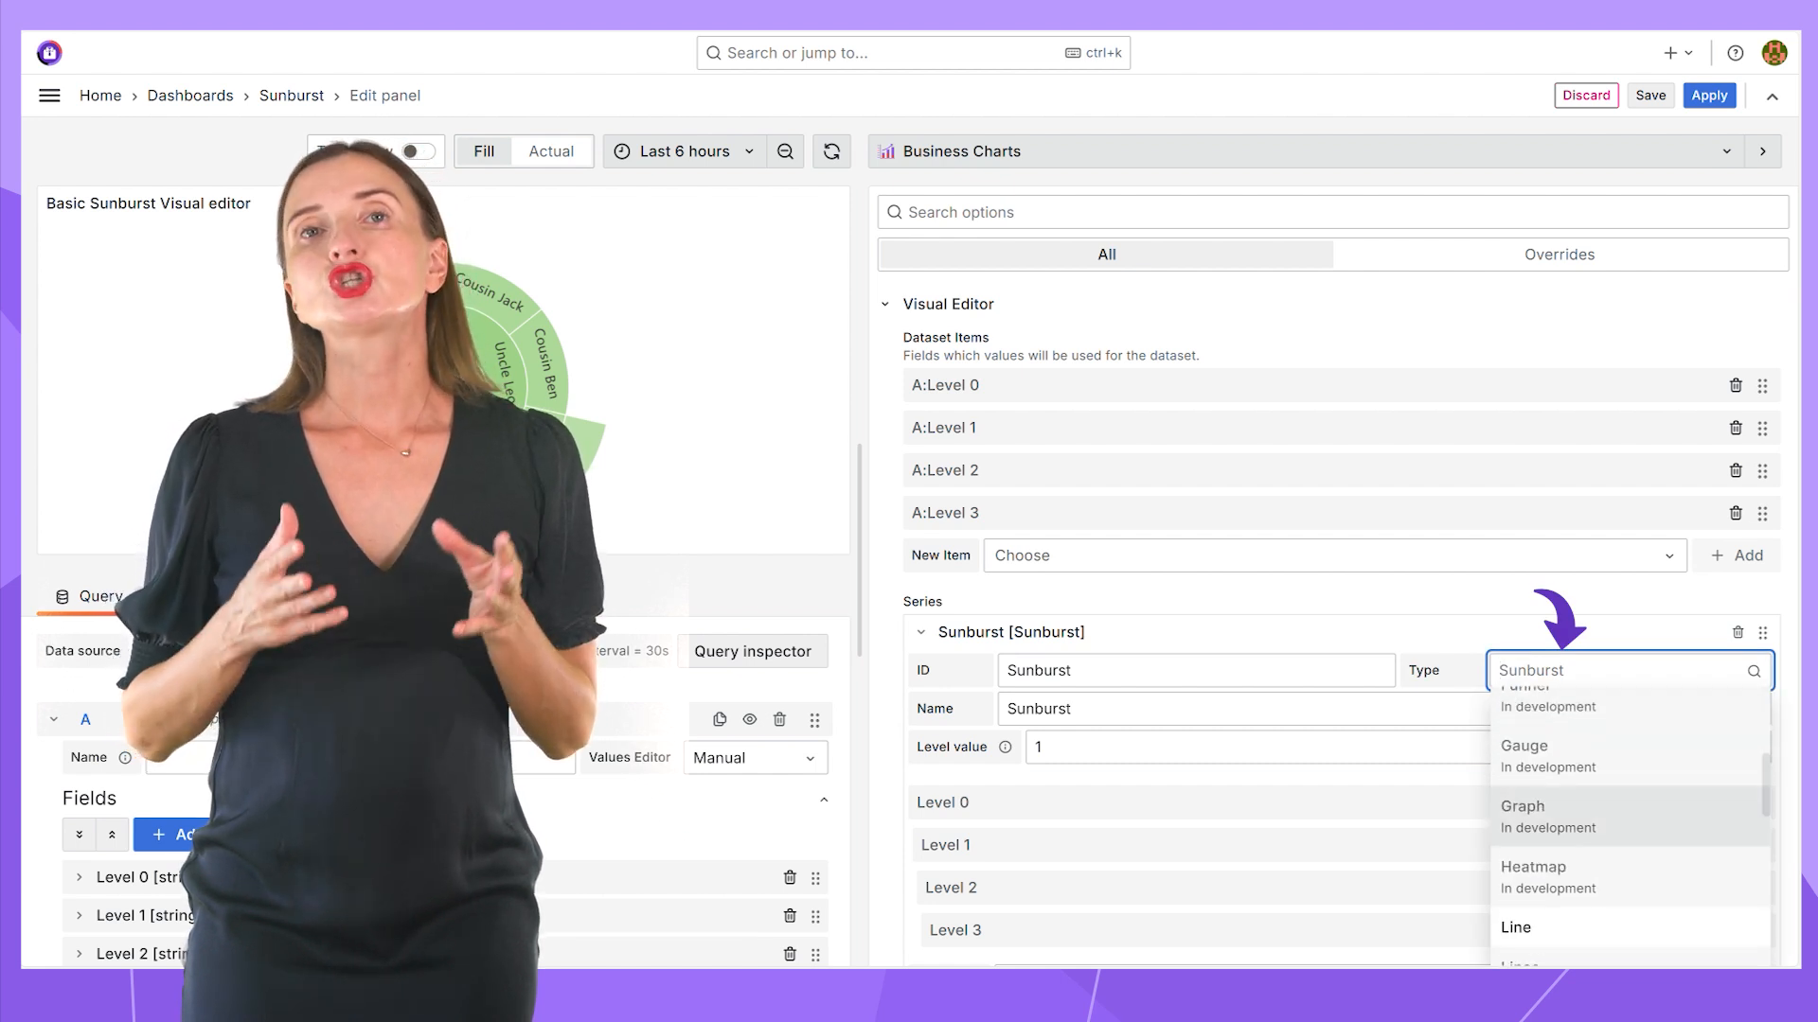
{"action": "scroll", "scroll_direction": "down", "scroll_amount": 3}
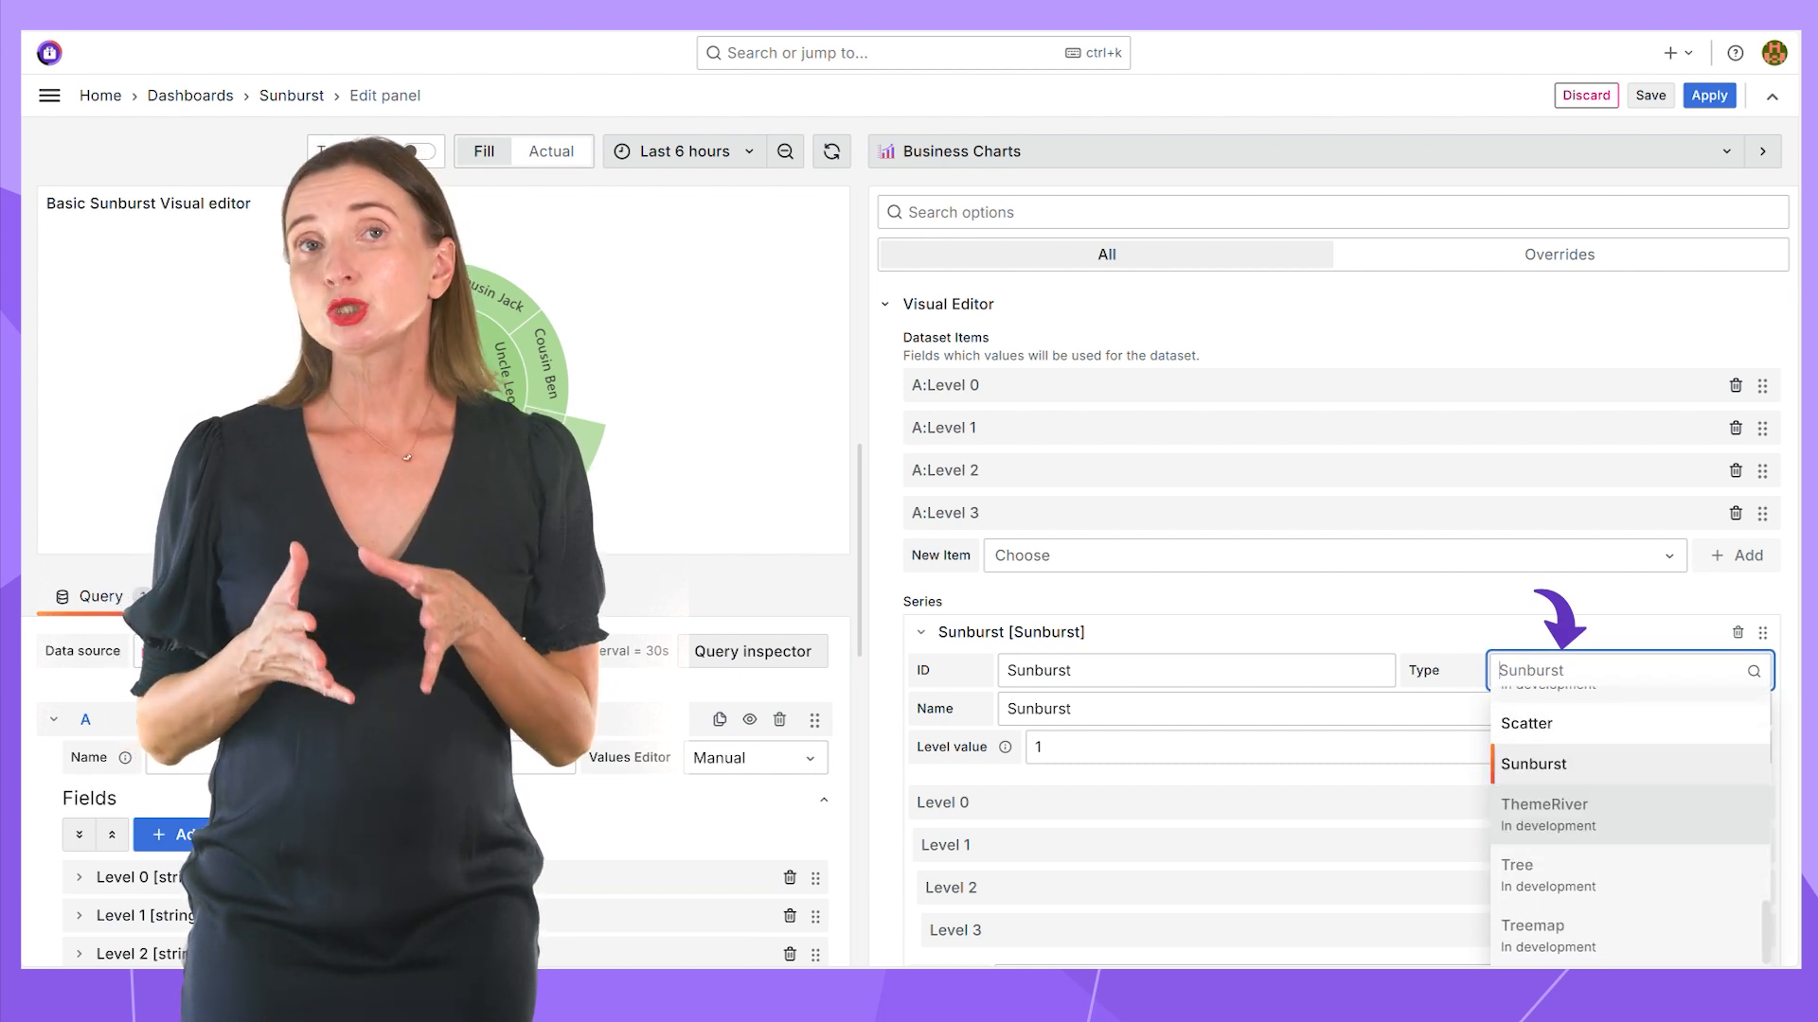